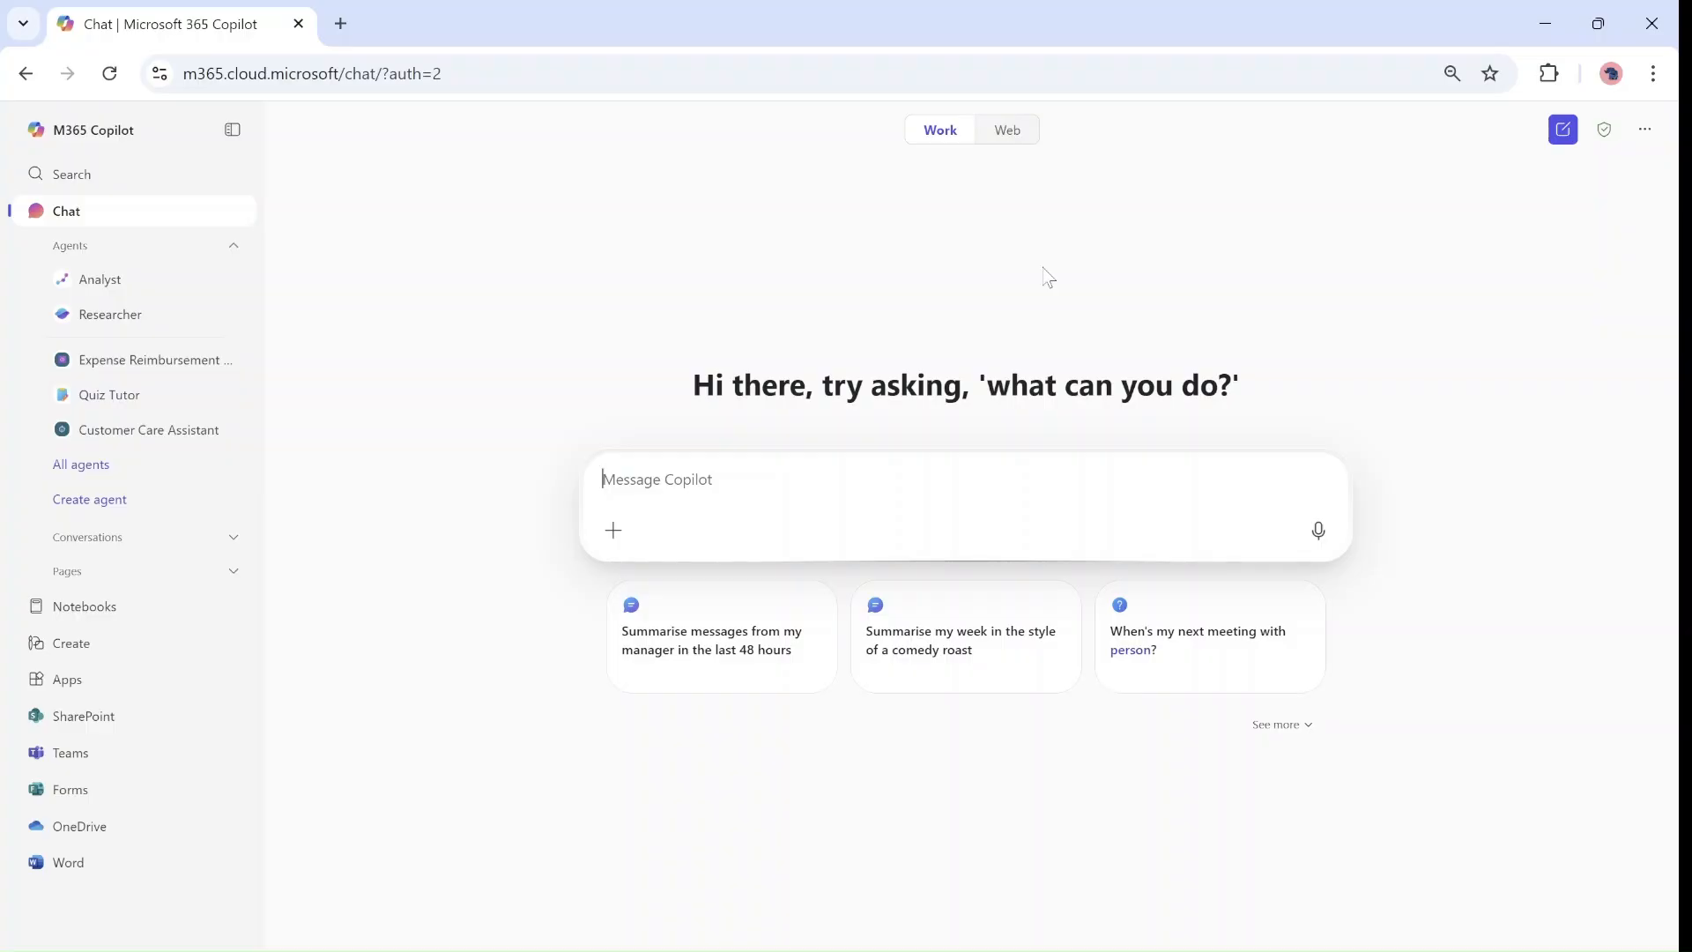
pyautogui.moveTo(1645, 171)
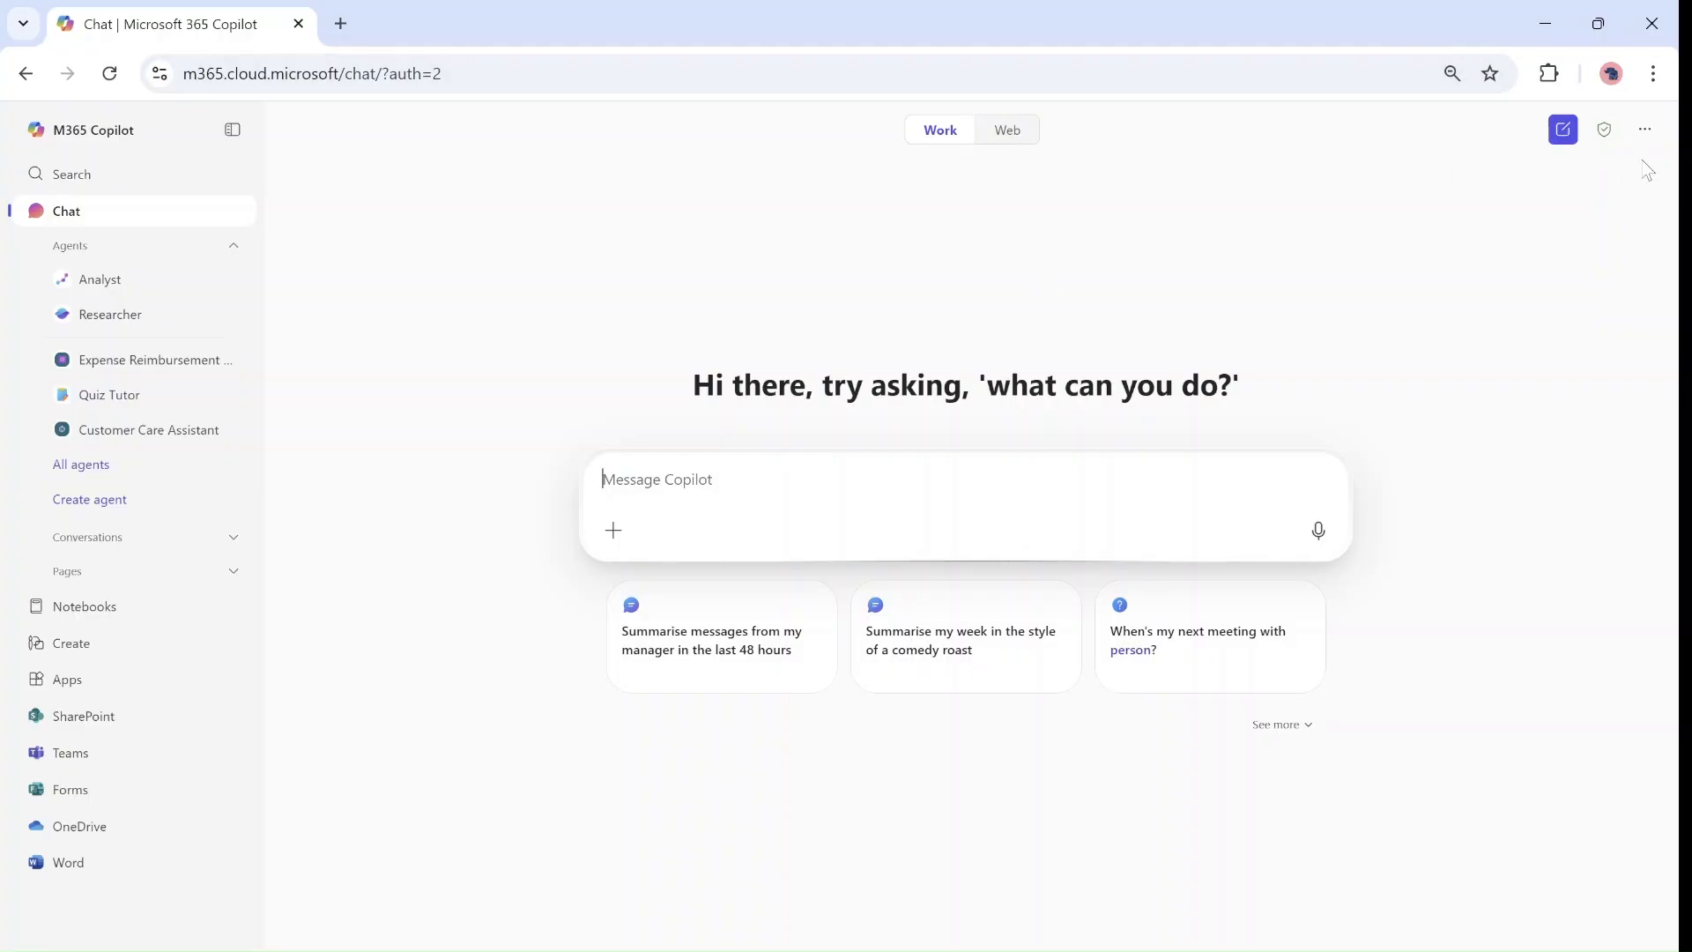
pyautogui.moveTo(1645, 129)
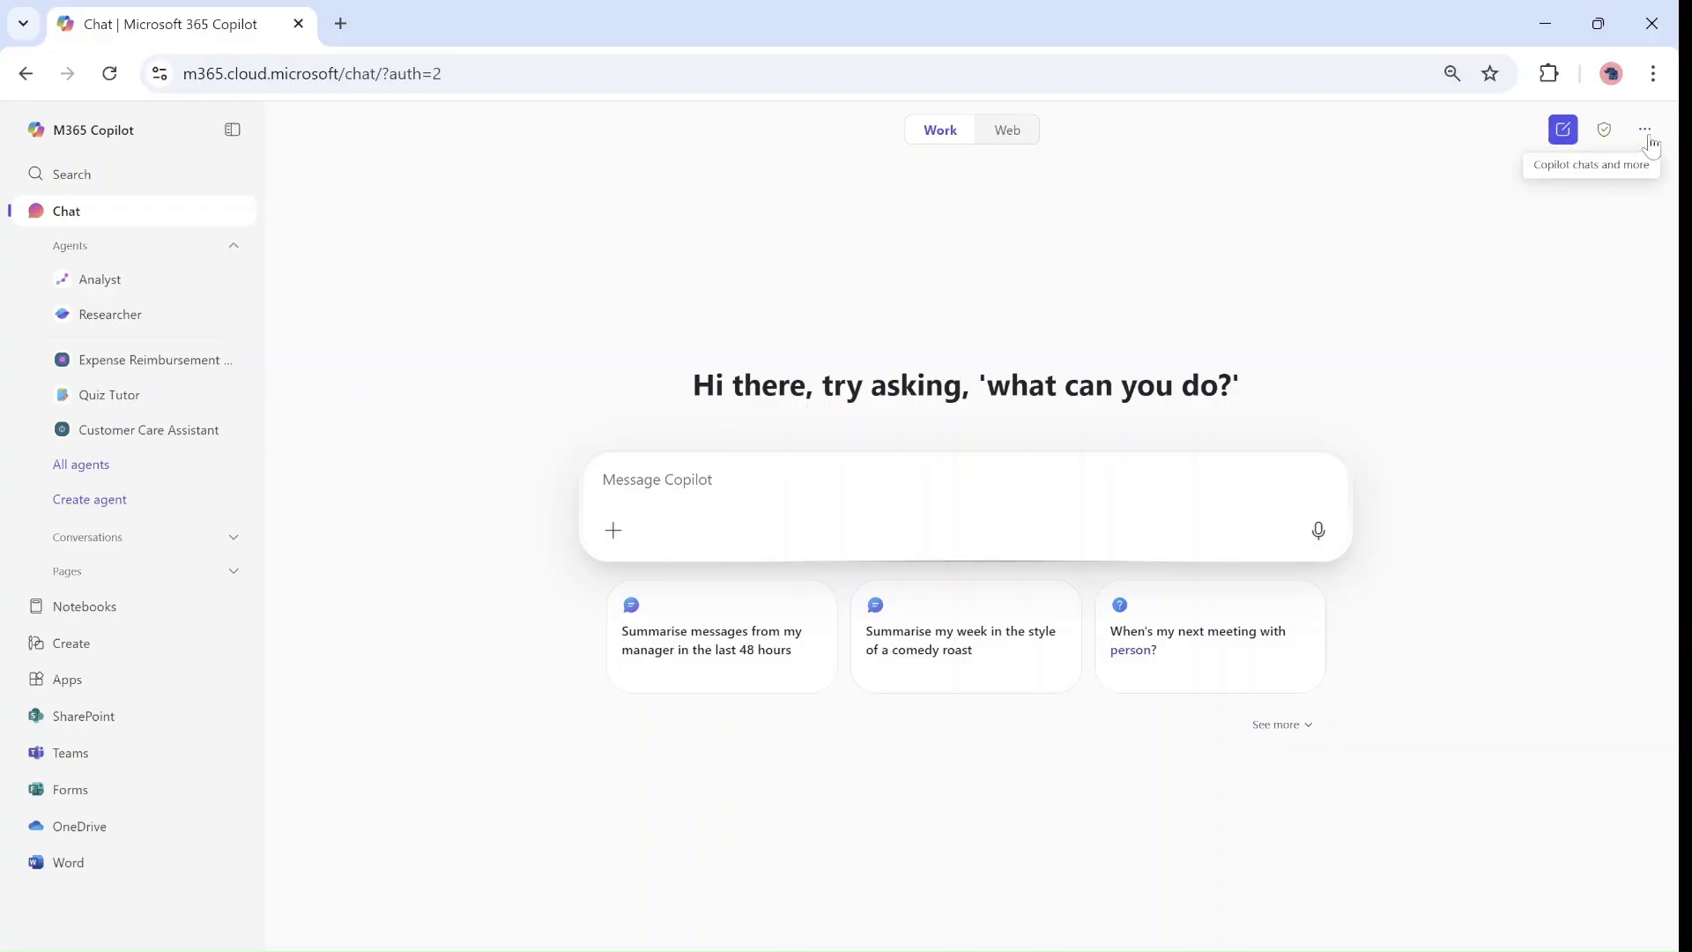
pyautogui.moveTo(1650, 137)
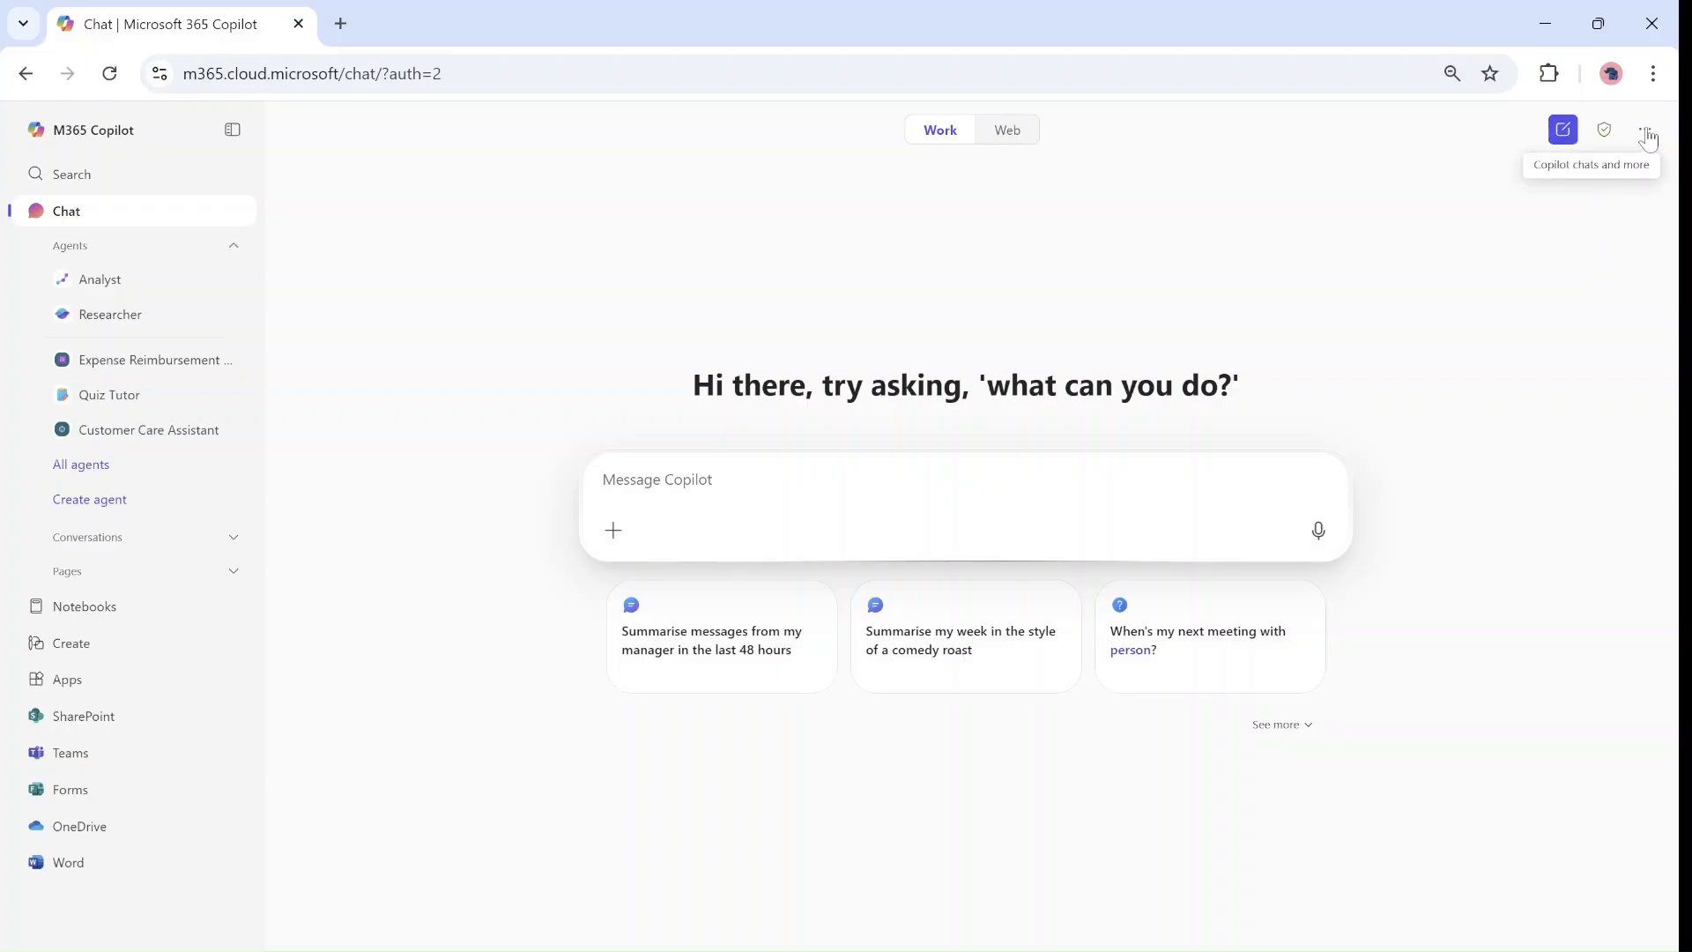
# Step: Show the more-options menu with recent pages, scheduled prompts, feedback and settings
pyautogui.click(1645, 129)
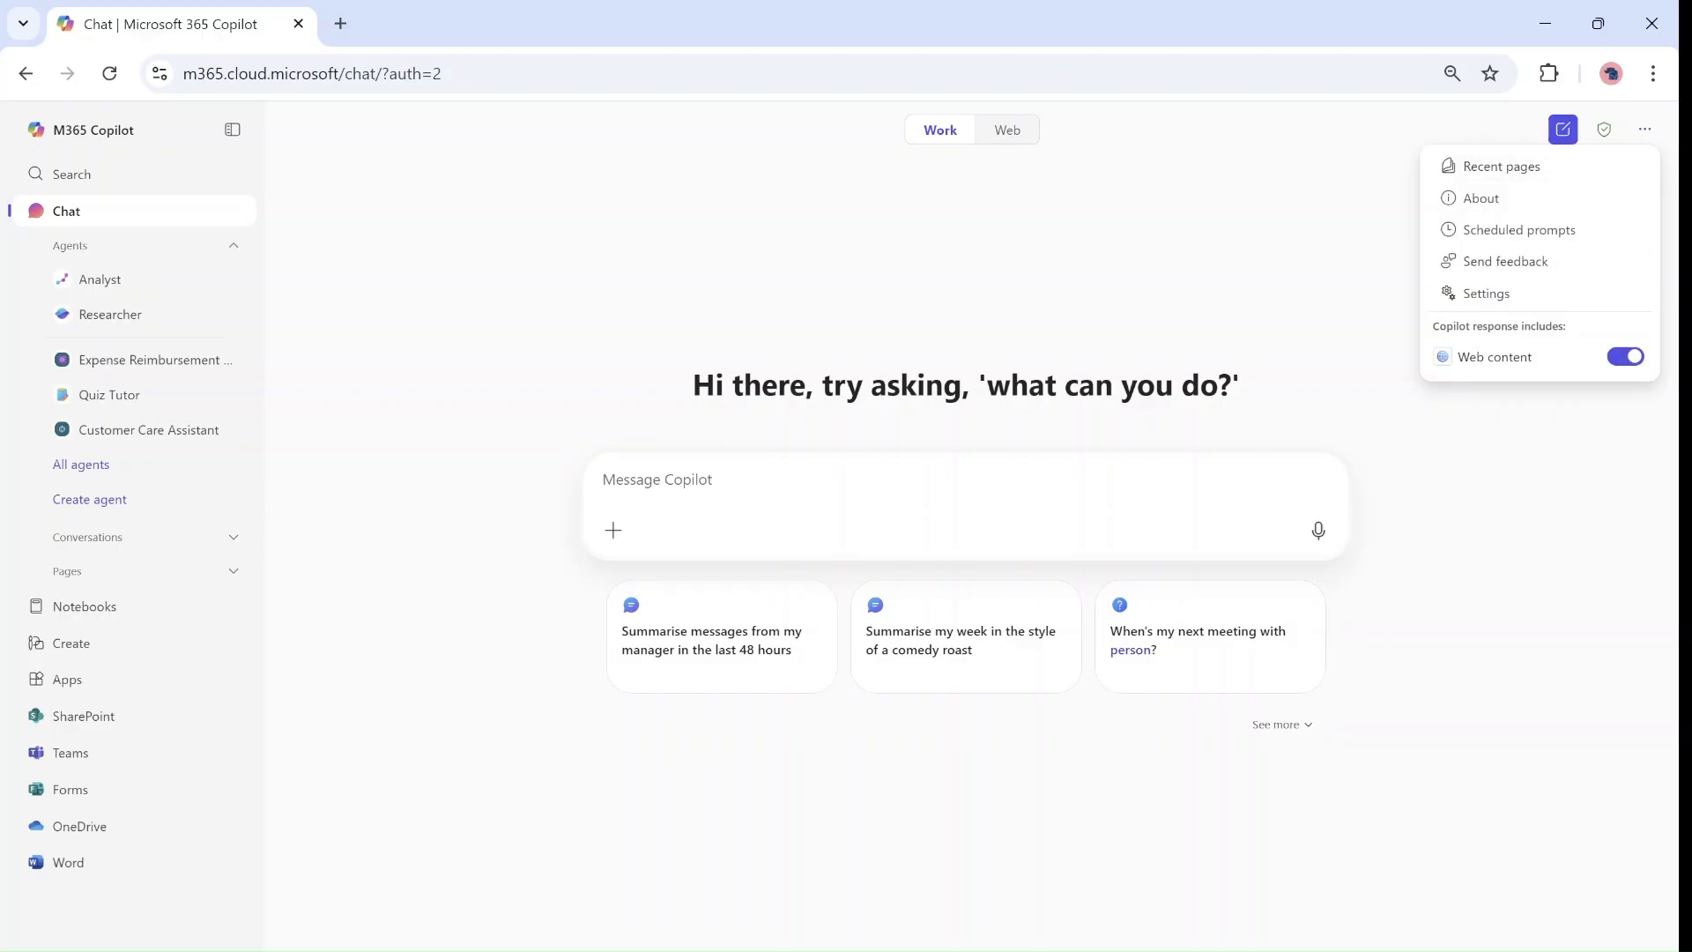
# Step: View the Custom Instructions asking replies to start with "Good Day" and the current time
pyautogui.click(1487, 292)
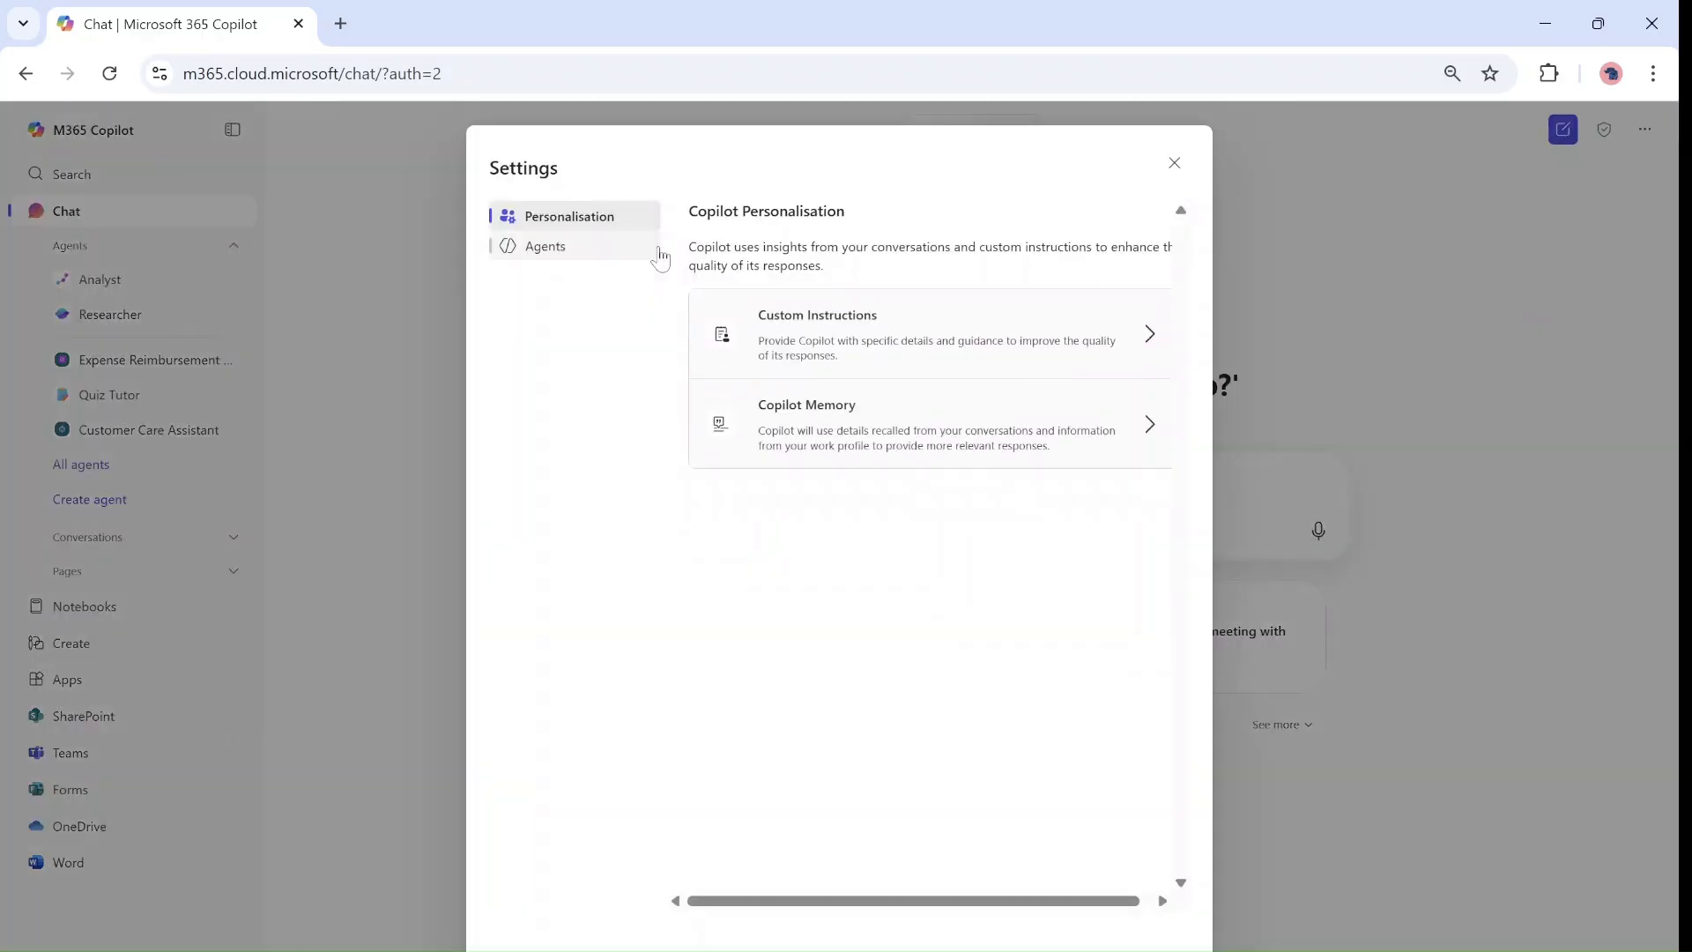
pyautogui.moveTo(619, 431)
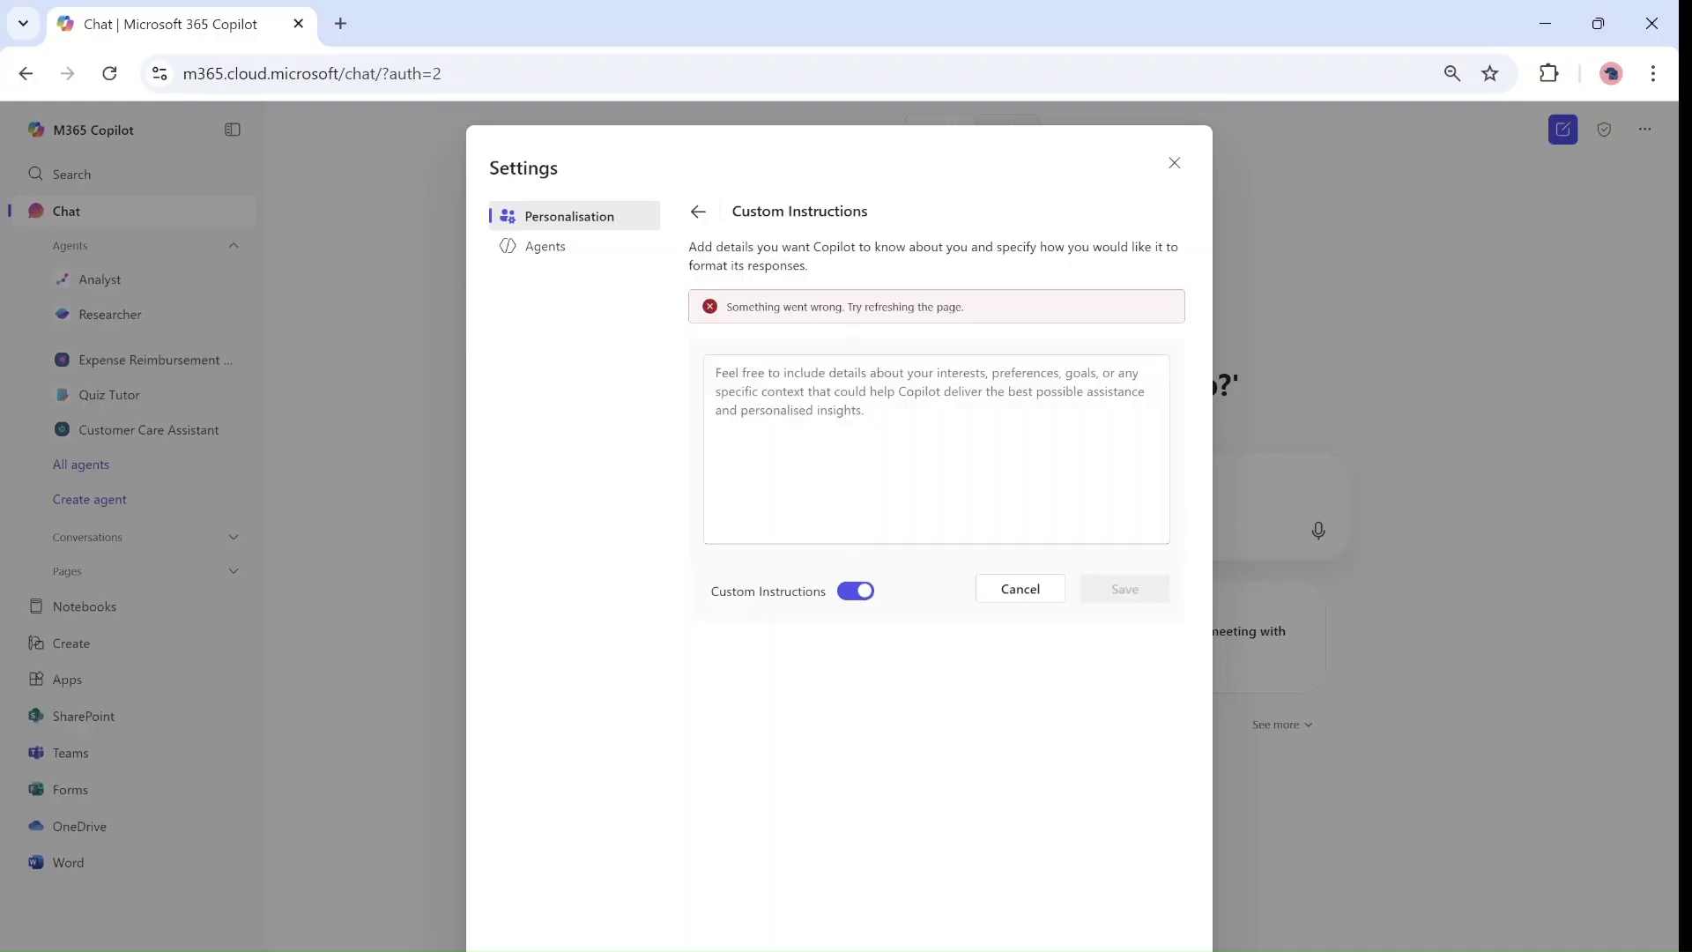
pyautogui.click(698, 210)
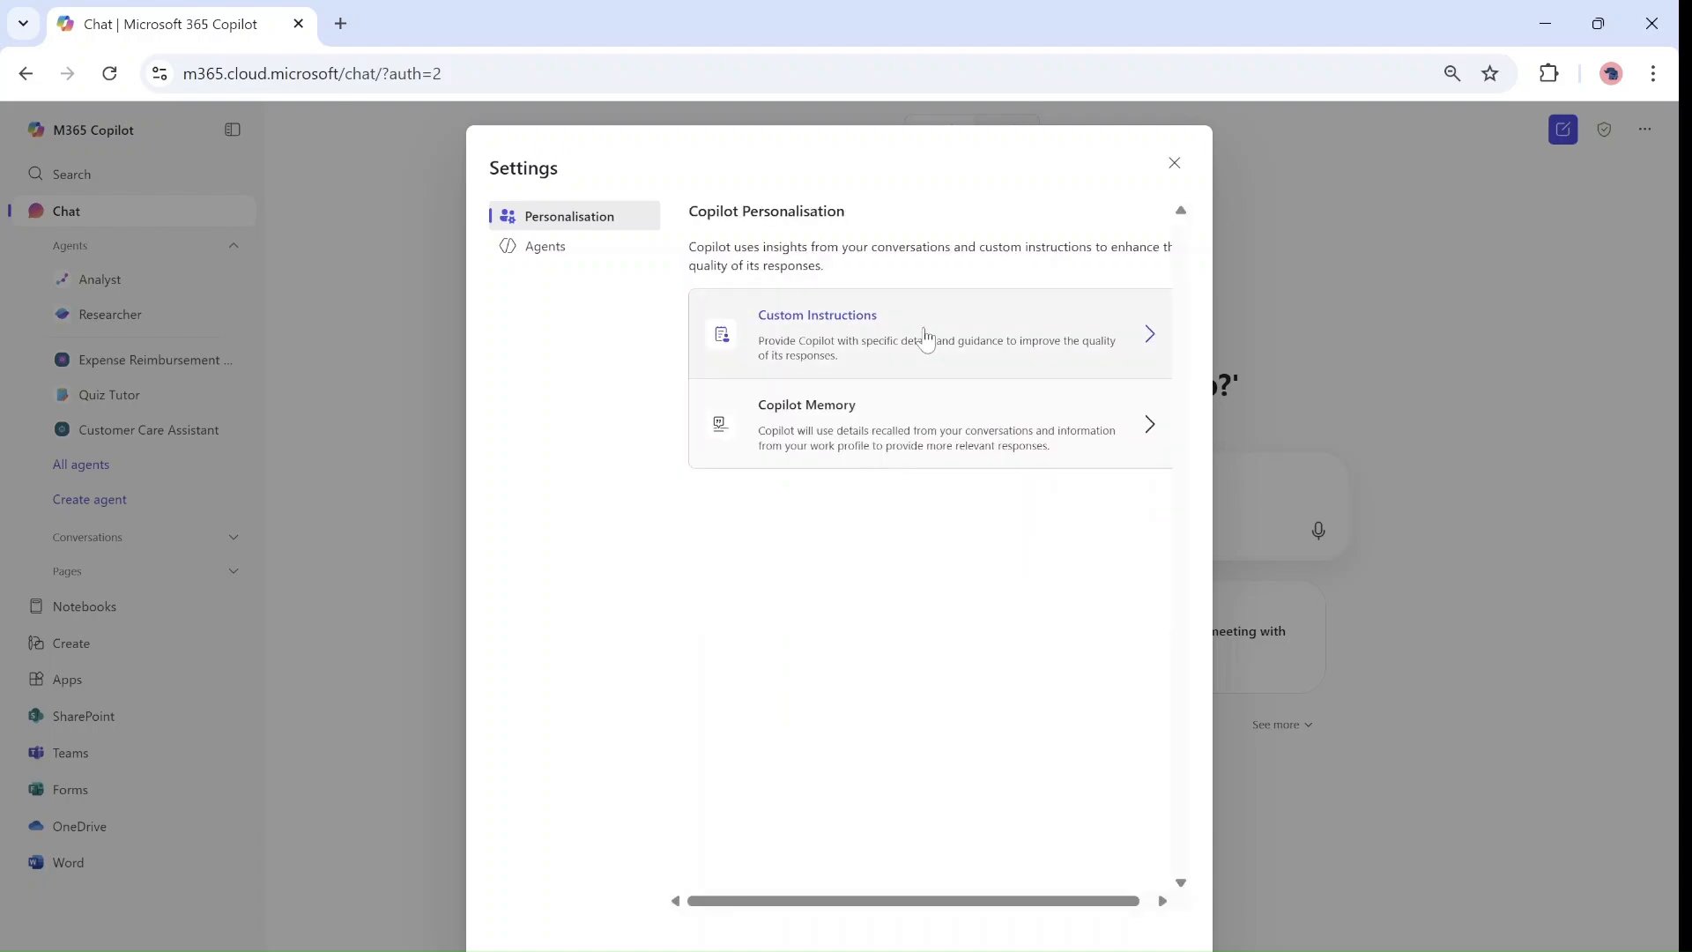
pyautogui.click(929, 333)
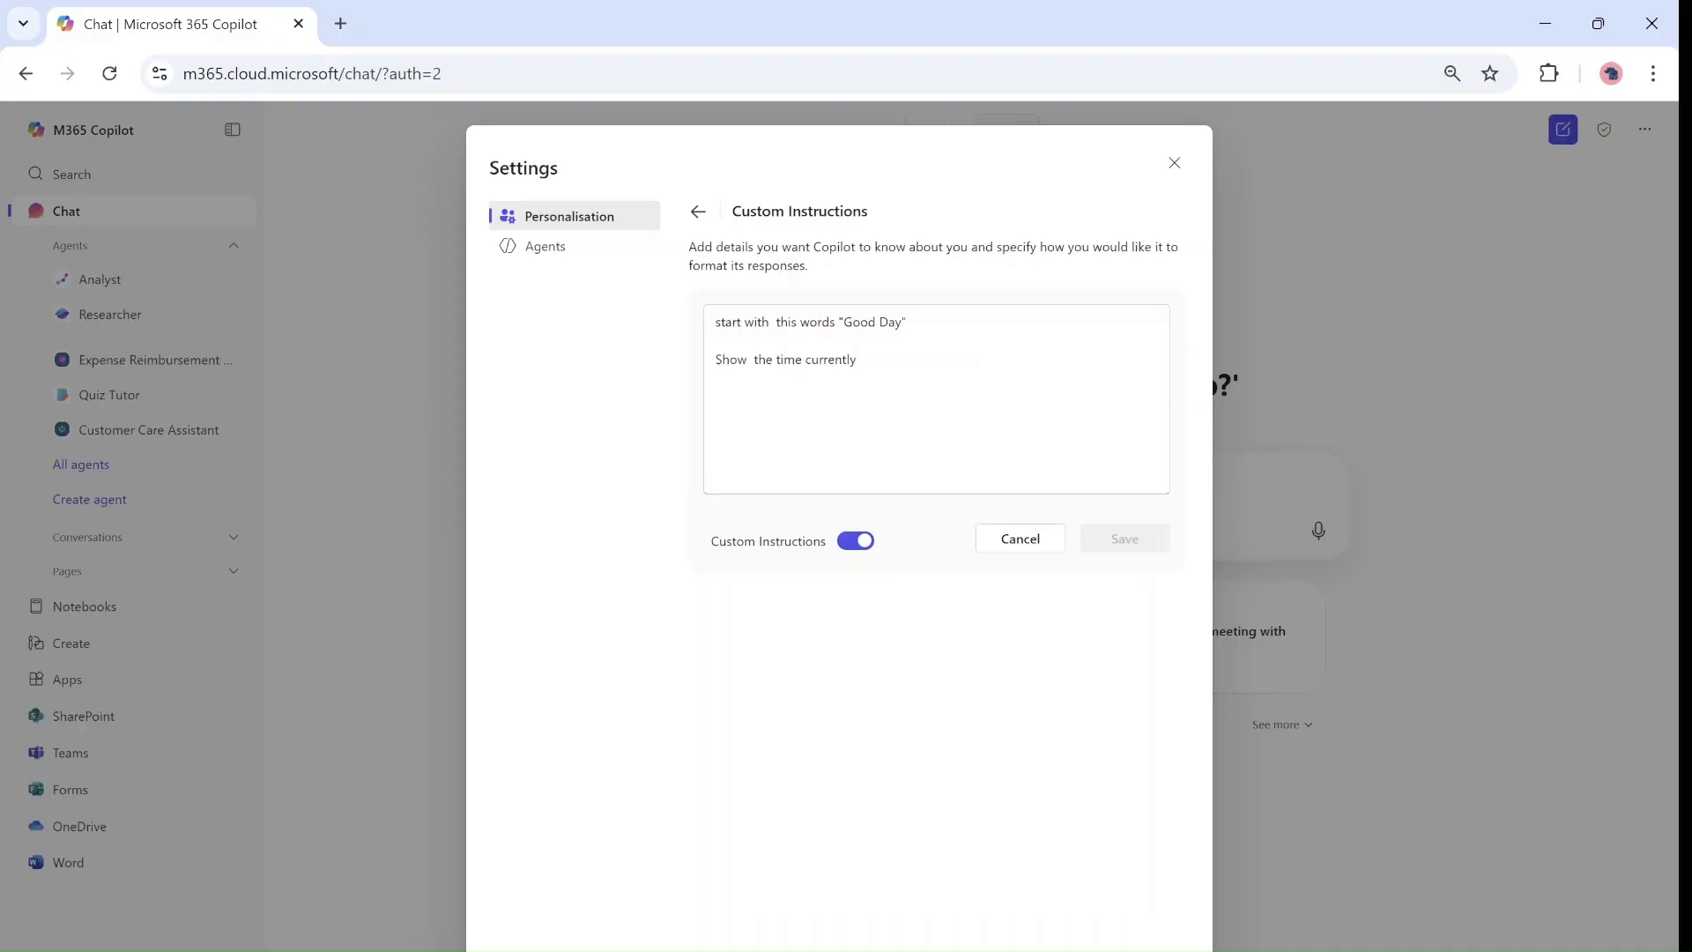
pyautogui.moveTo(1162, 177)
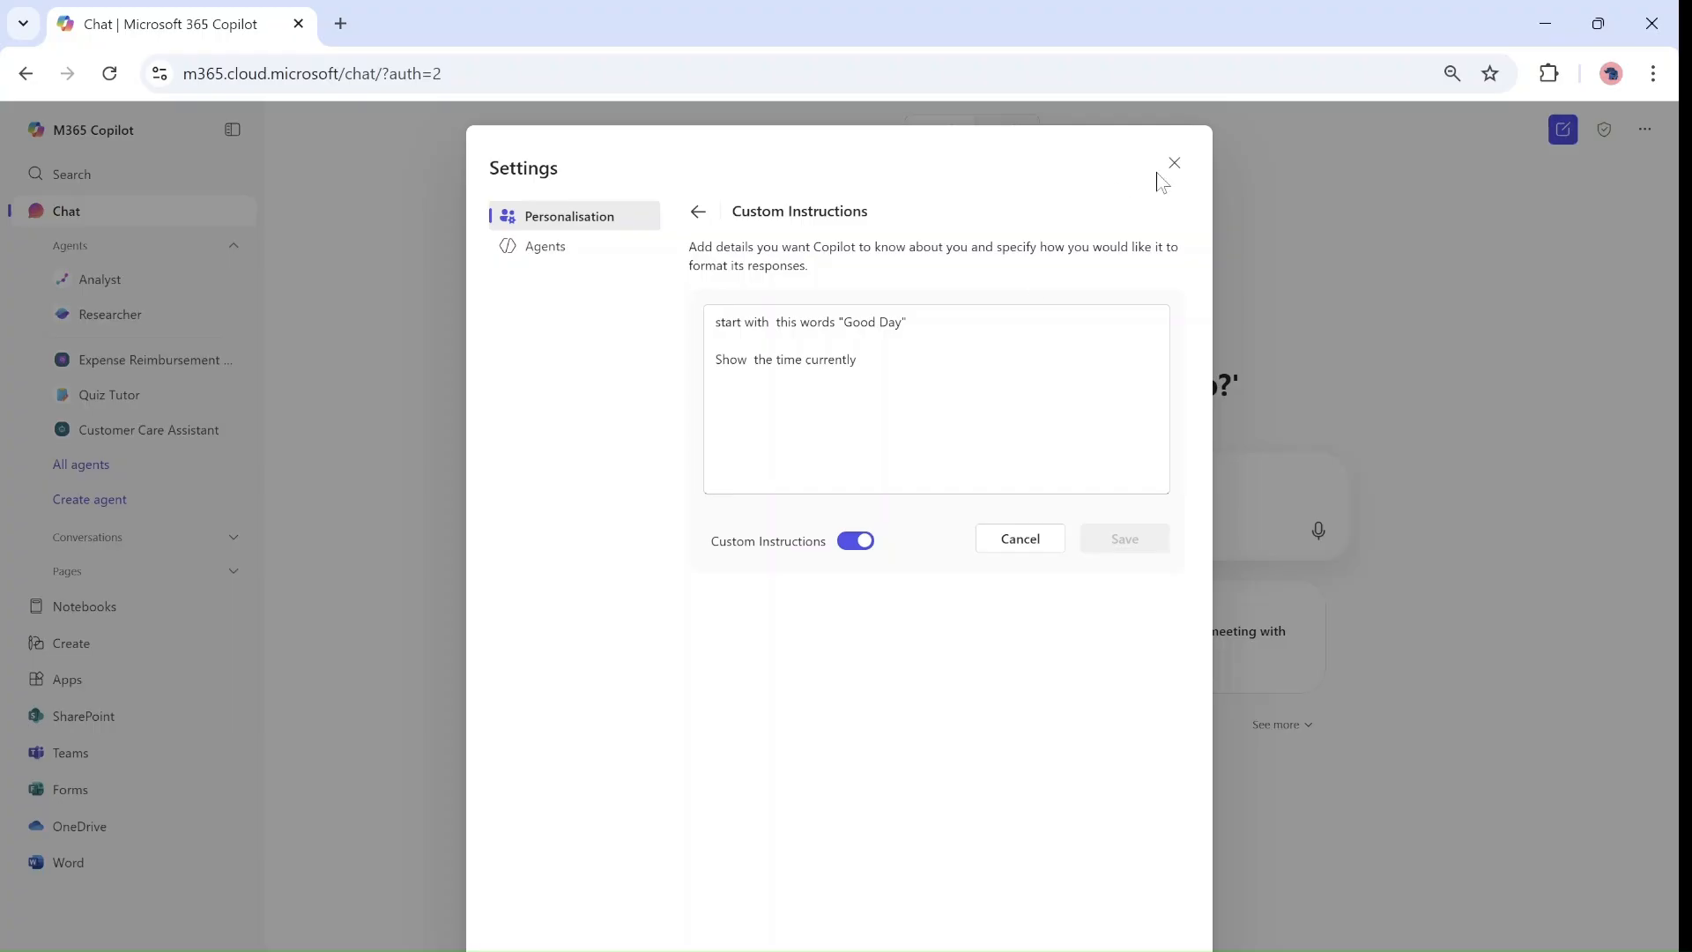
pyautogui.moveTo(1176, 162)
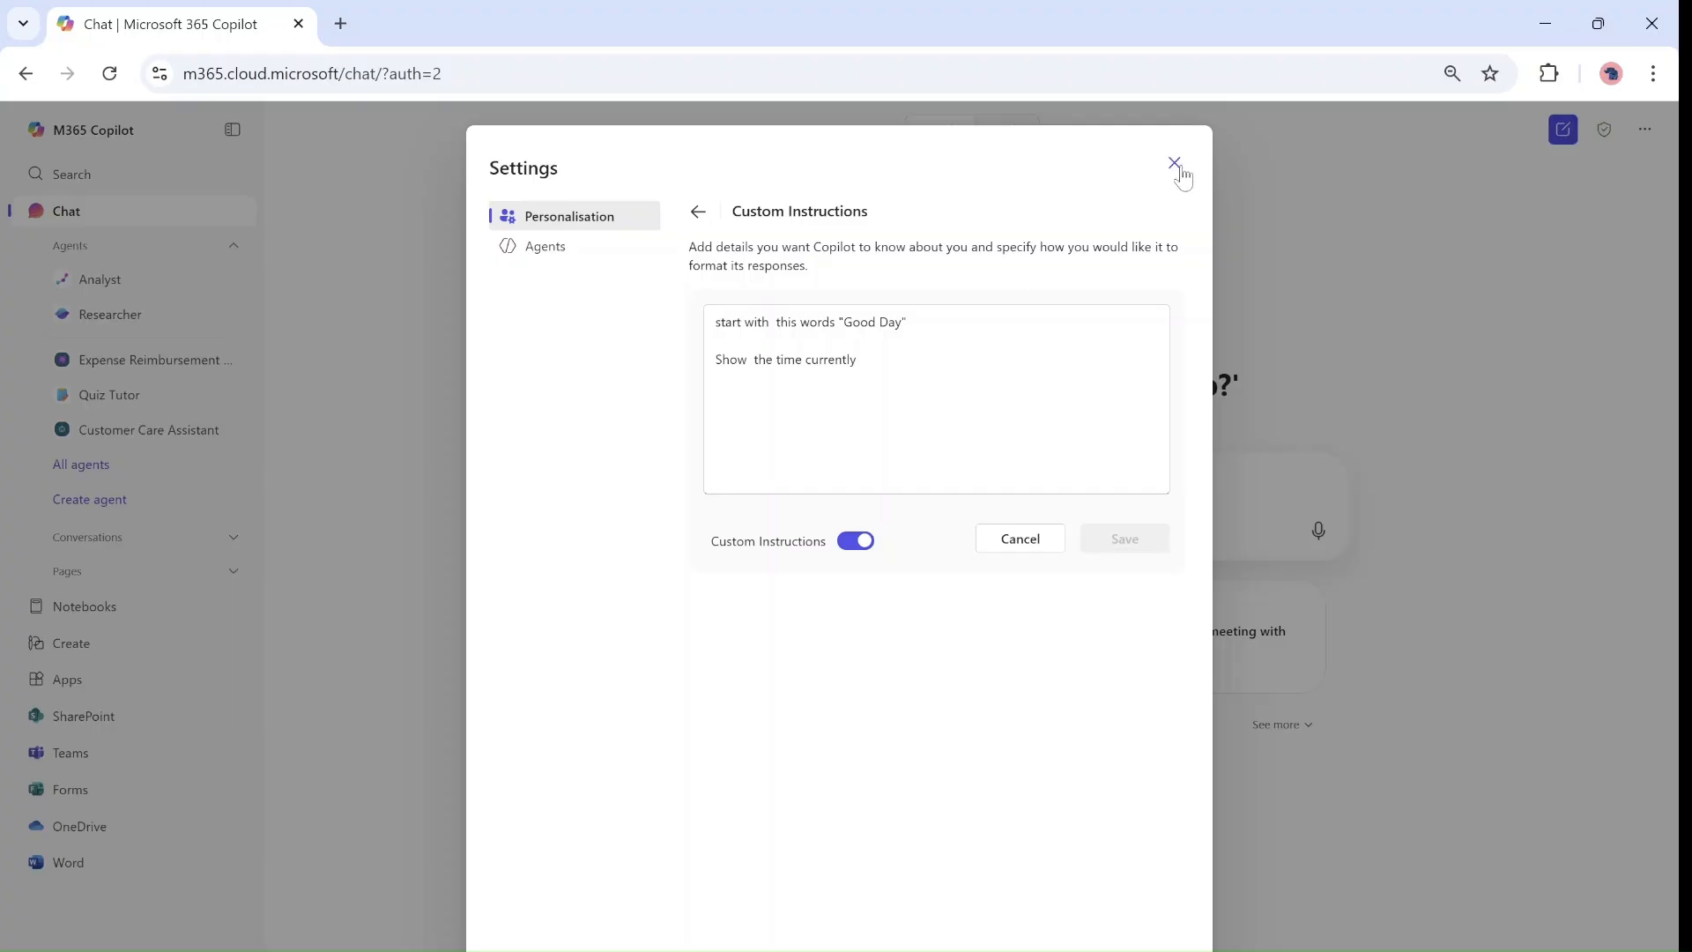
# Step: Reach the Copilot Memory settings, showing no memories captured and memory switched on
pyautogui.click(1174, 162)
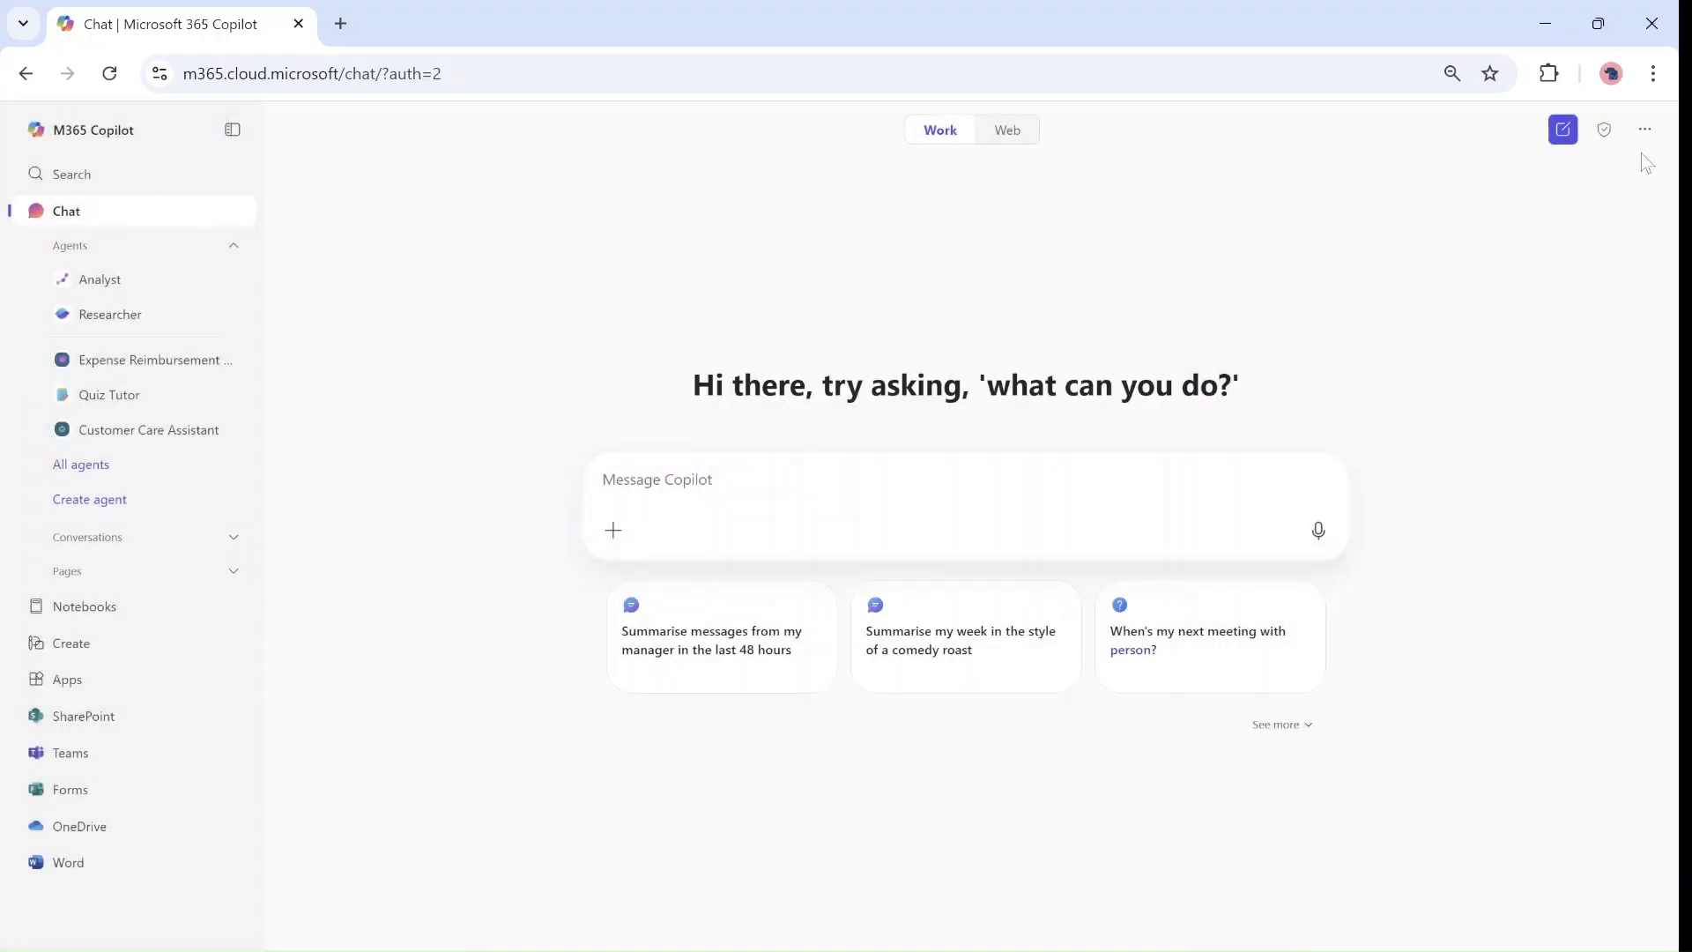
pyautogui.click(1644, 128)
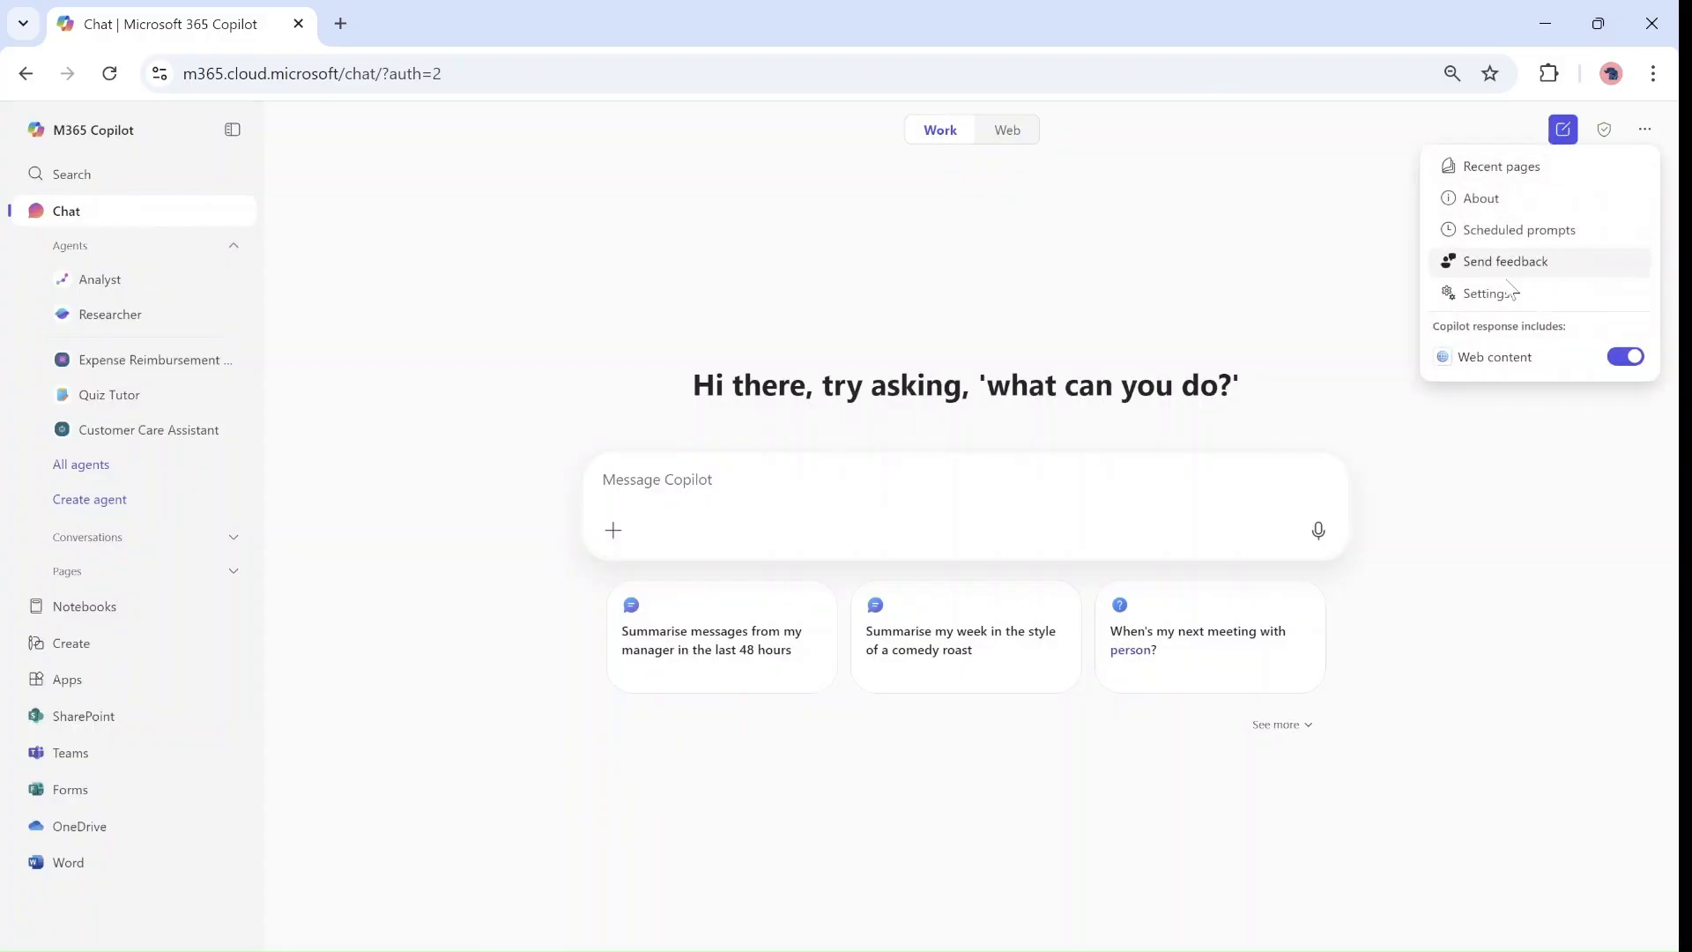
pyautogui.click(1488, 292)
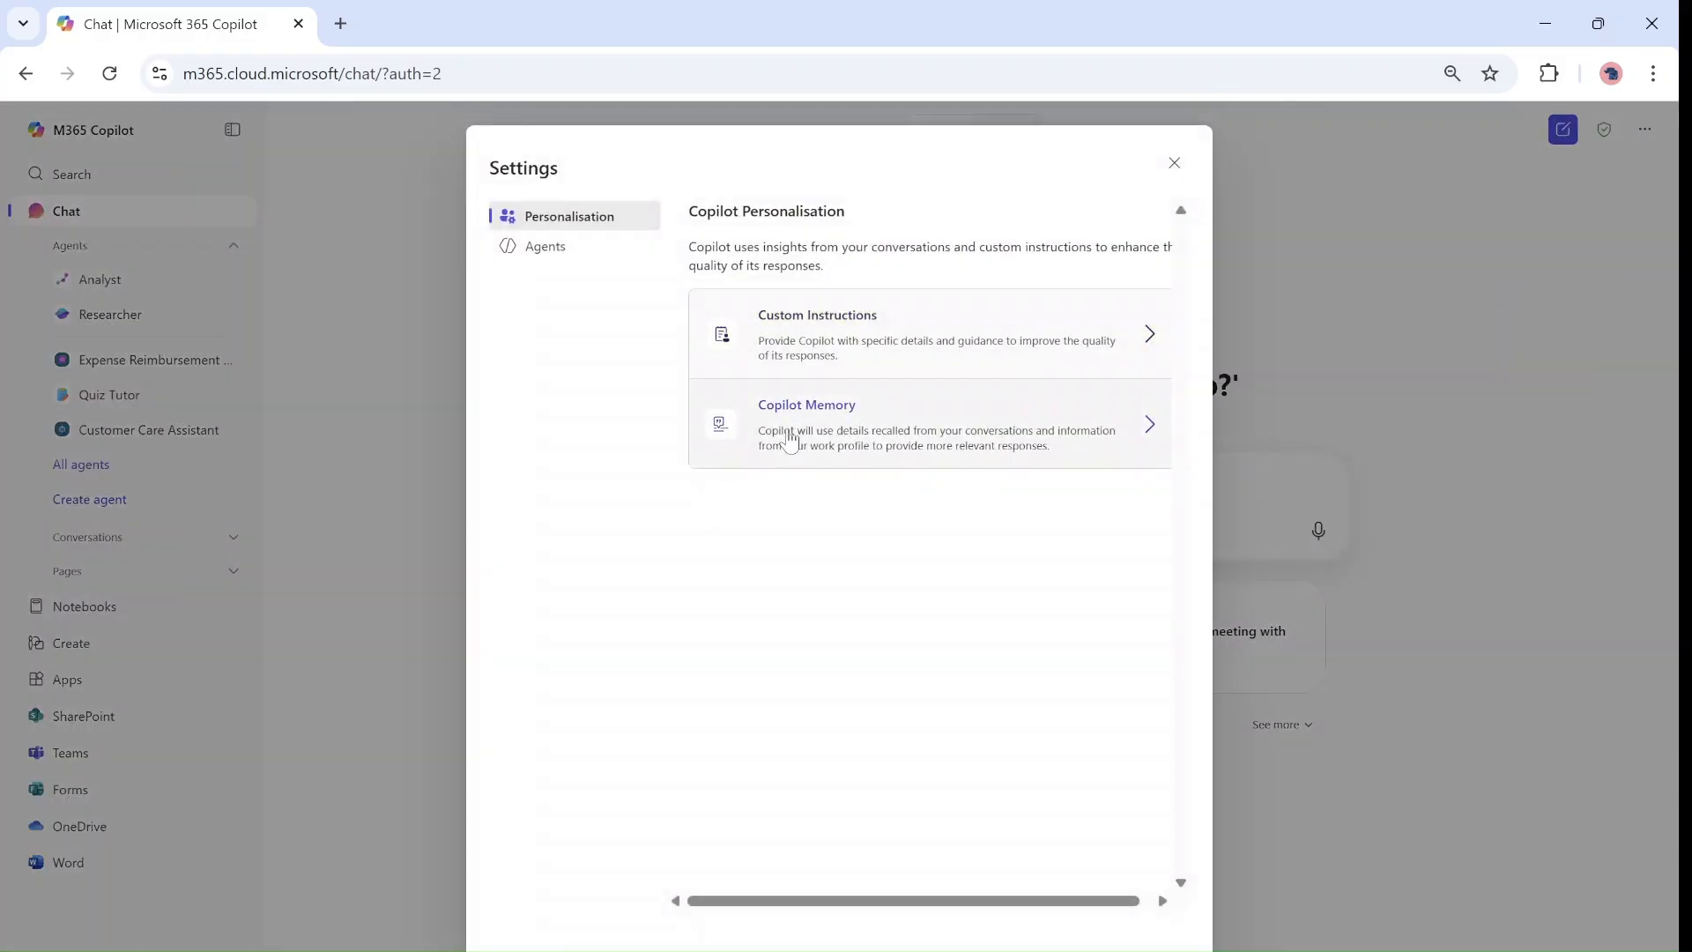
pyautogui.click(929, 425)
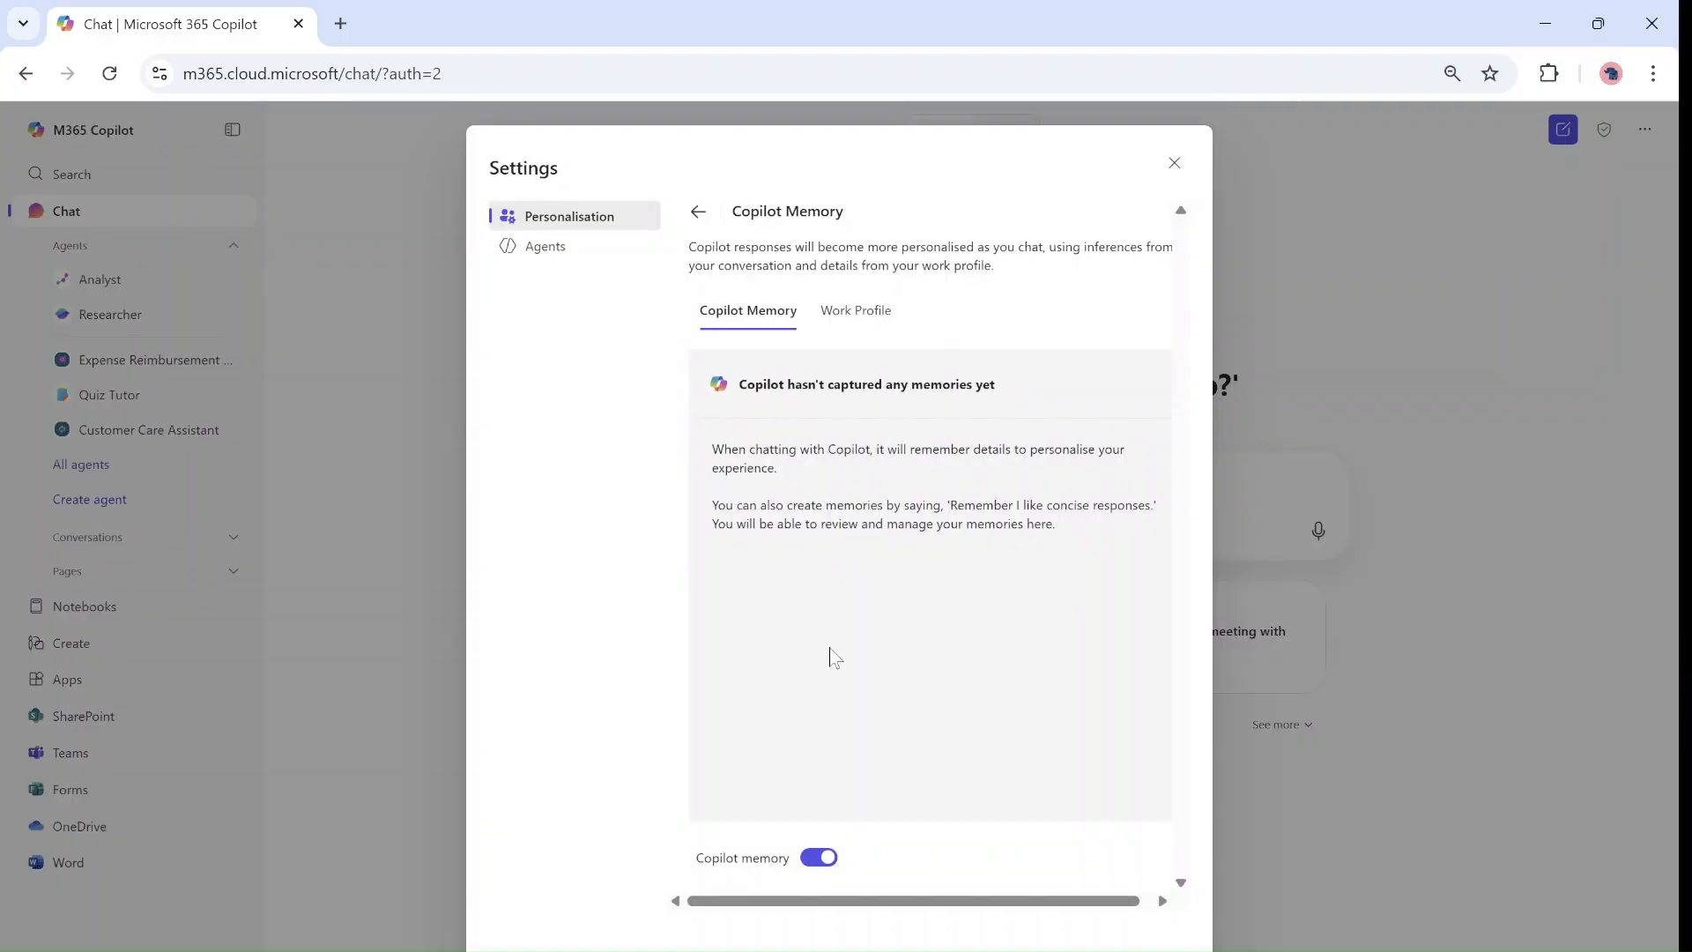
pyautogui.moveTo(841, 667)
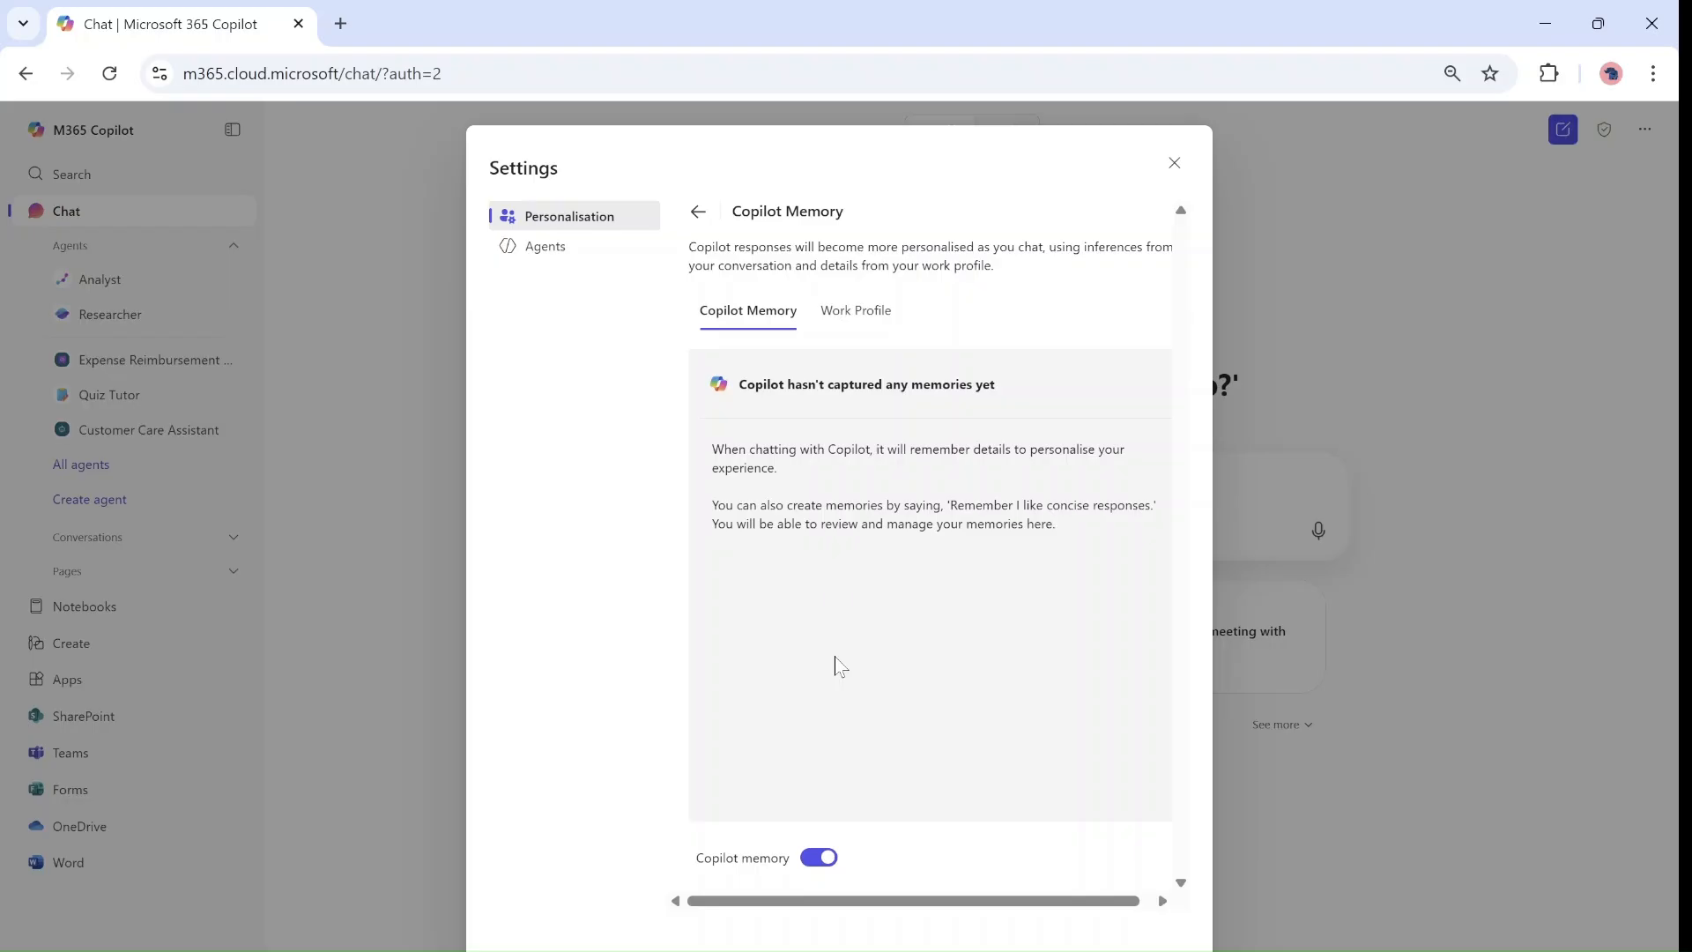
pyautogui.moveTo(885, 450)
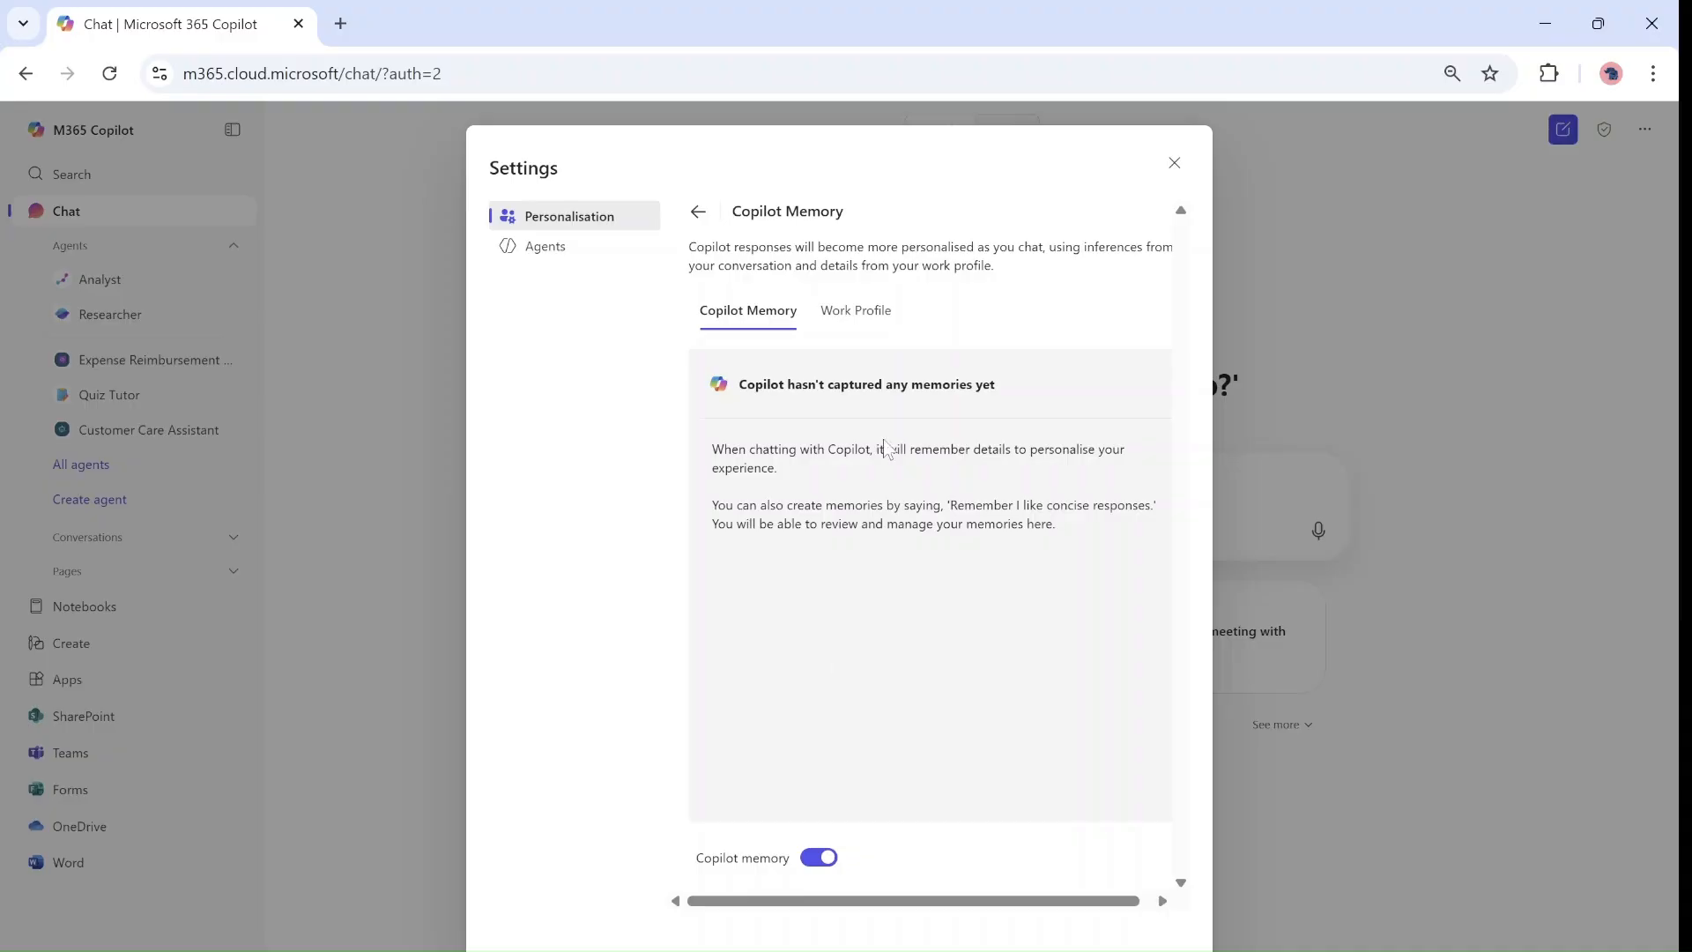
# Step: Send 'remember to answer politely' in a new chat so Copilot updates its memory
pyautogui.click(1174, 162)
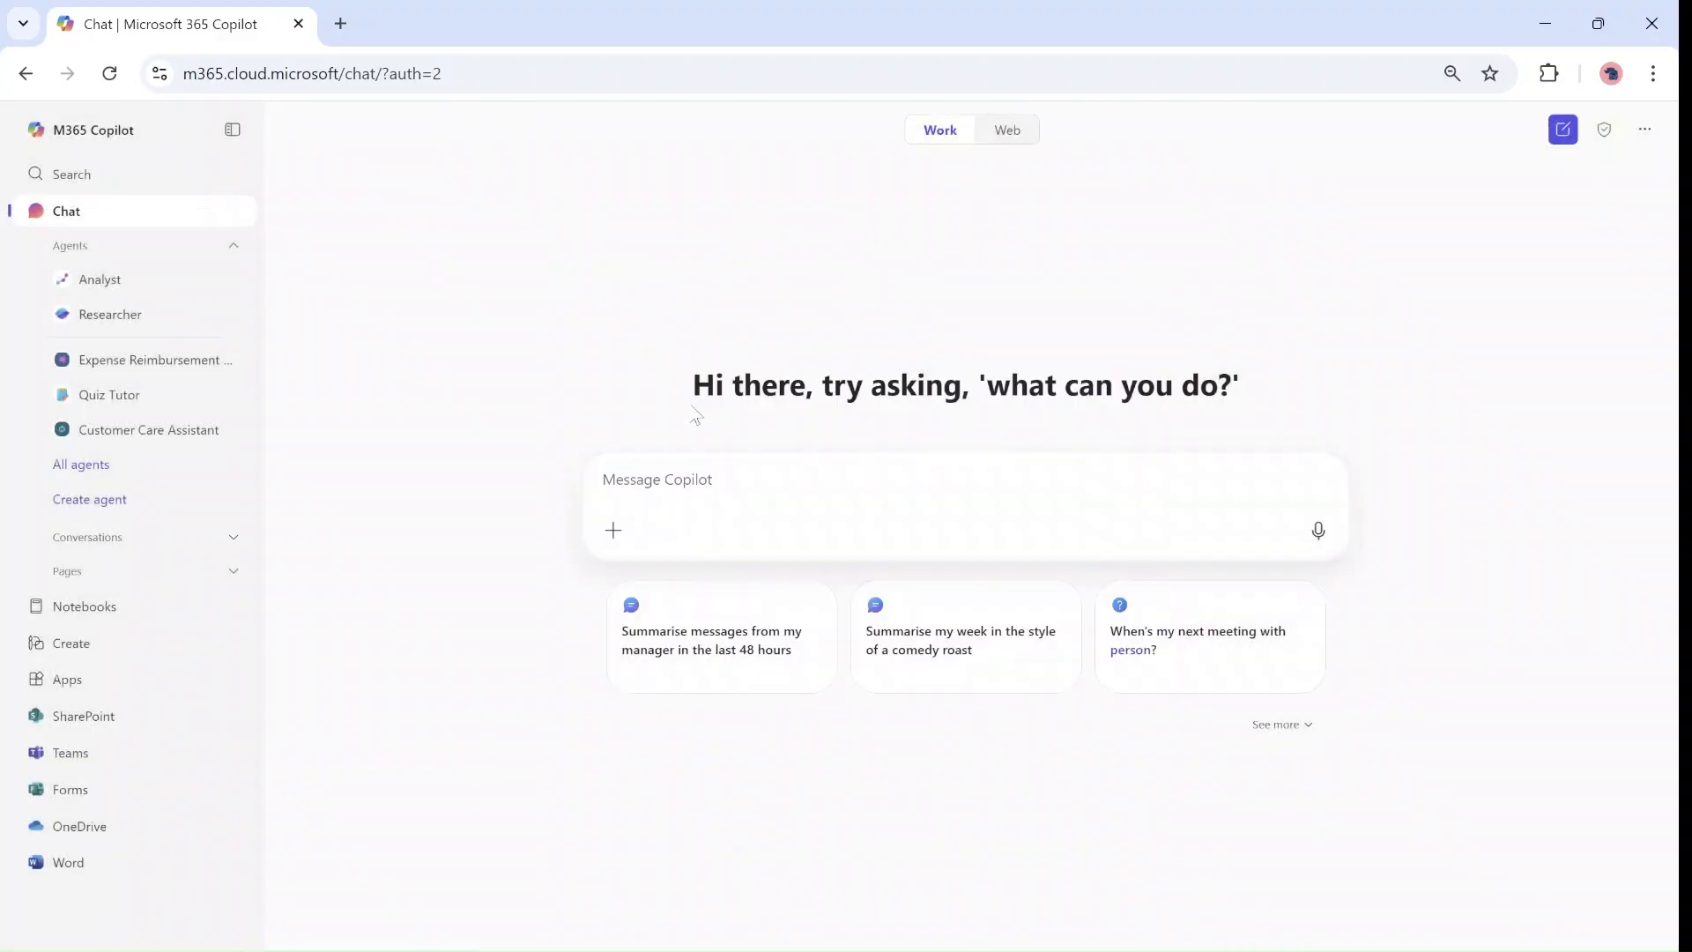
pyautogui.moveTo(1294, 598)
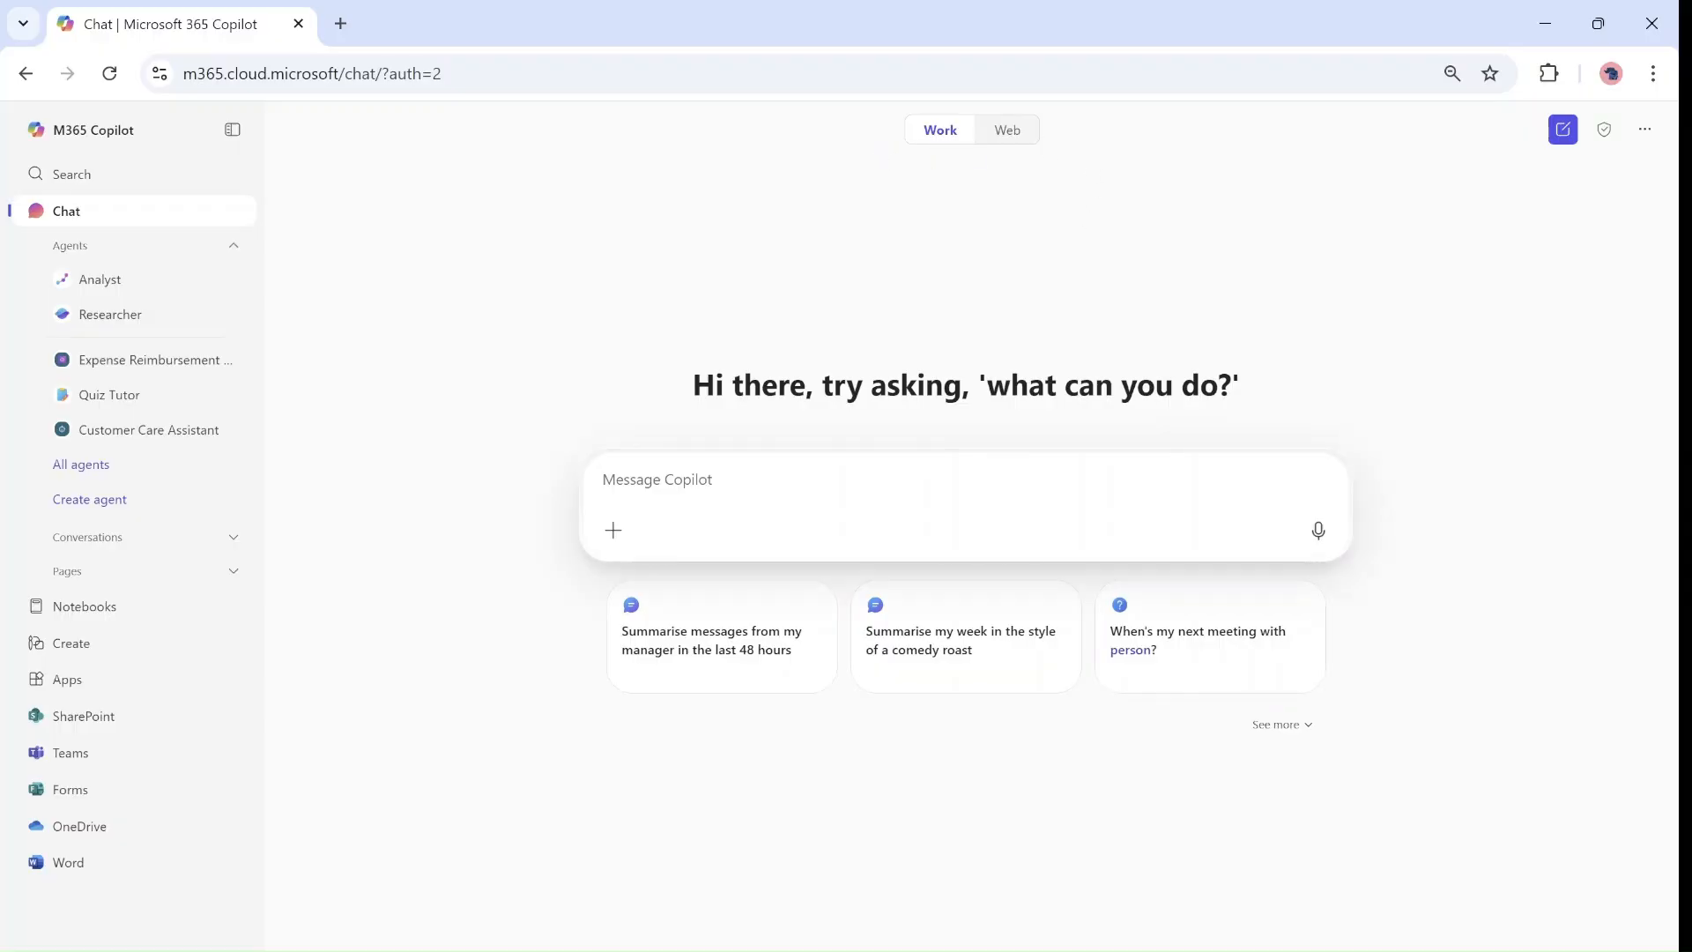
pyautogui.click(864, 529)
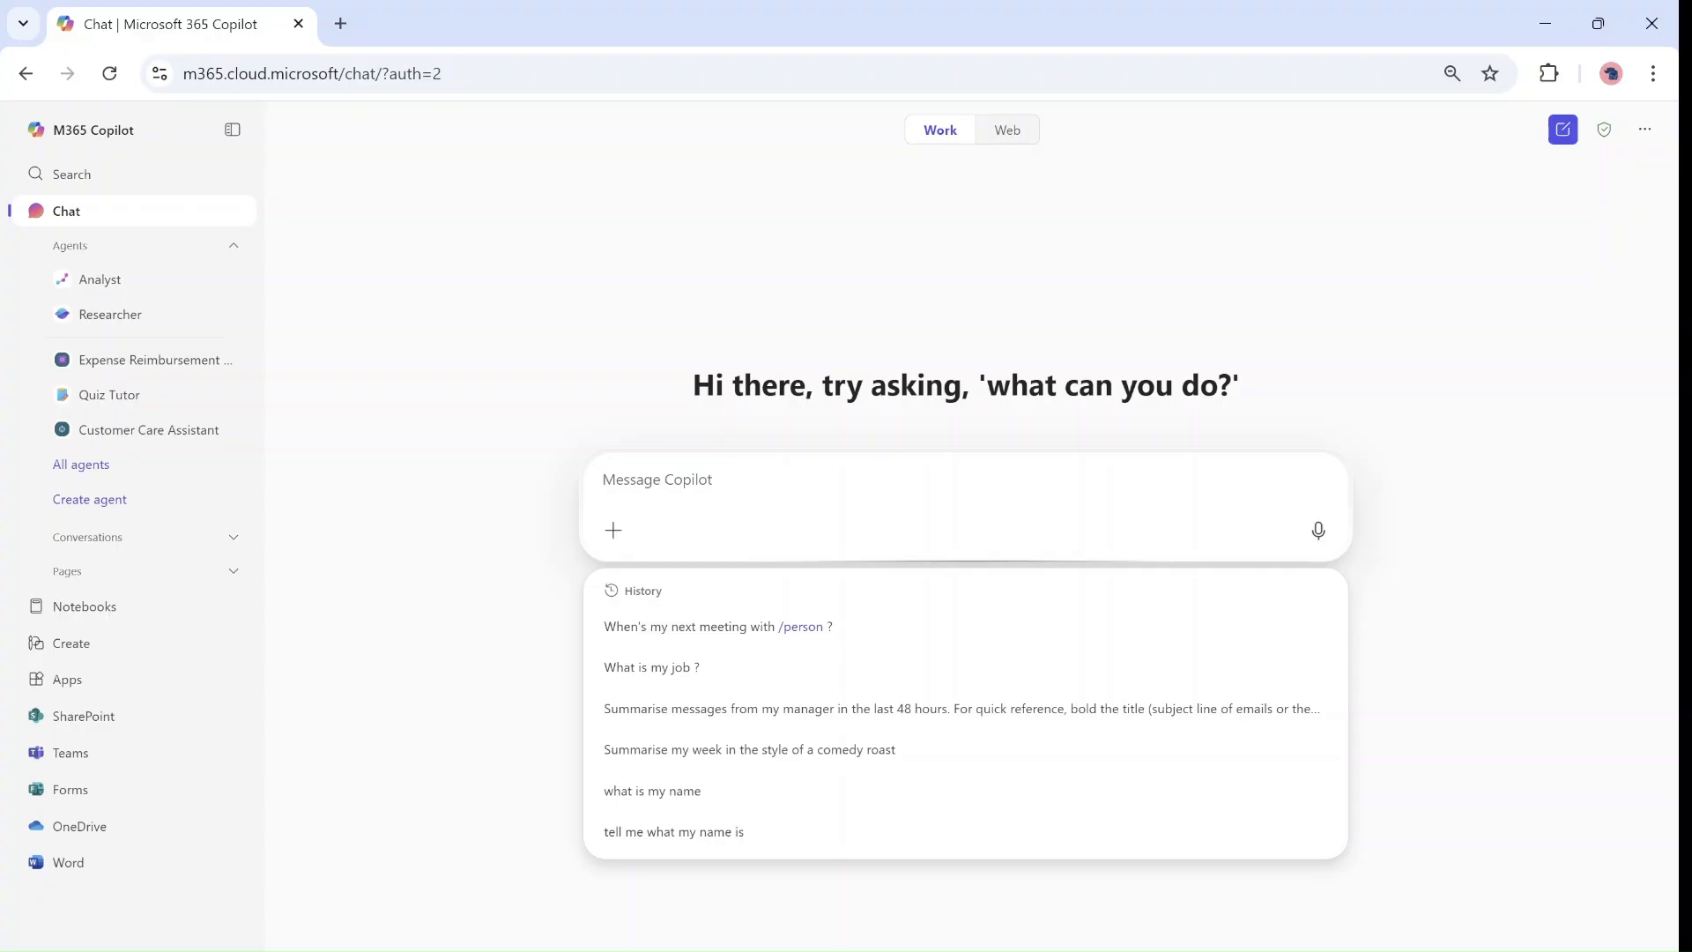
pyautogui.write('remember to answer politely')
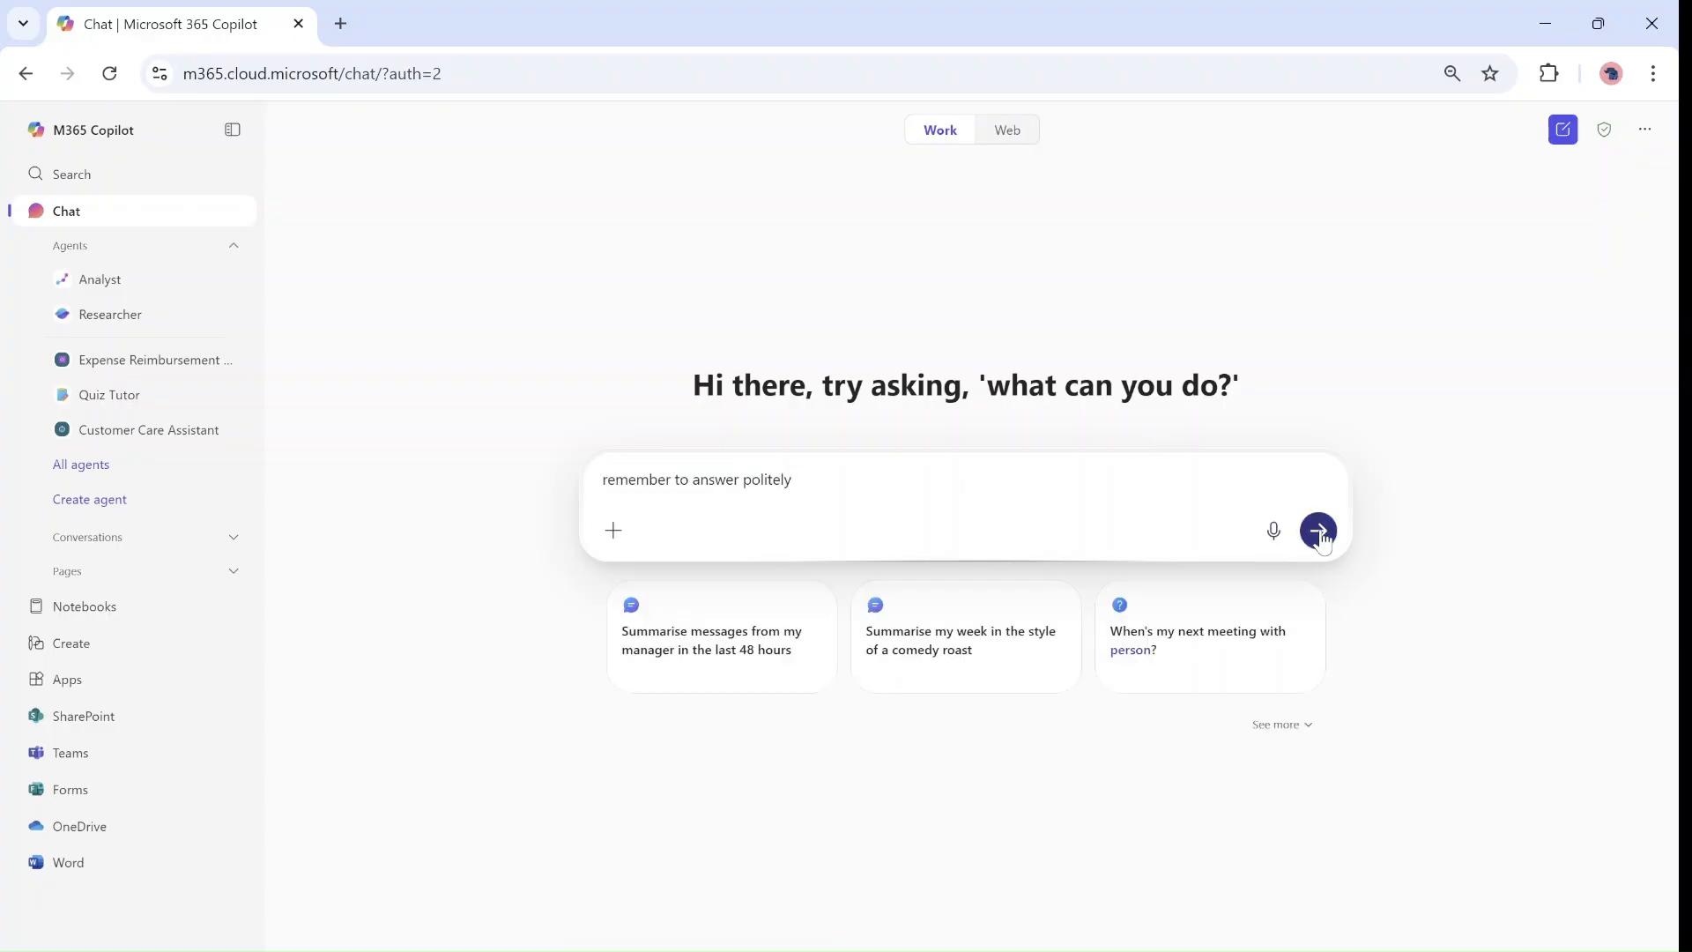
pyautogui.click(1319, 531)
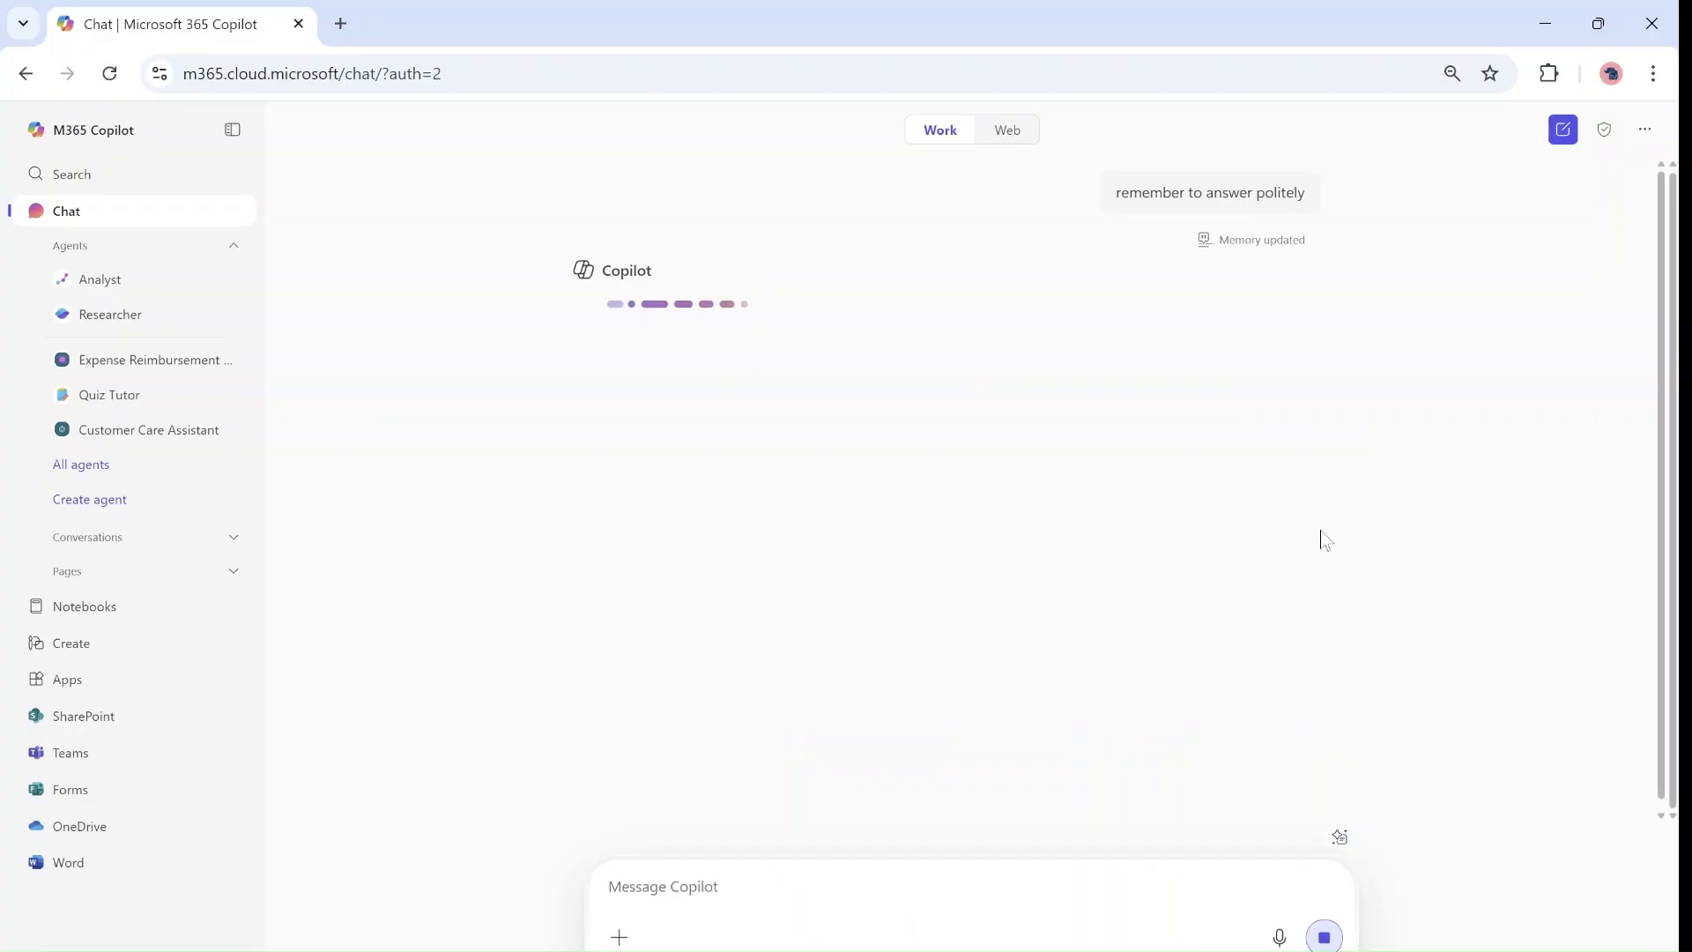
pyautogui.moveTo(1225, 275)
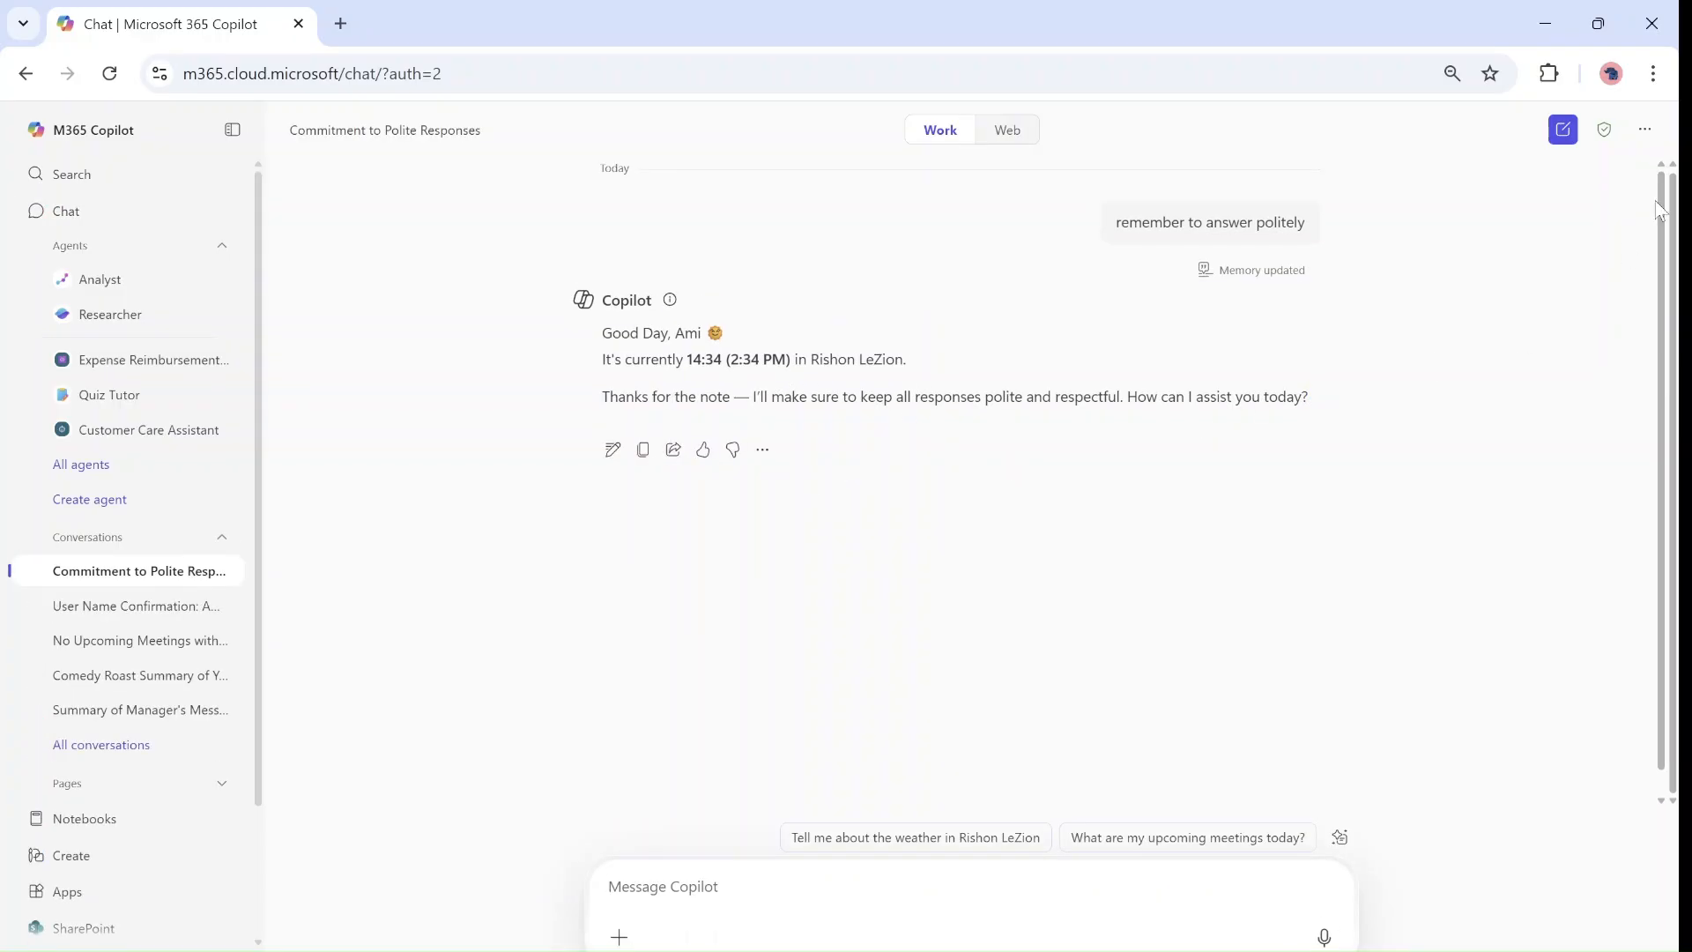
# Step: Check that memory now lists 'User prefers responses to be polite.'
pyautogui.click(1645, 129)
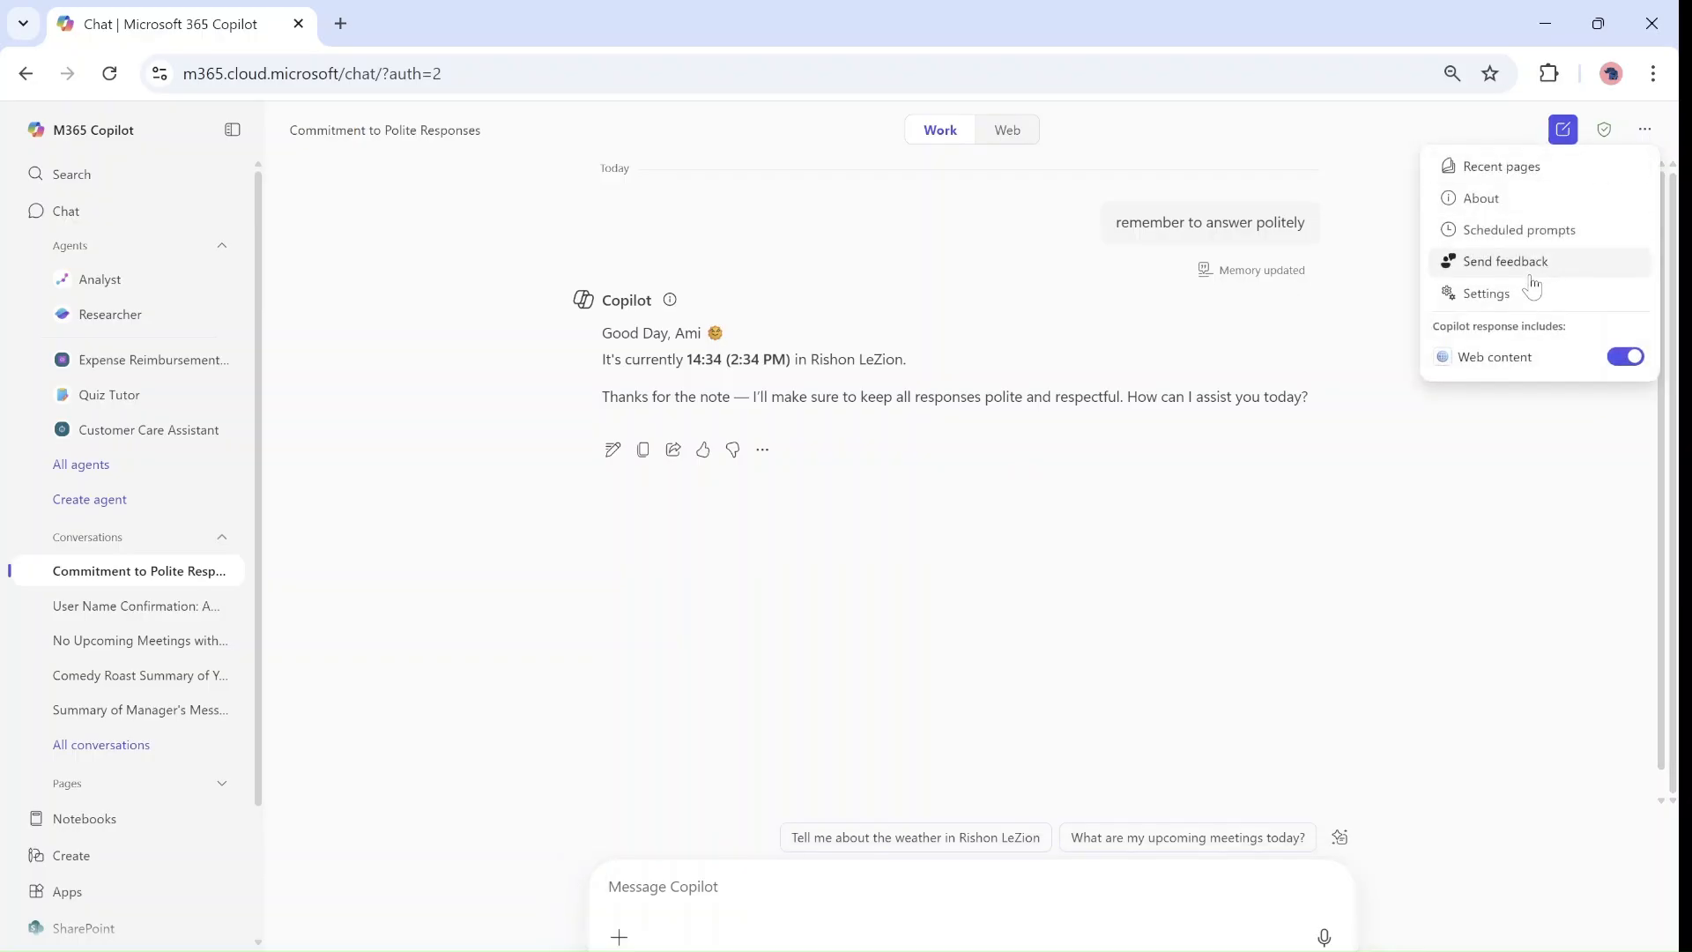
pyautogui.click(1487, 293)
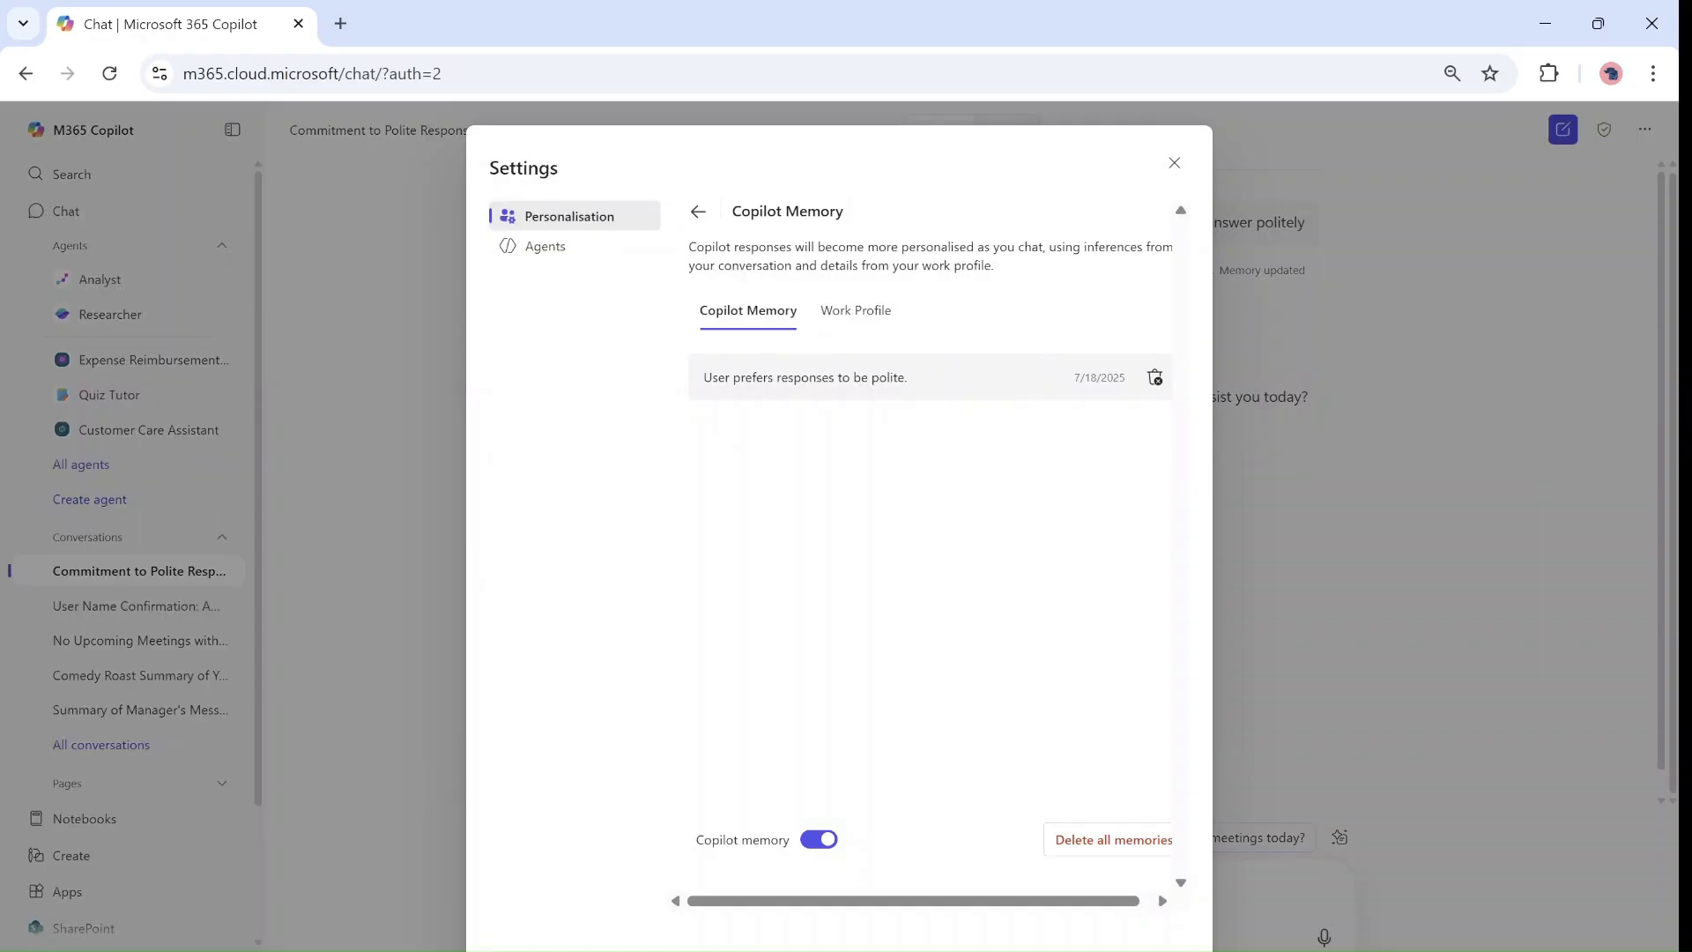
pyautogui.moveTo(895, 412)
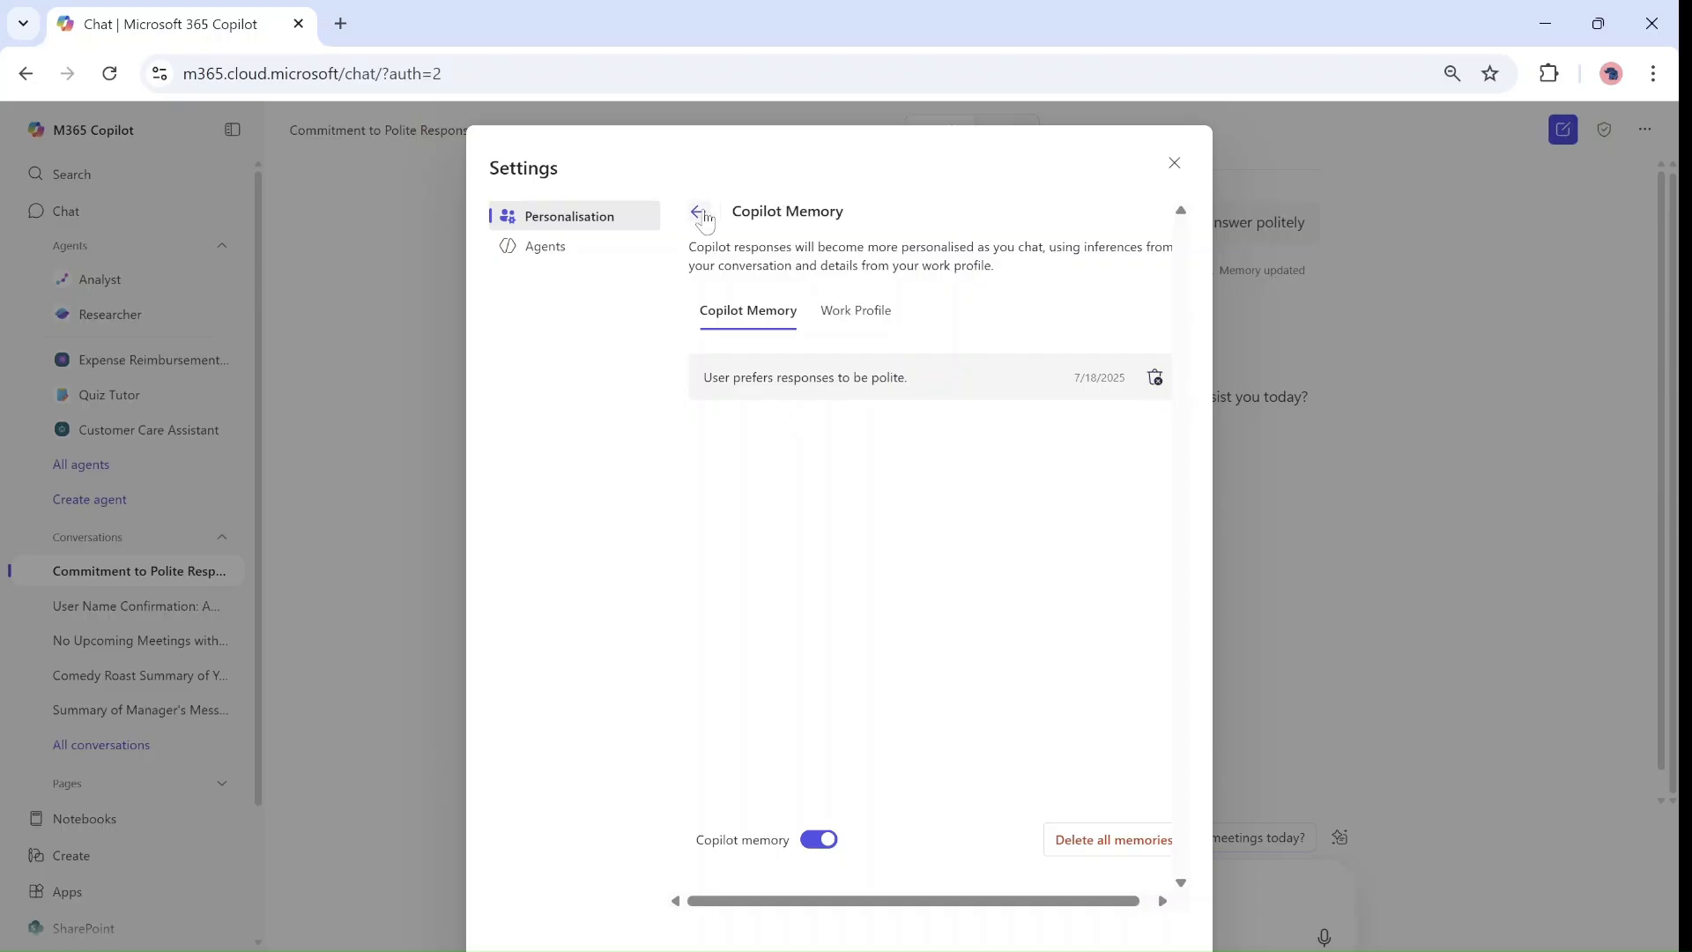
pyautogui.click(700, 211)
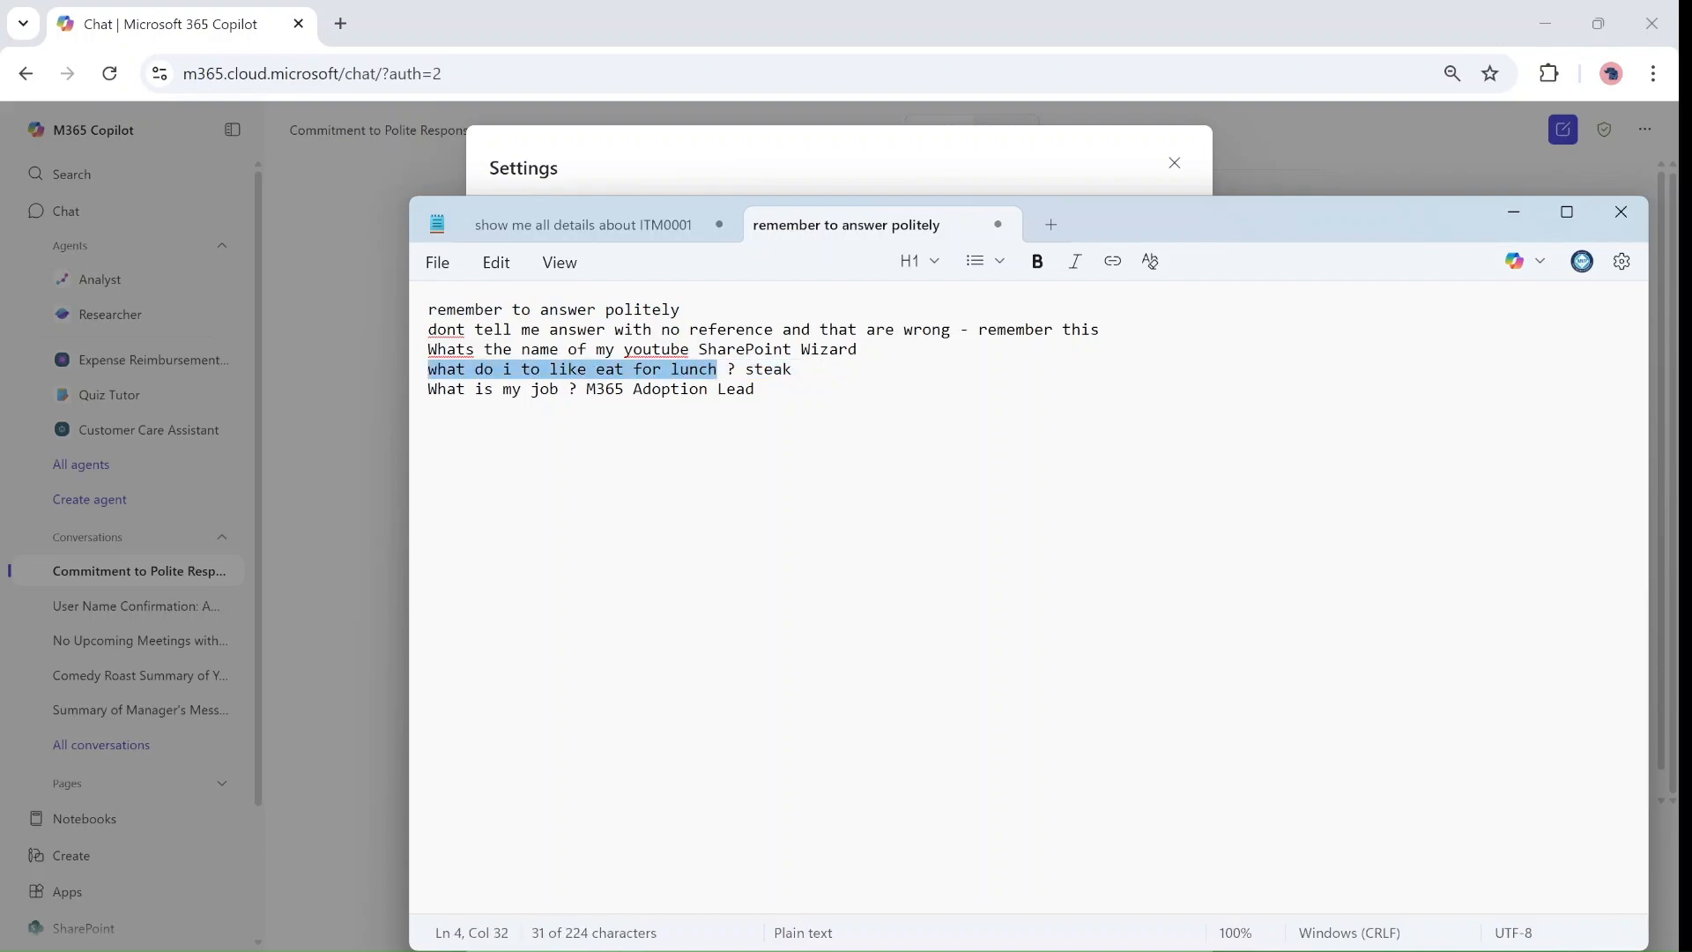
# Step: Ask 'what do i to like eat for lunch' in a new chat to test Copilot's memory
pyautogui.click(1174, 162)
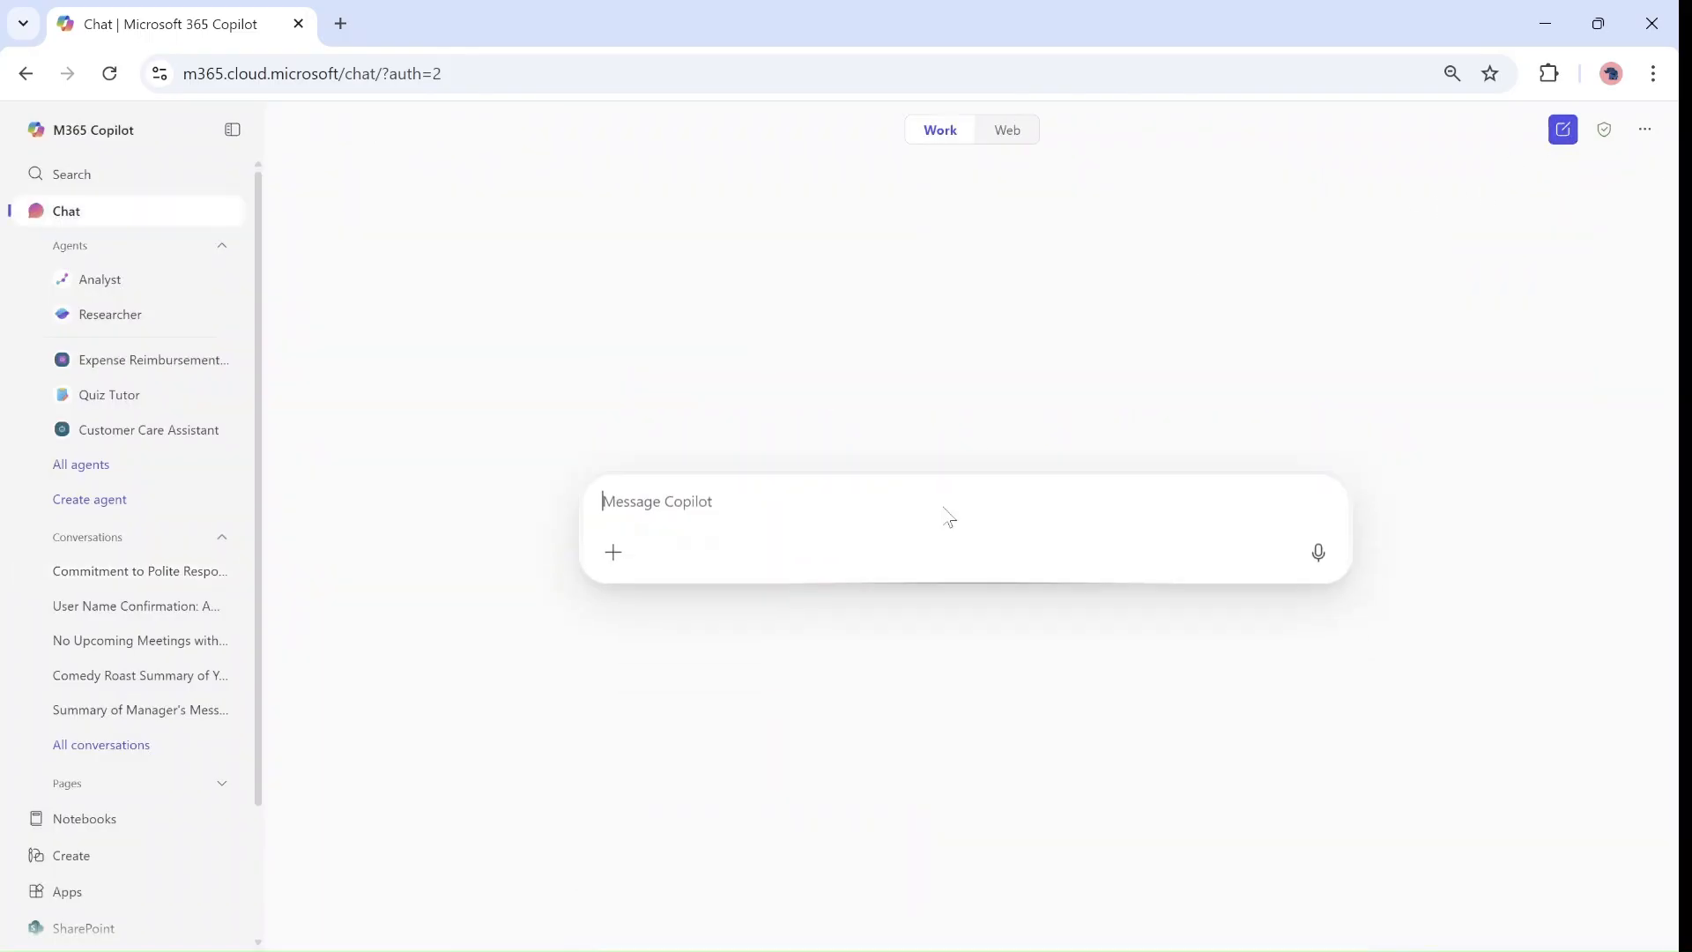
pyautogui.write('what do i to like eat for lunch')
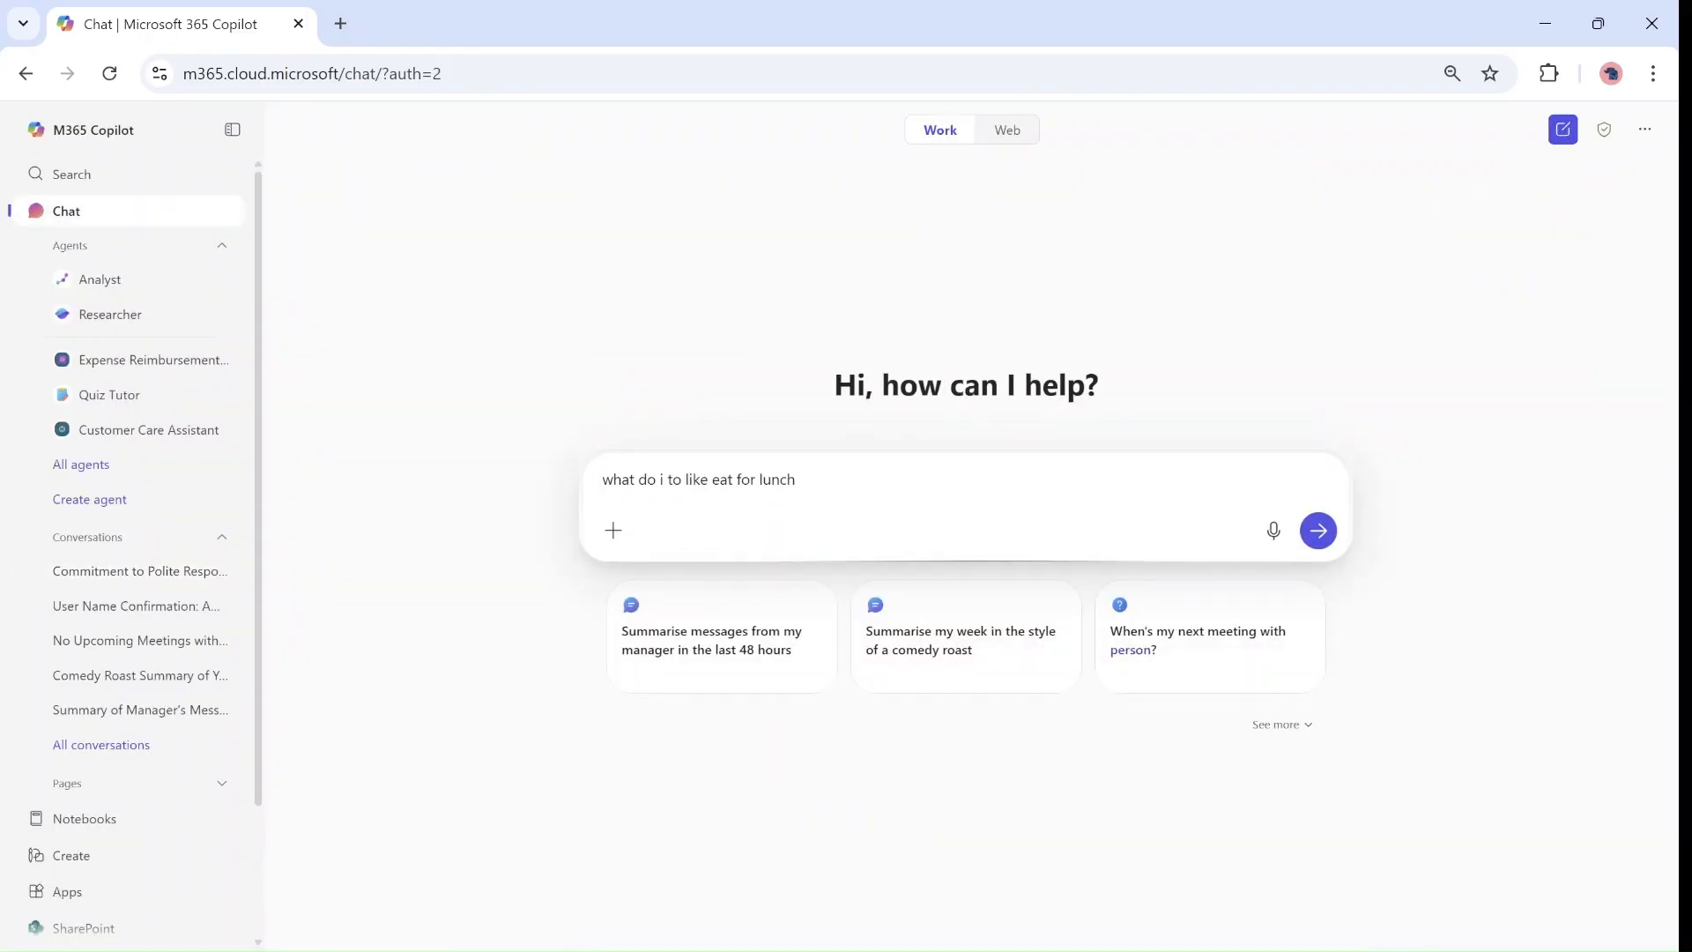
pyautogui.click(1318, 530)
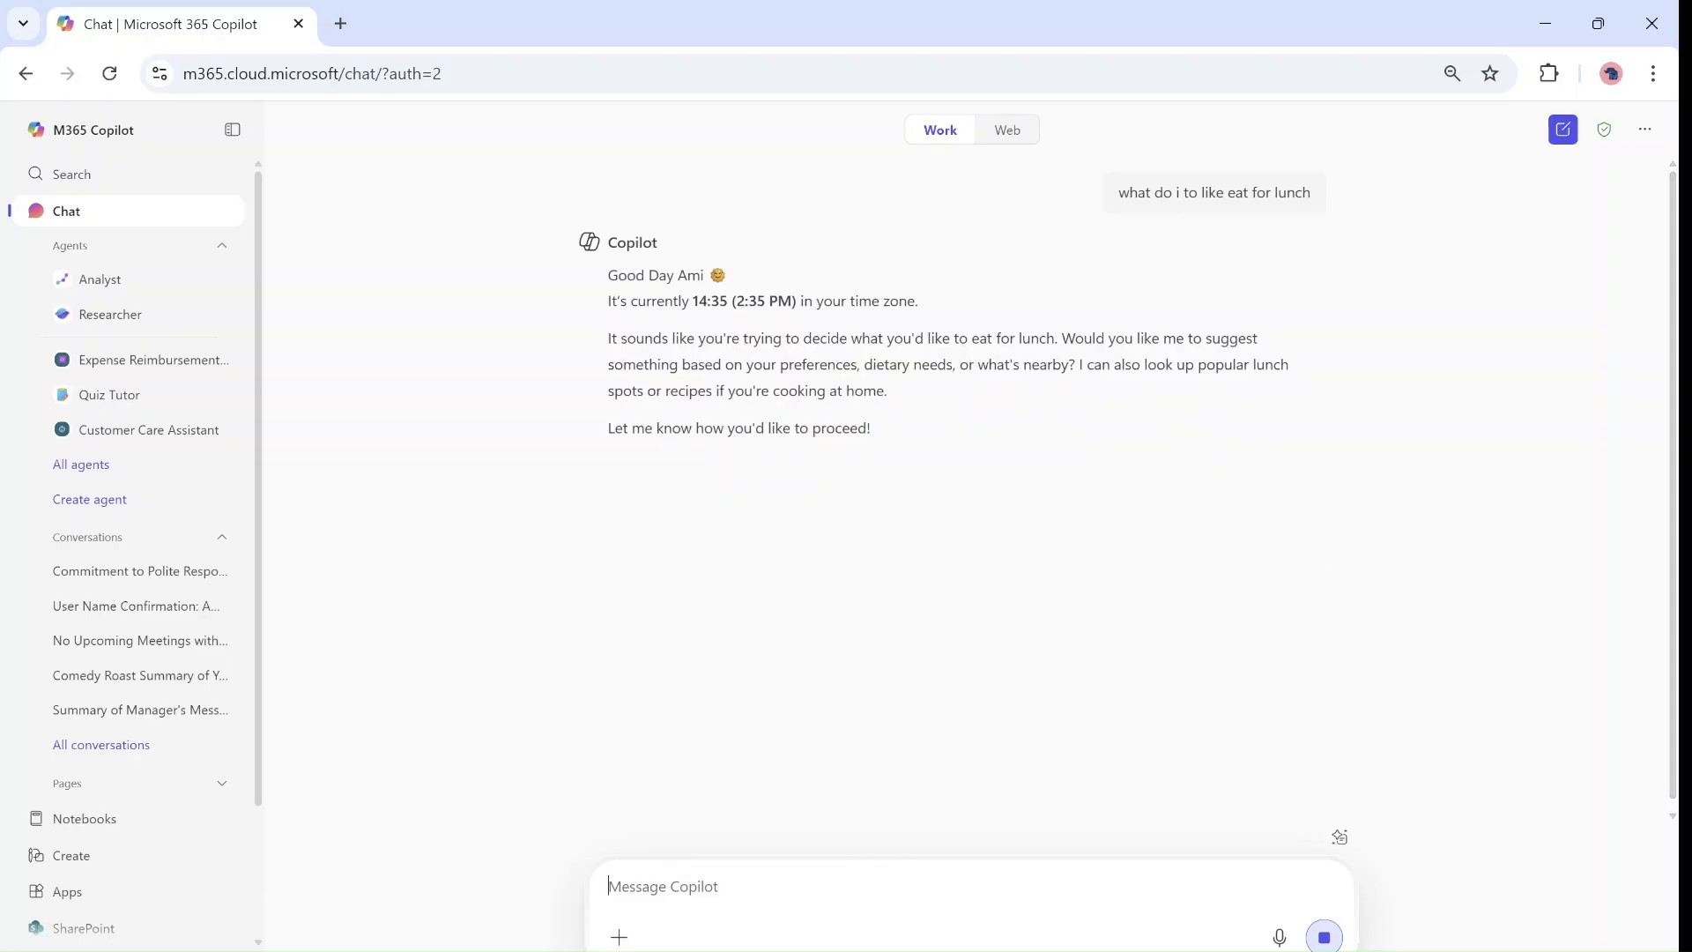
pyautogui.write('rem')
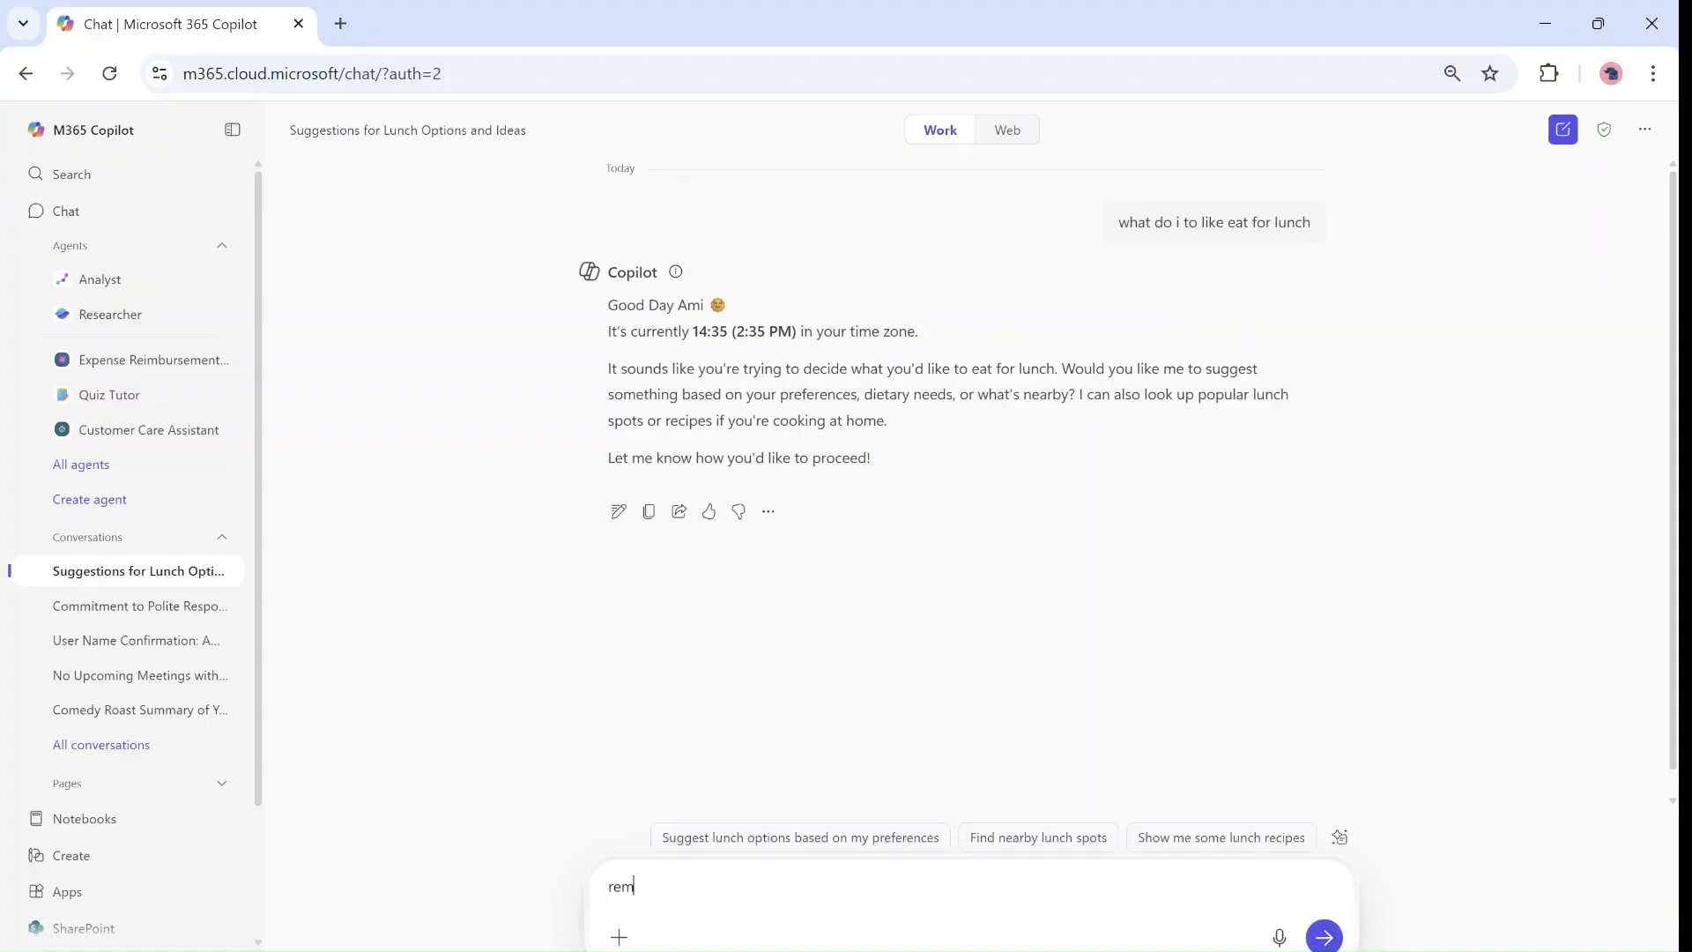
# Step: Send 'remember that i like streak for lunch' so Copilot stores the steak preference
pyautogui.write('ememer th')
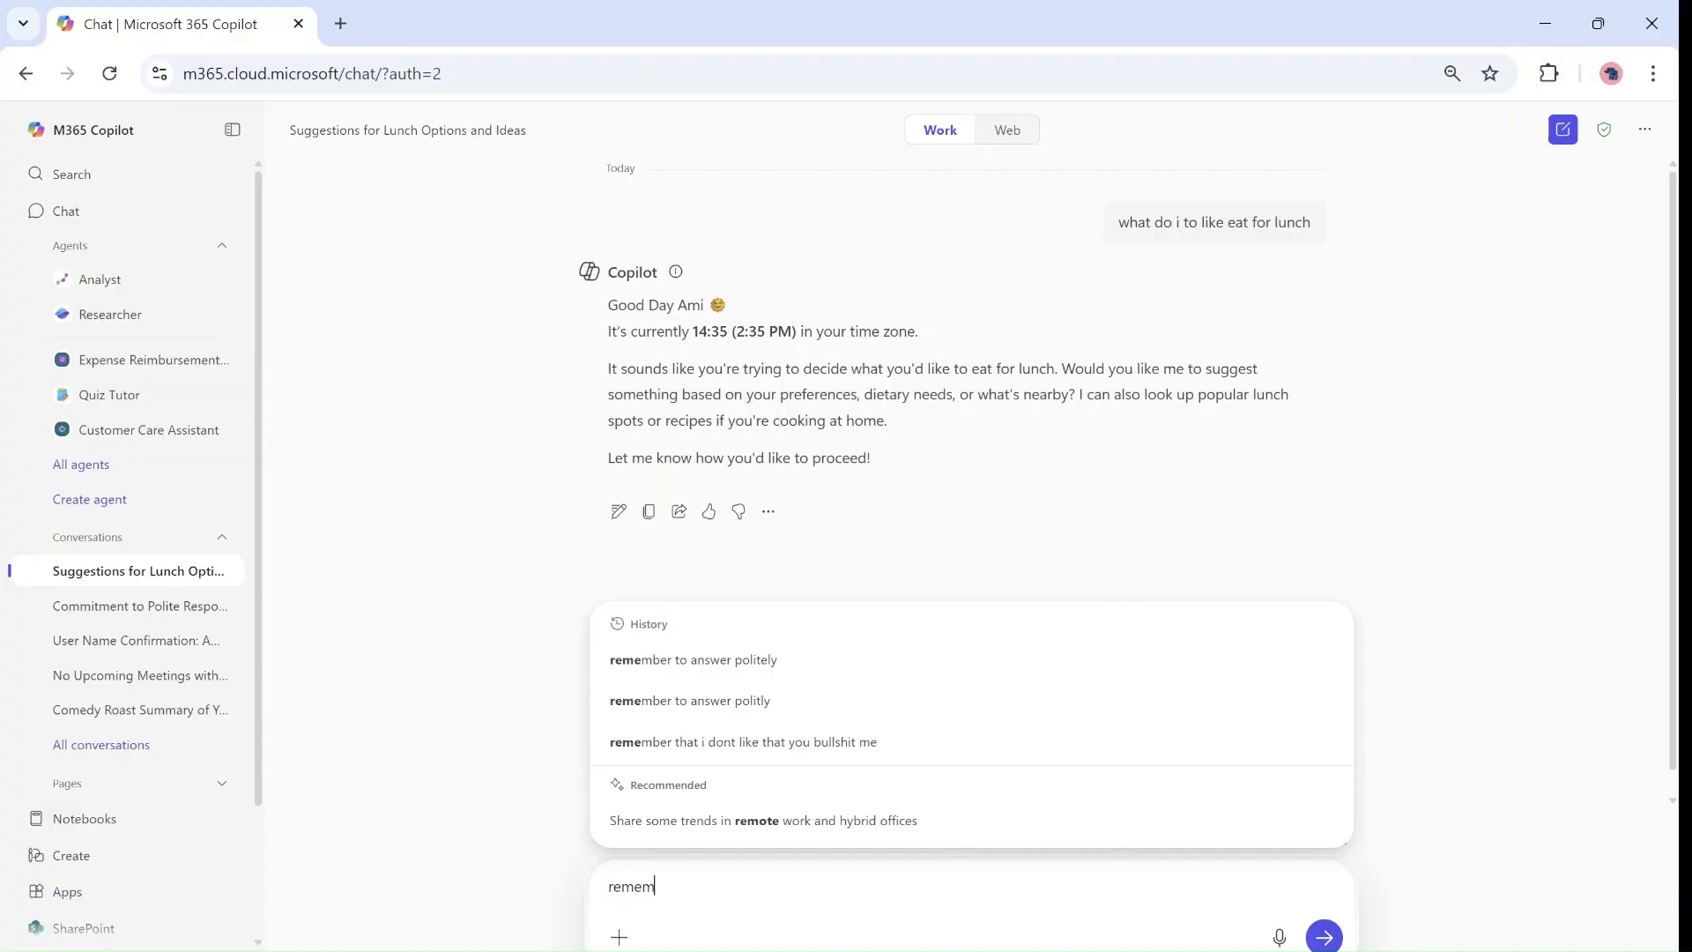
pyautogui.write('ber that i')
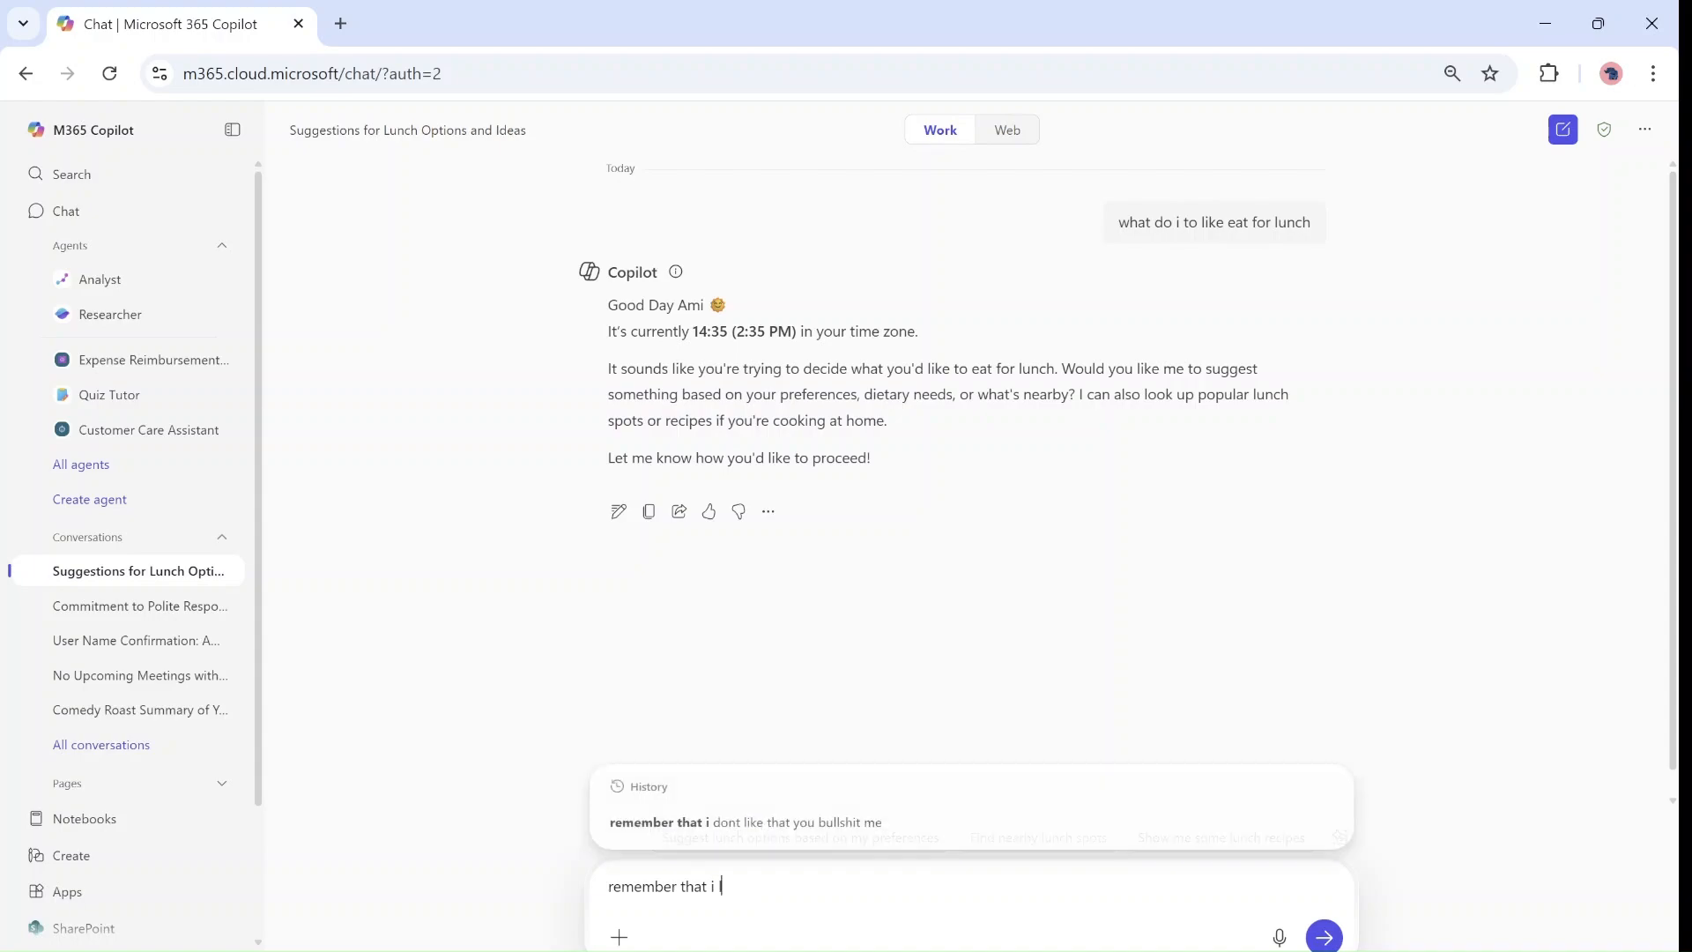
pyautogui.write('like streak for l')
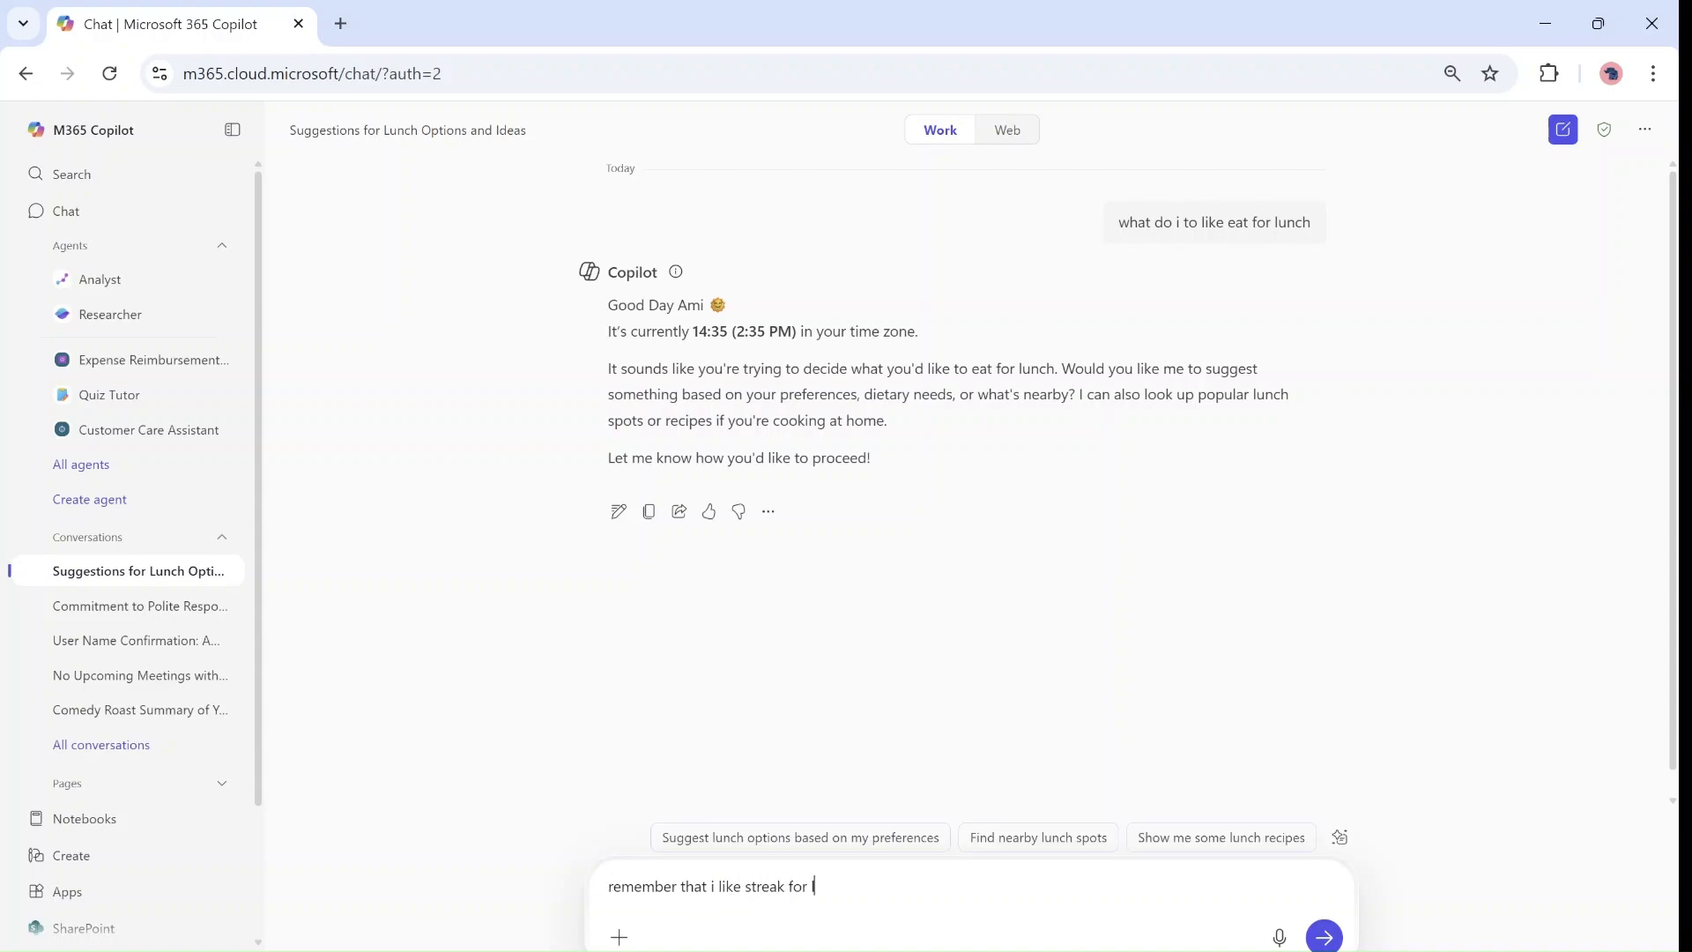
pyautogui.write('unch')
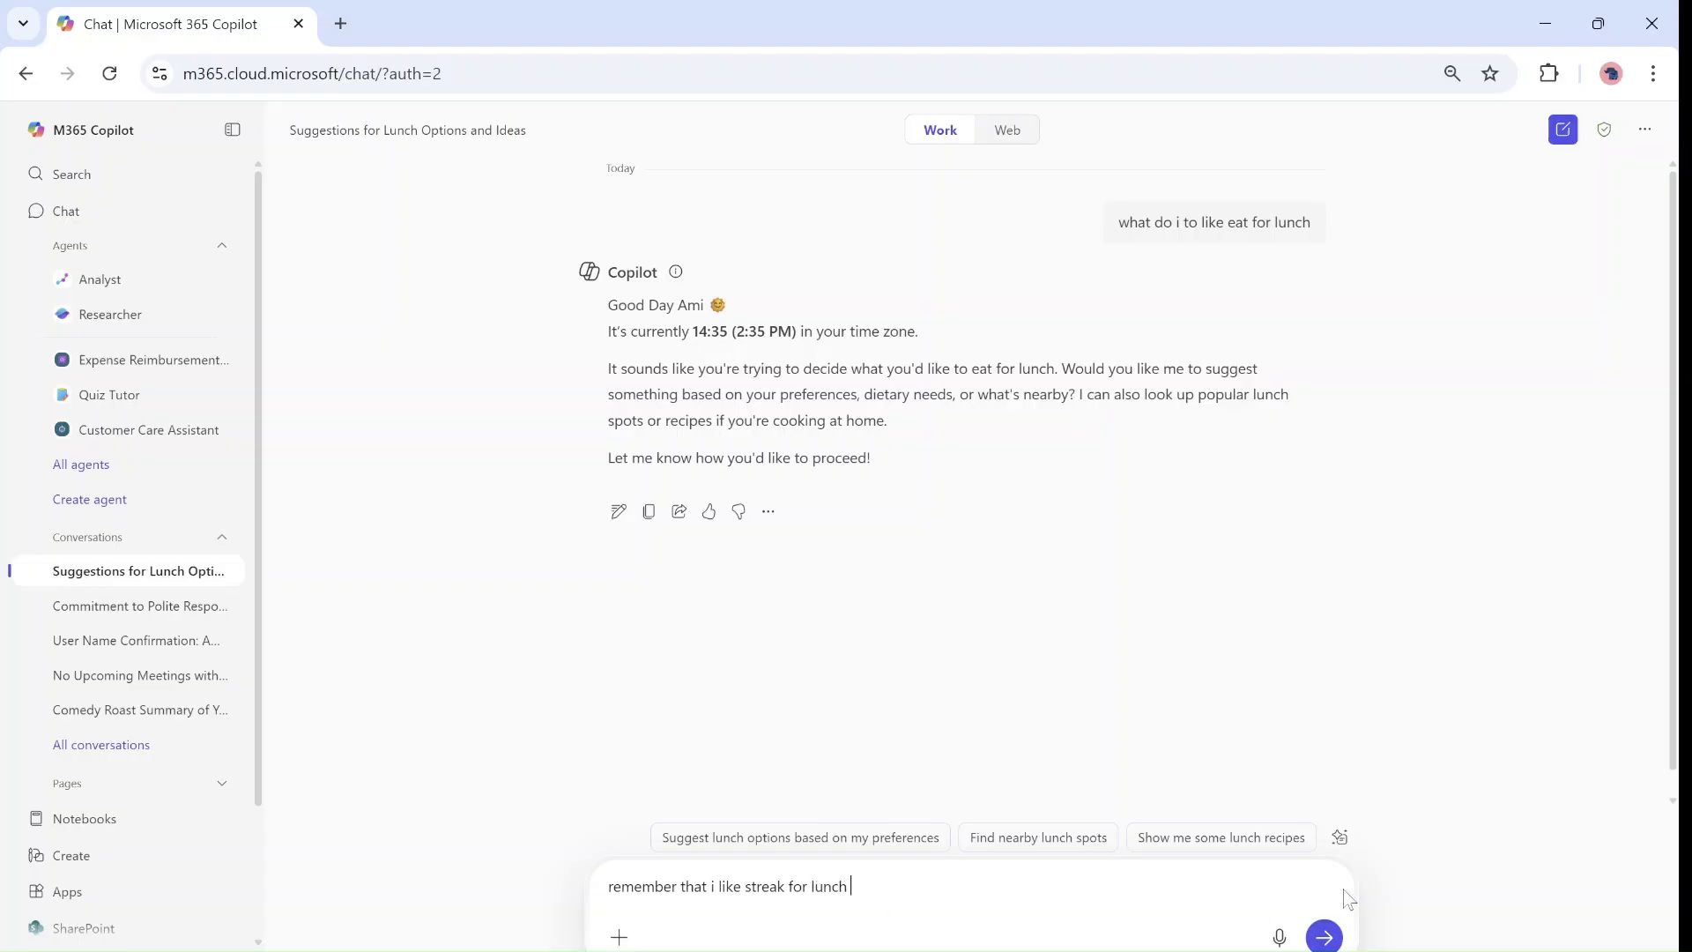
pyautogui.click(1324, 936)
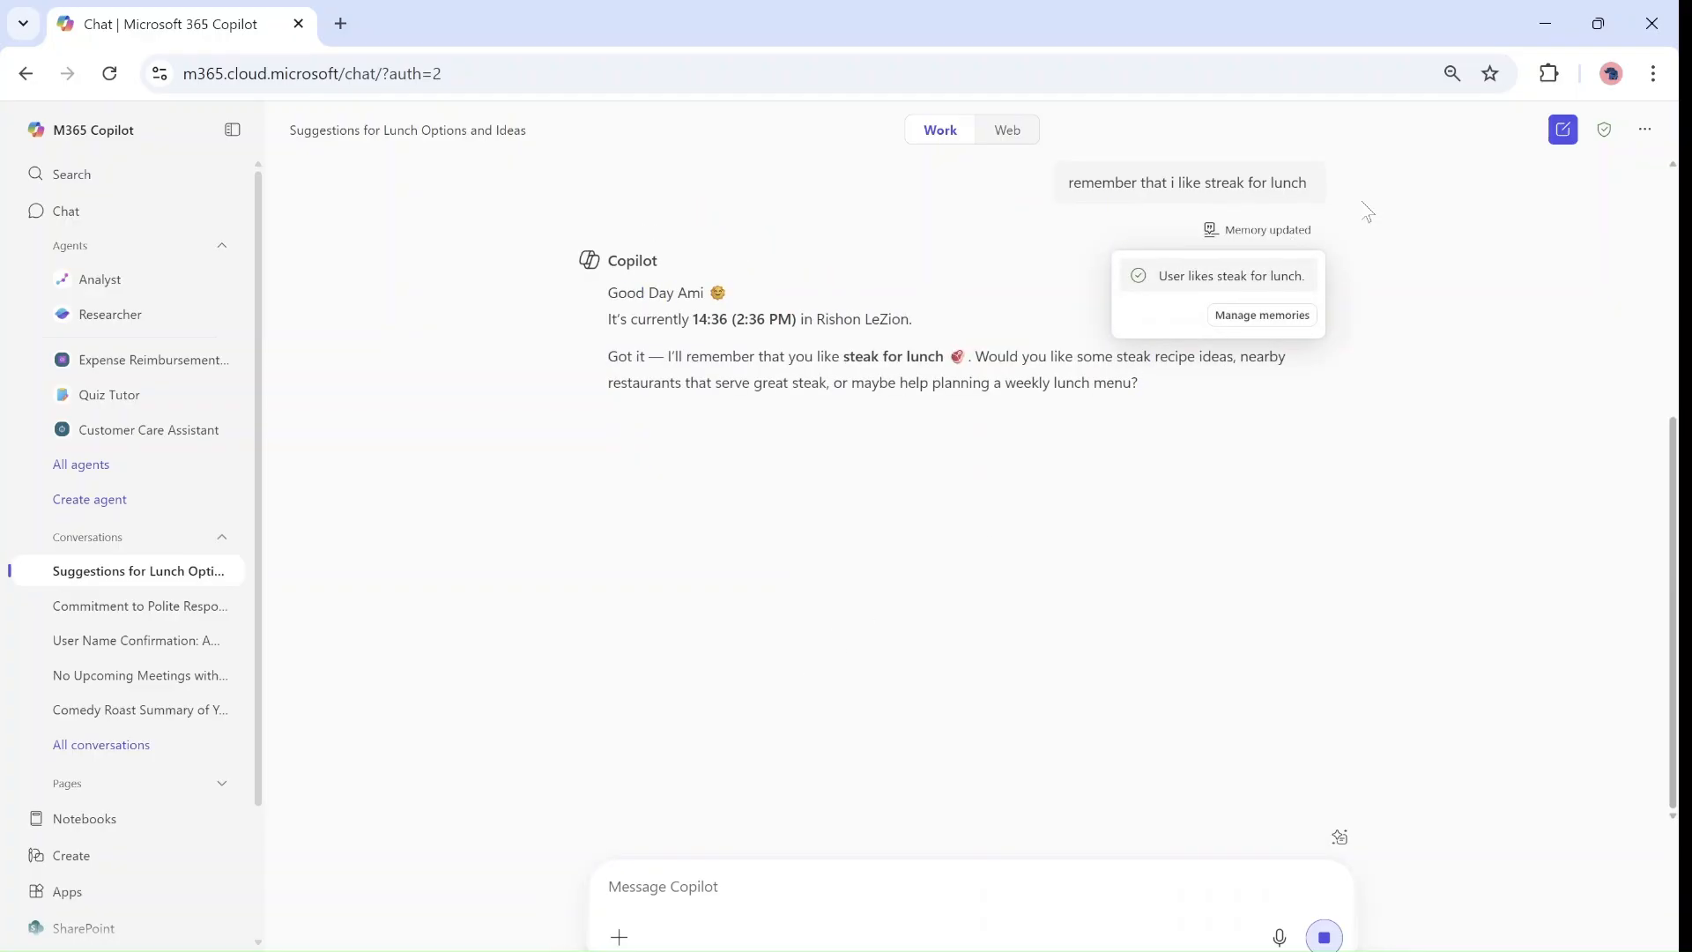
pyautogui.click(1643, 128)
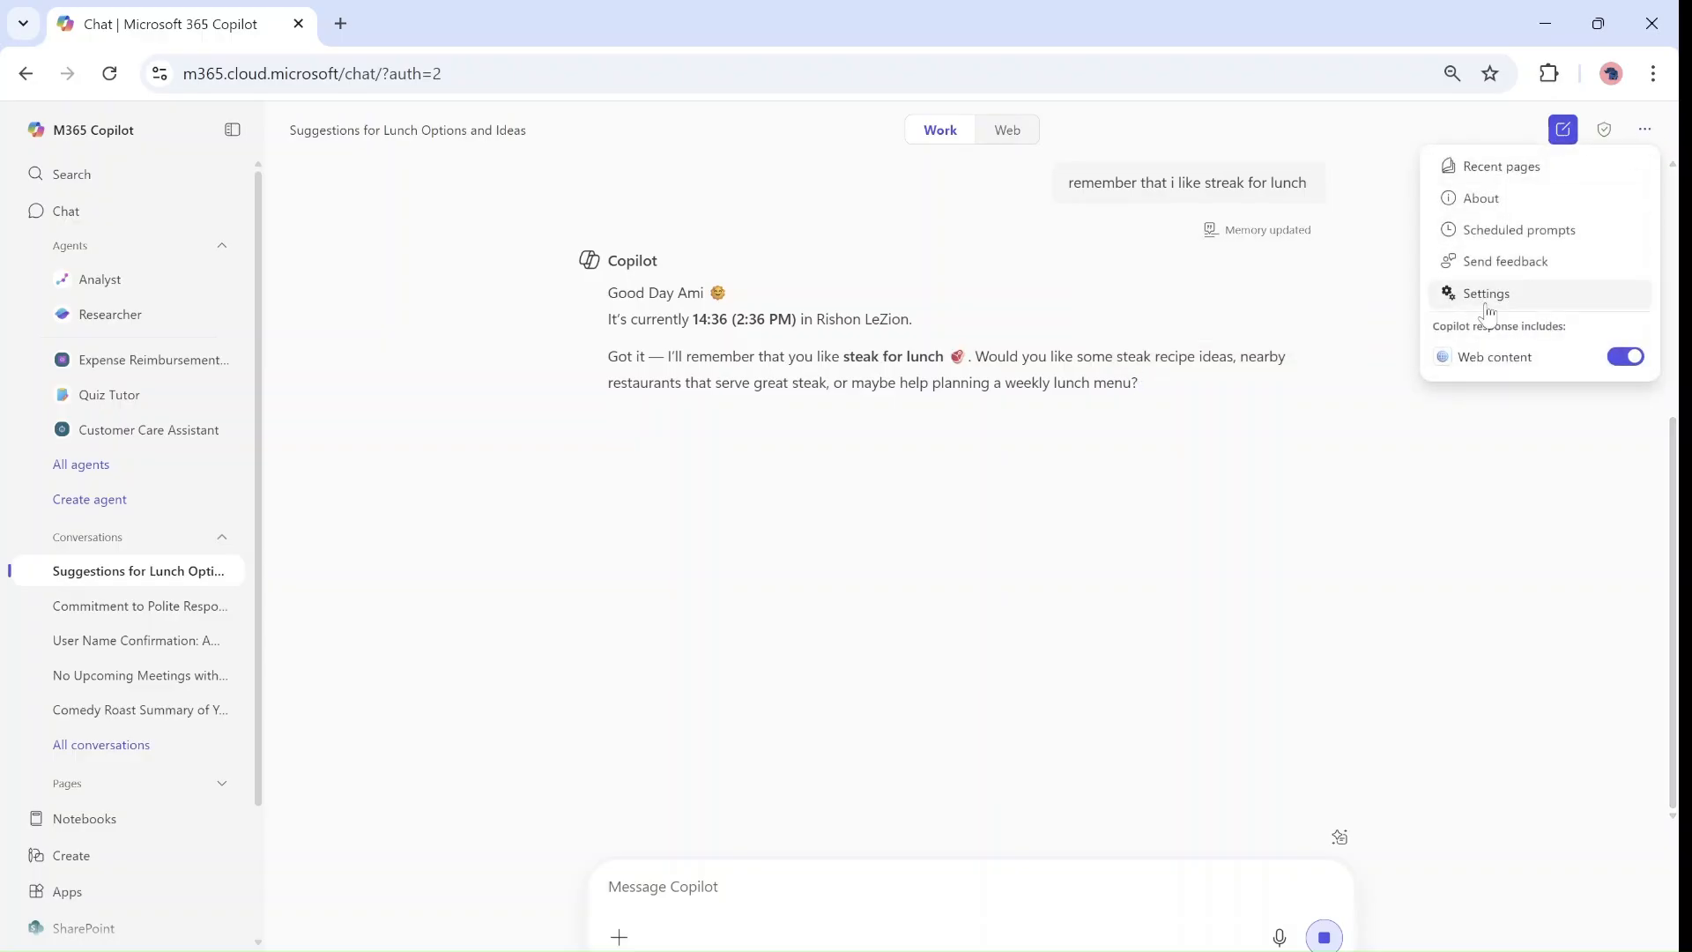
pyautogui.click(1484, 293)
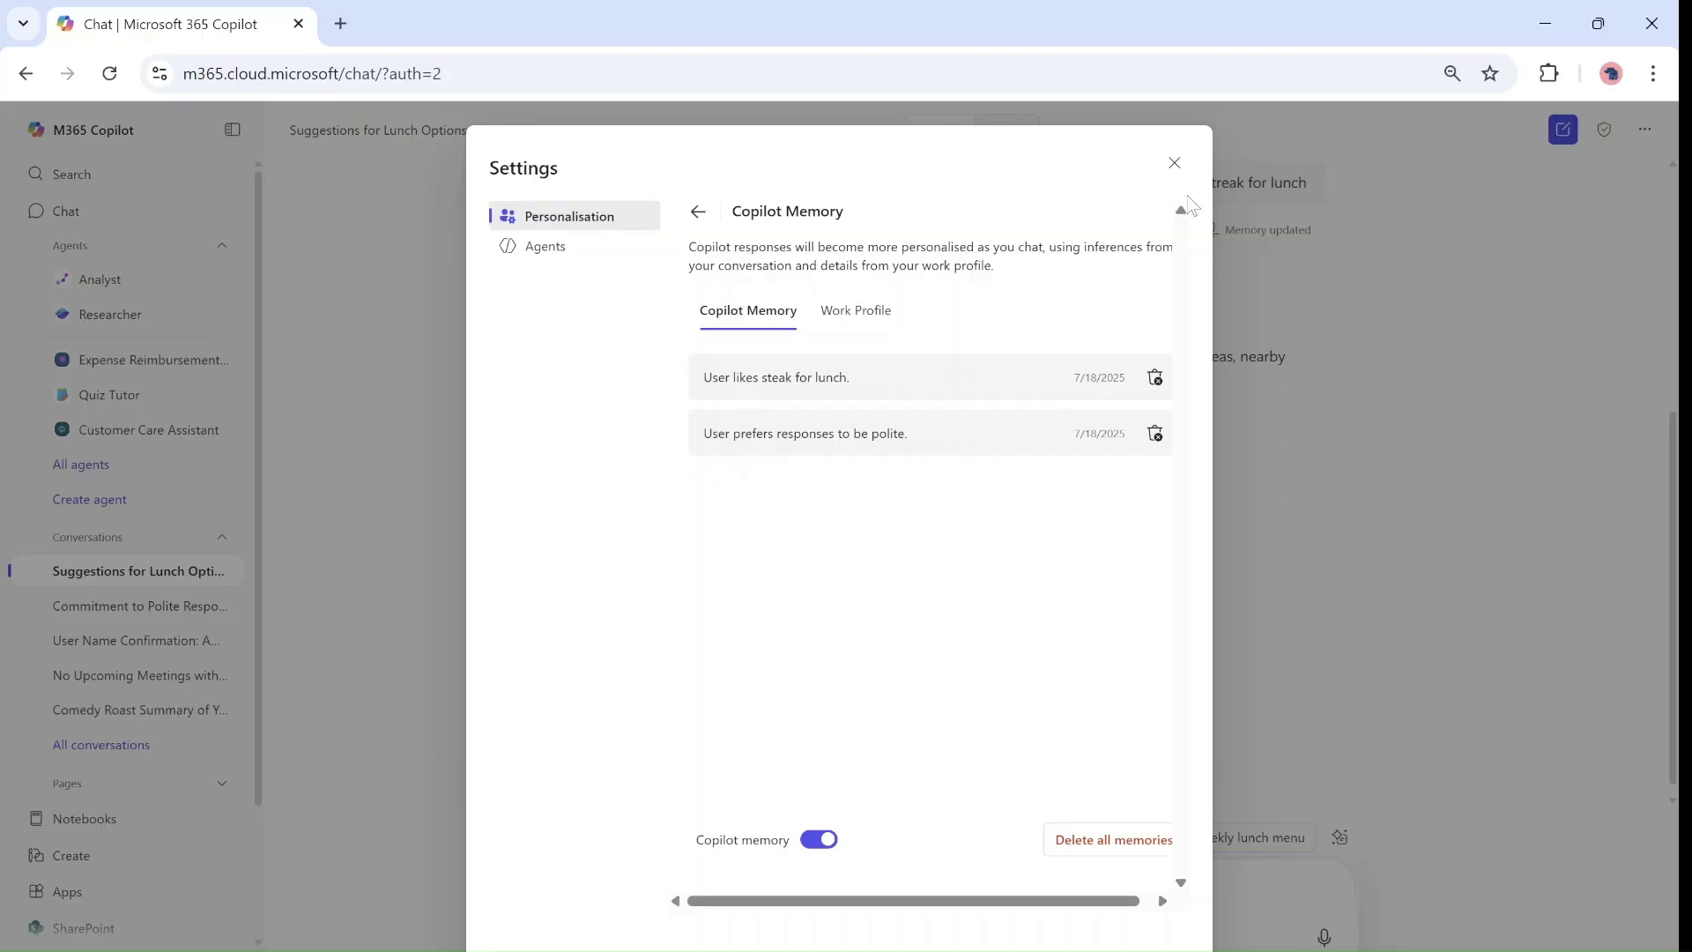
pyautogui.click(1174, 162)
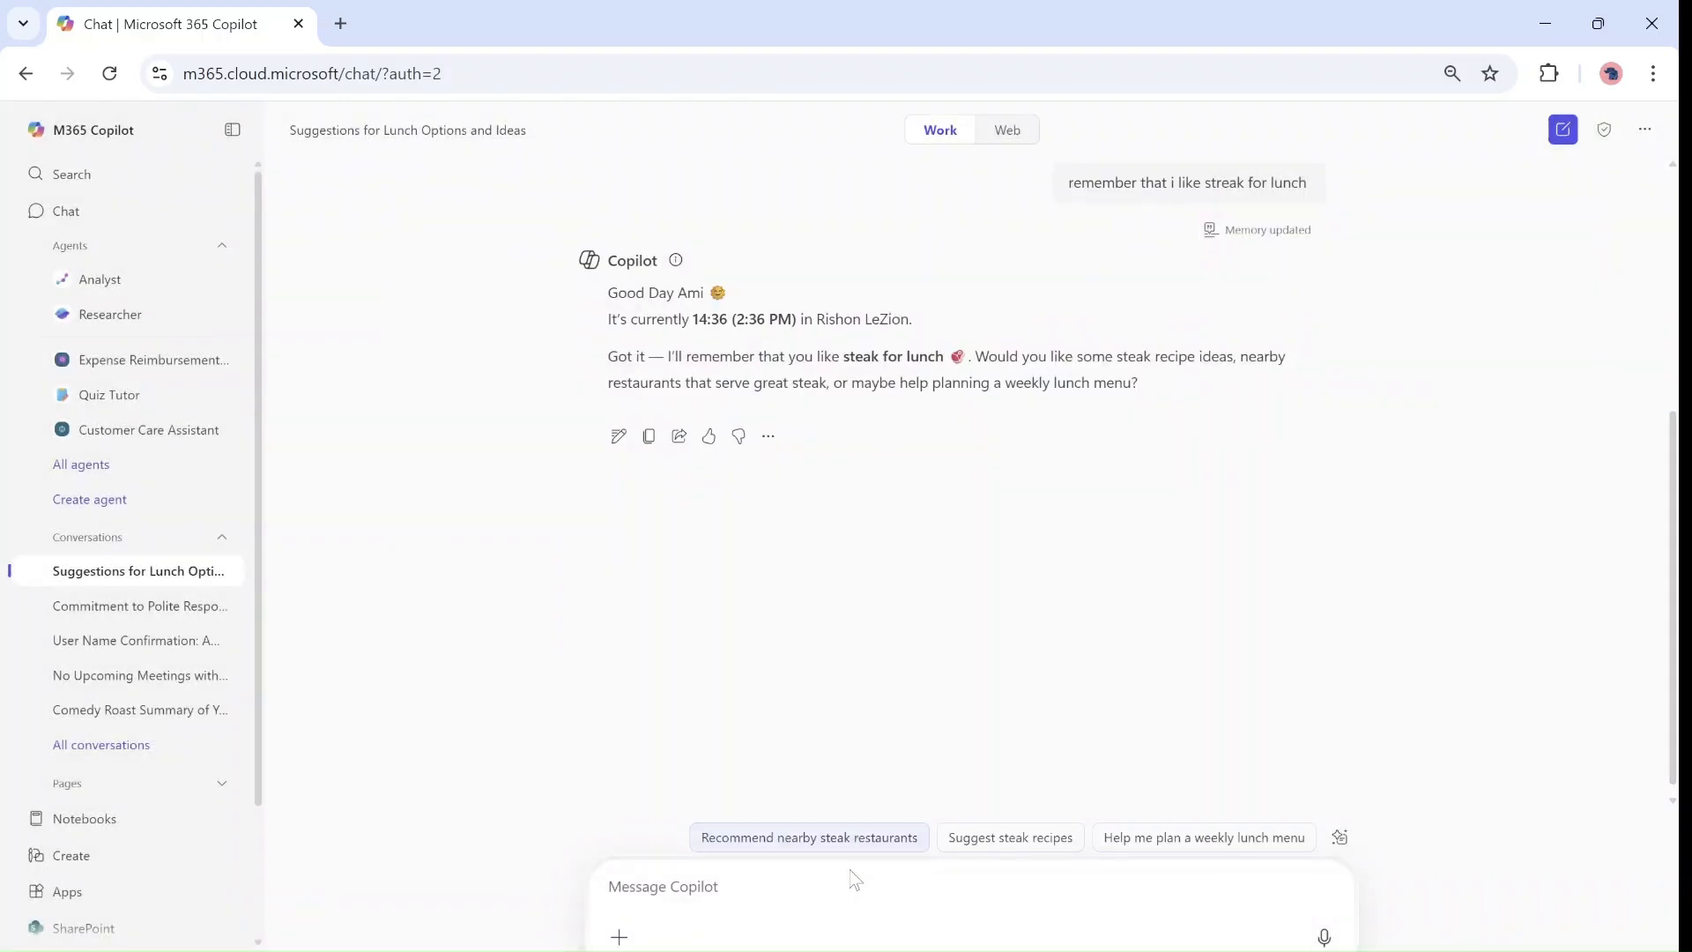
# Step: Ask 'how do i like for lunch' to check the steak memory
pyautogui.write('how')
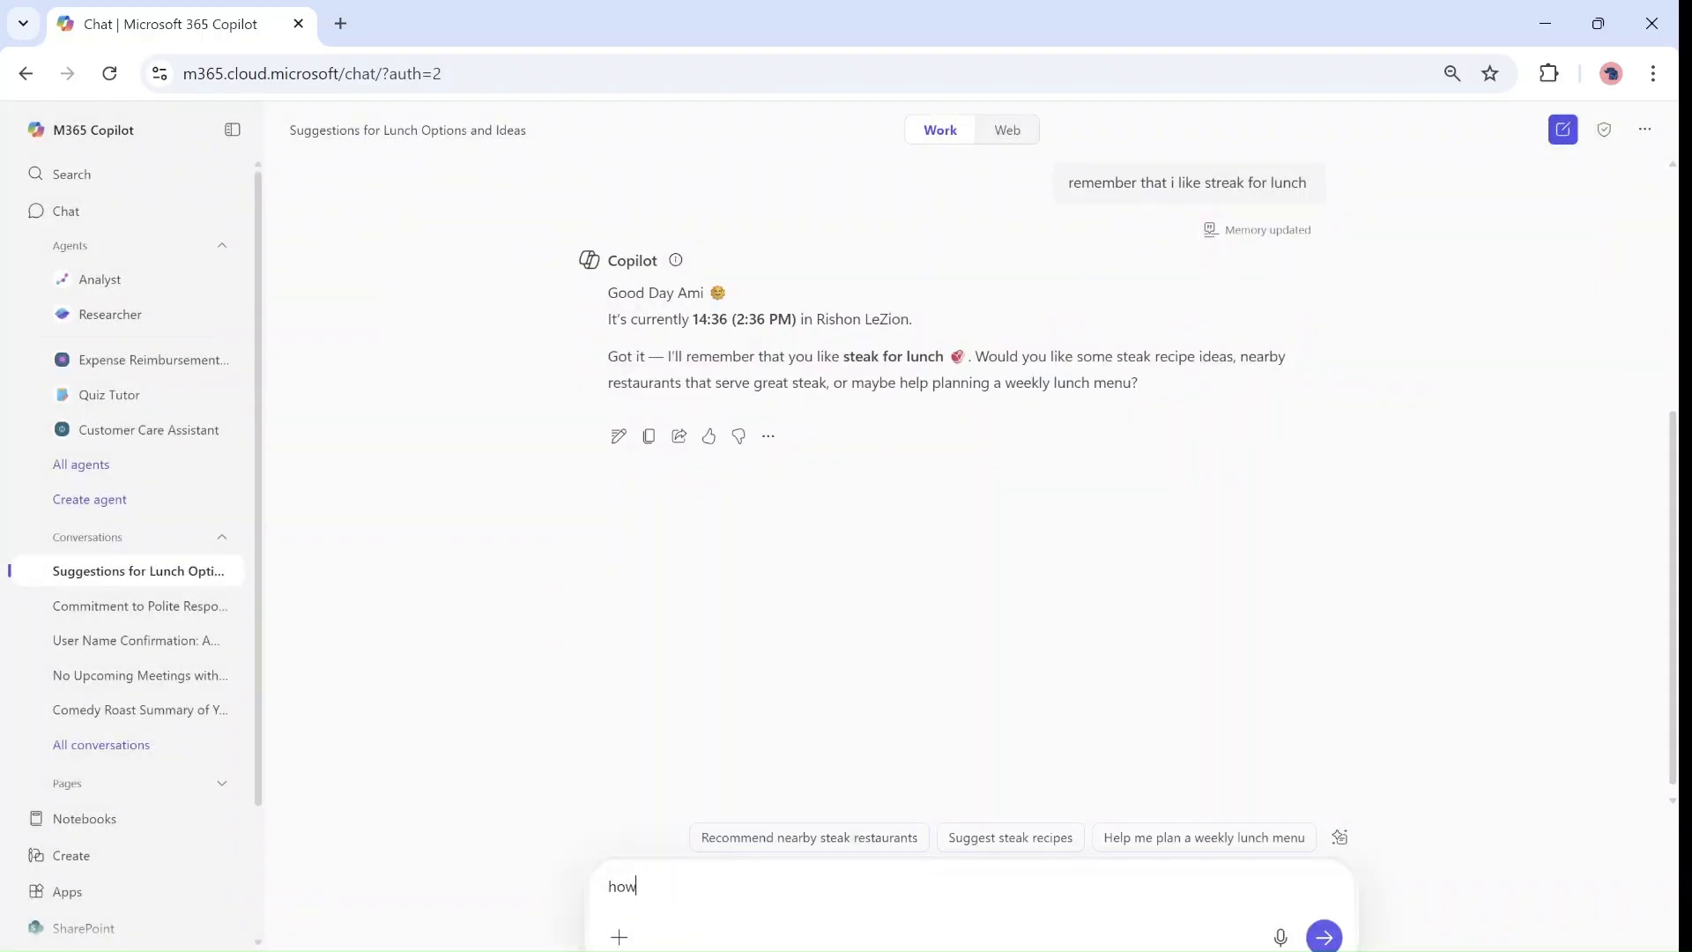
pyautogui.write('do i li')
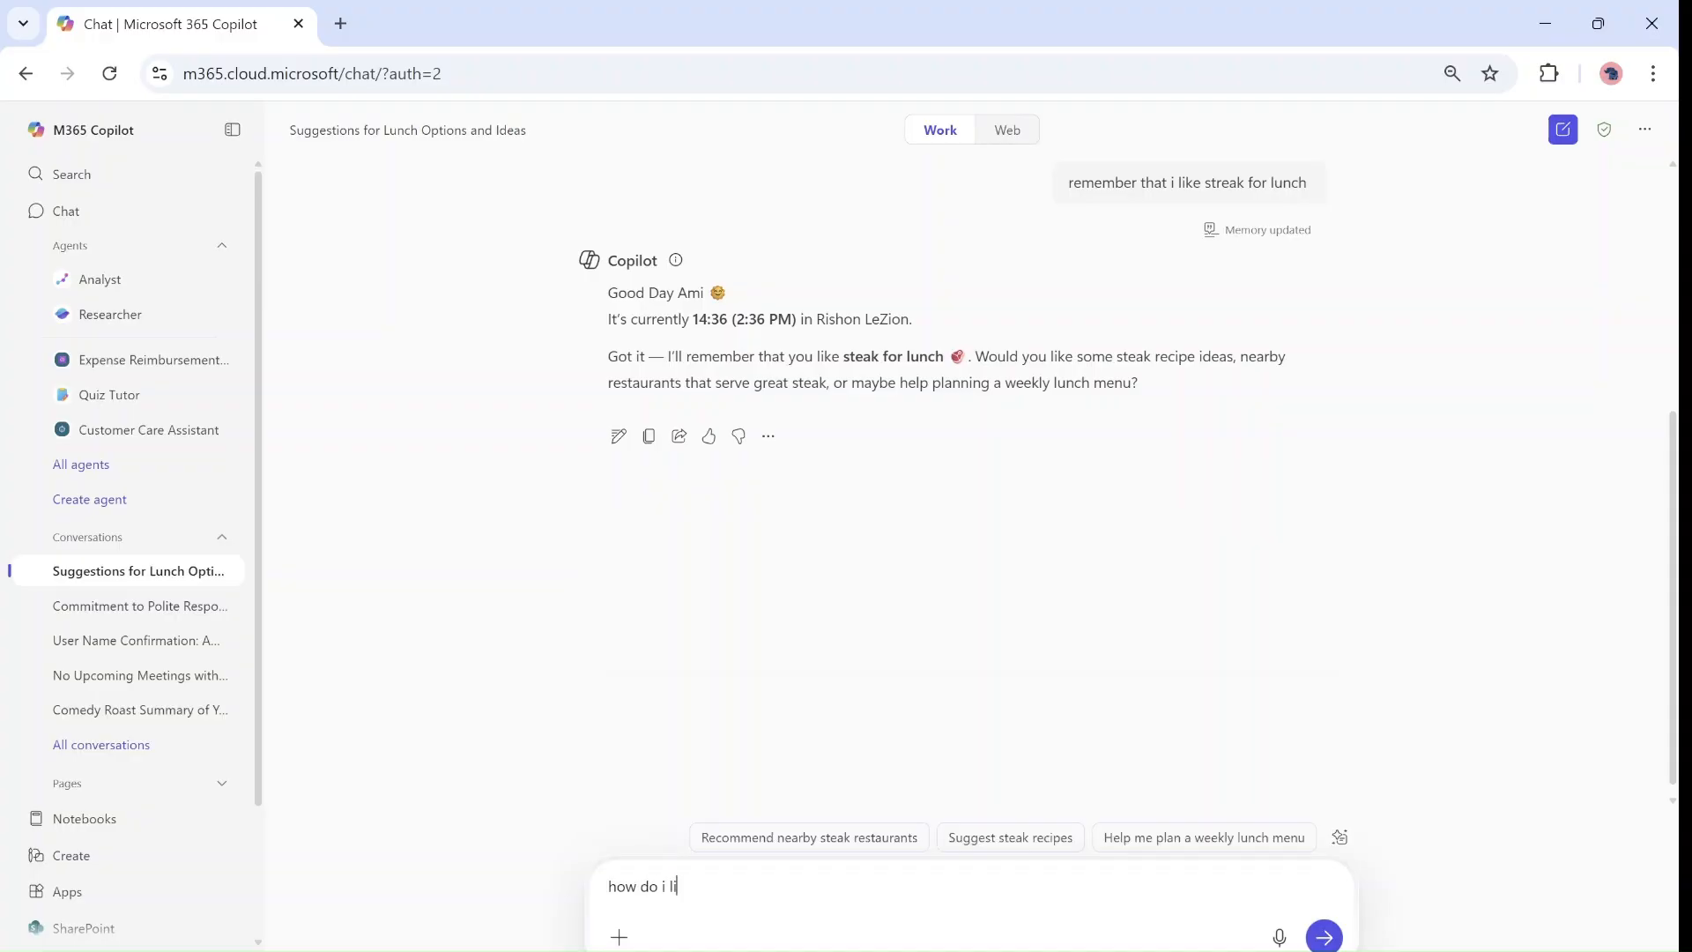
pyautogui.write('ke for lunch')
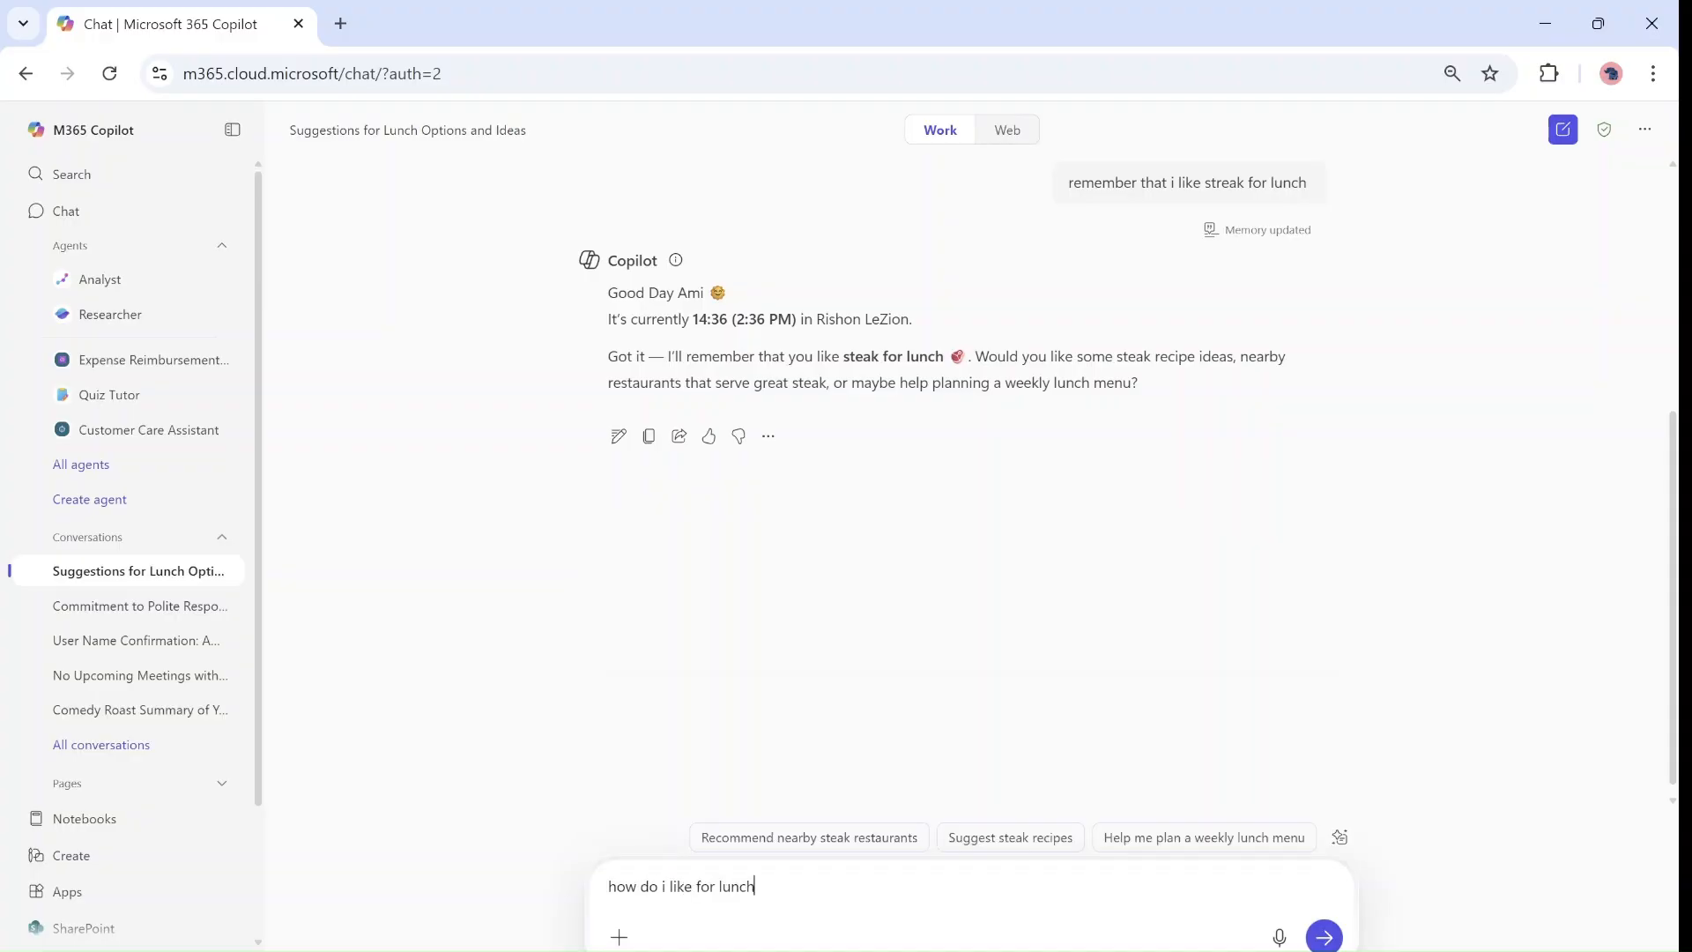
pyautogui.click(1324, 936)
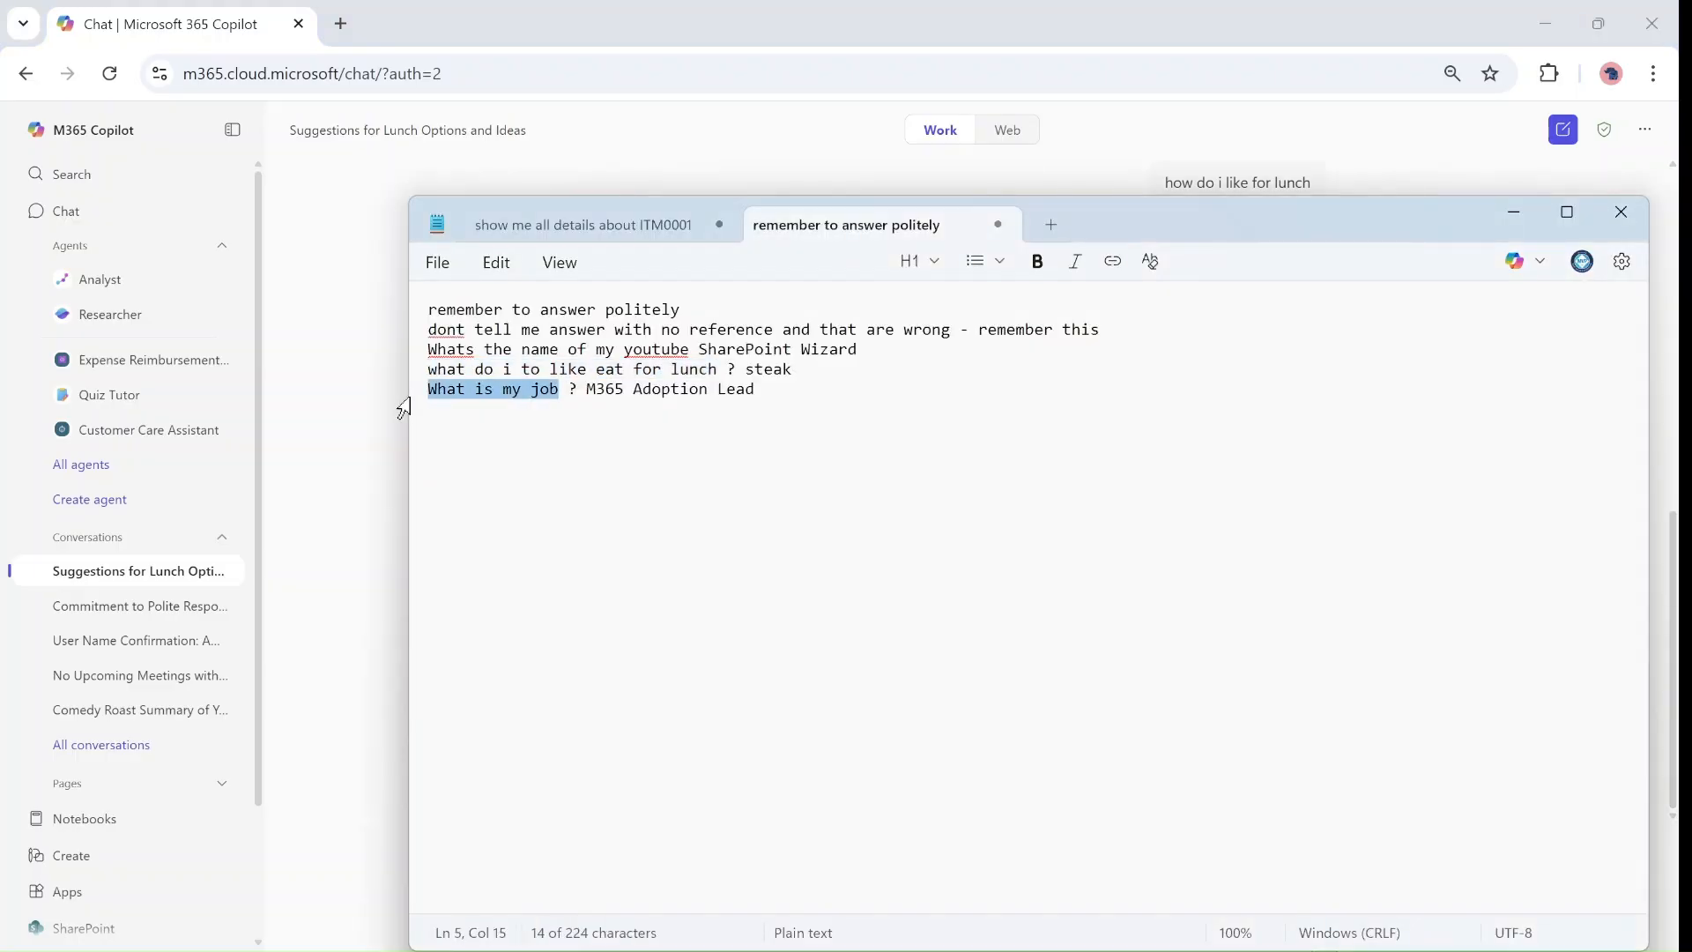
# Step: Ask 'What is my job' in a new chat, where Copilot finds no job title
pyautogui.click(1620, 211)
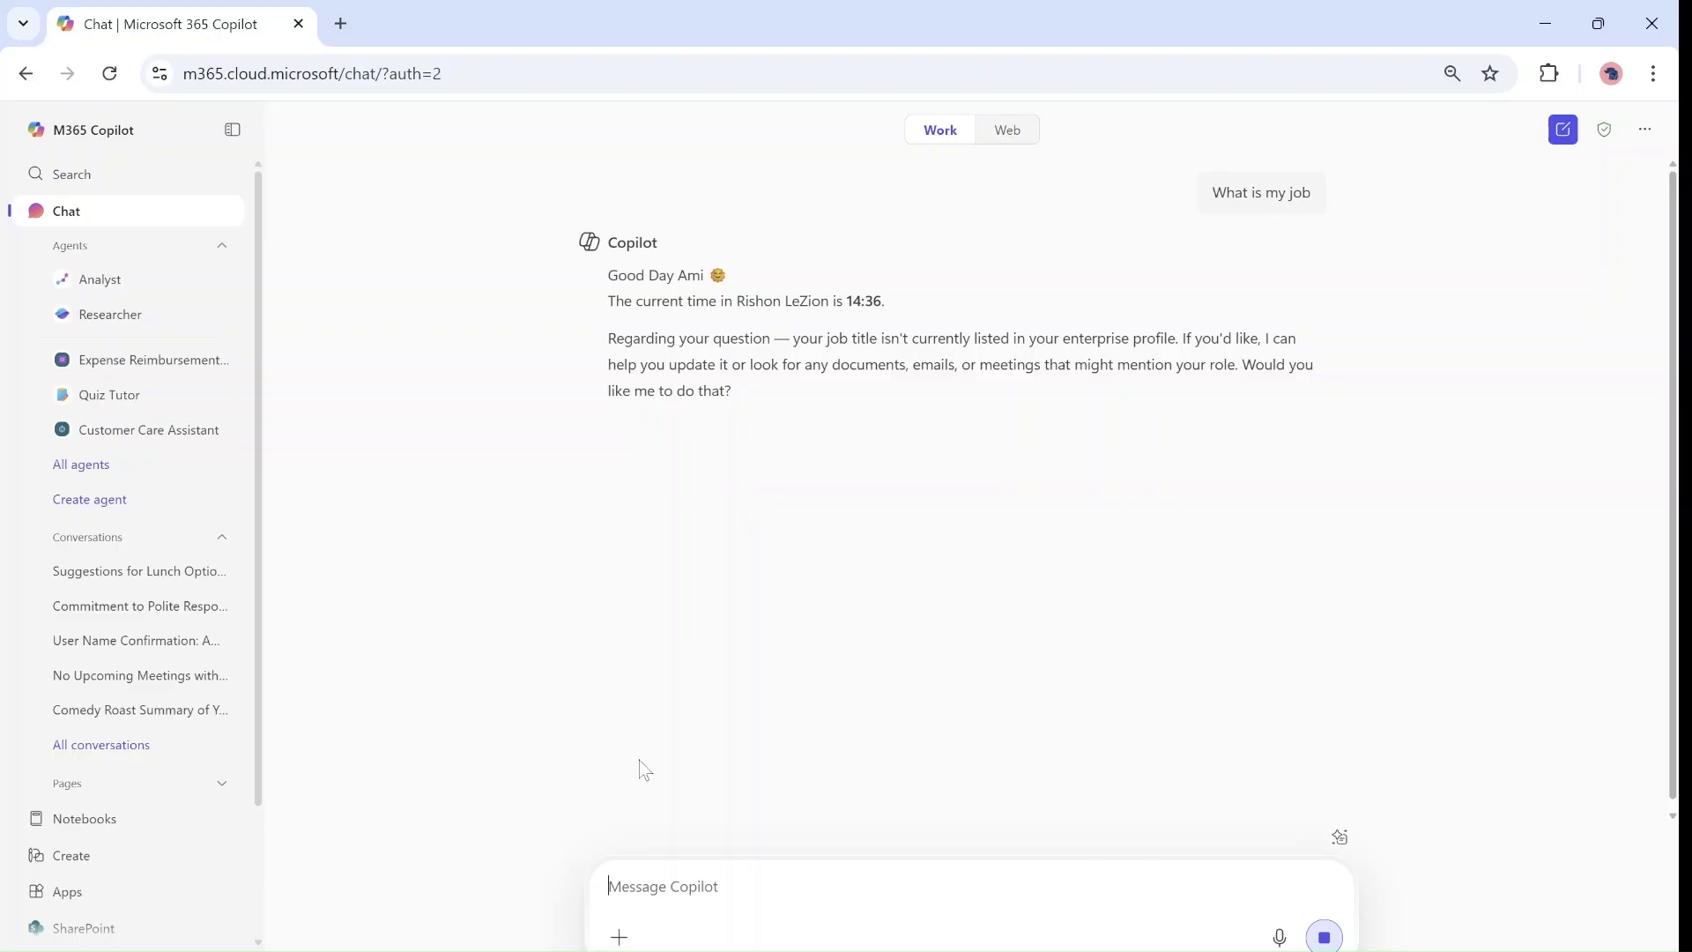
# Step: Send 'remember that i am a M365 Adoption Lead in Cloudedge', fixing the typo first
pyautogui.write('re')
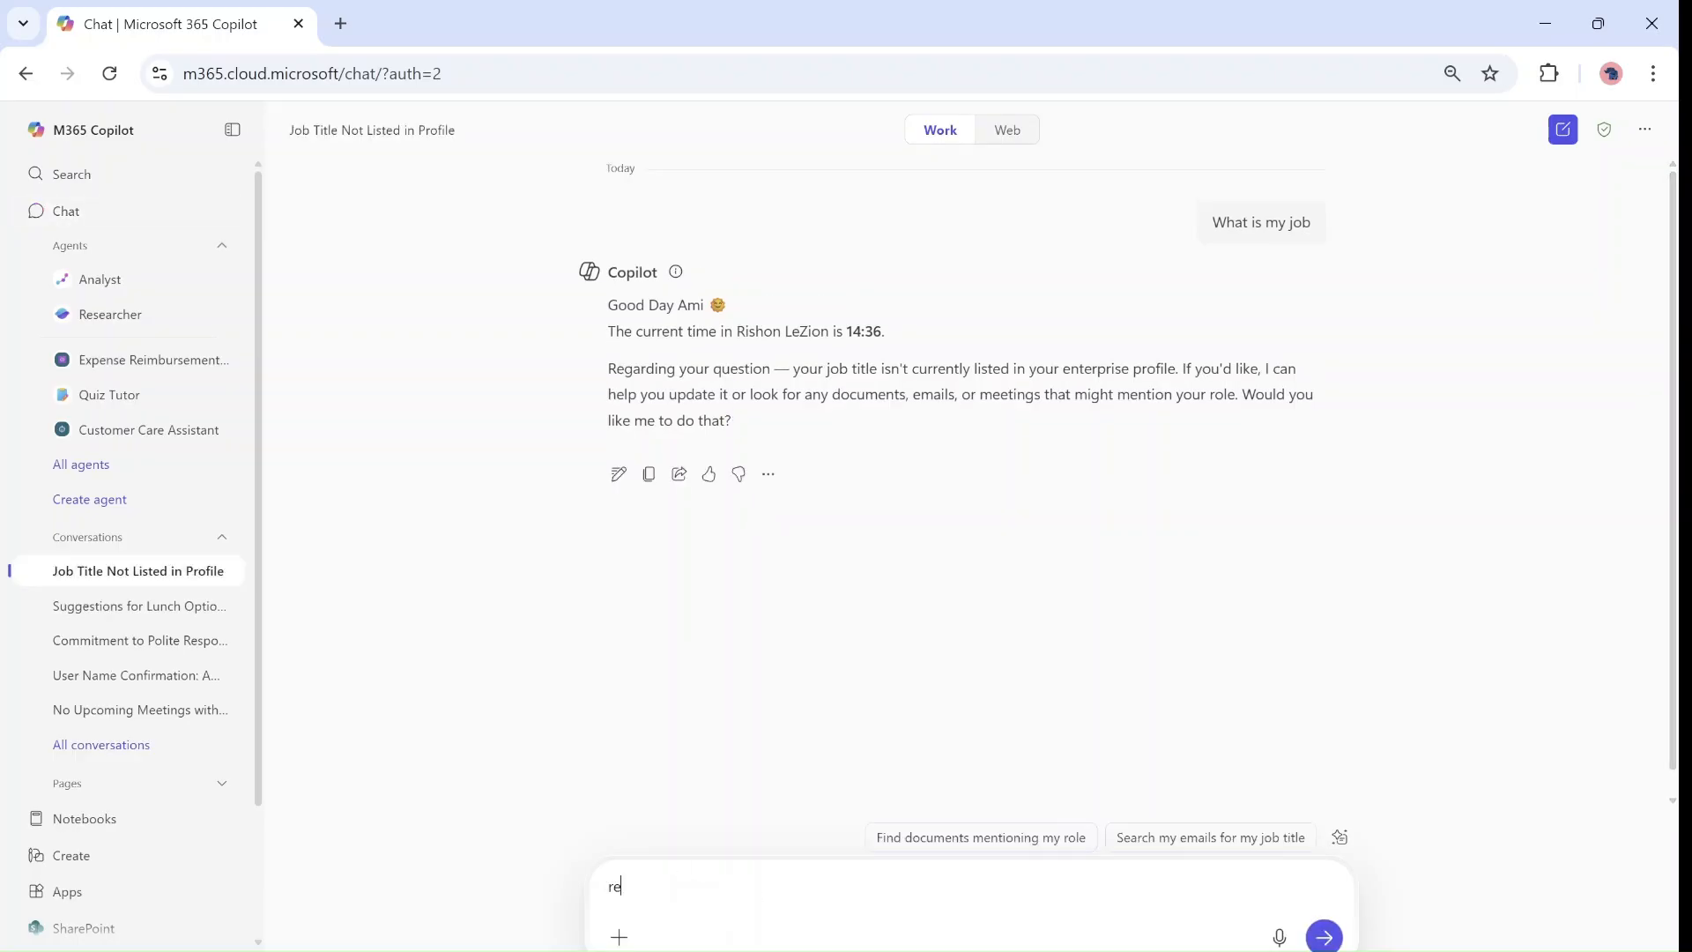
pyautogui.write('mmeber tha')
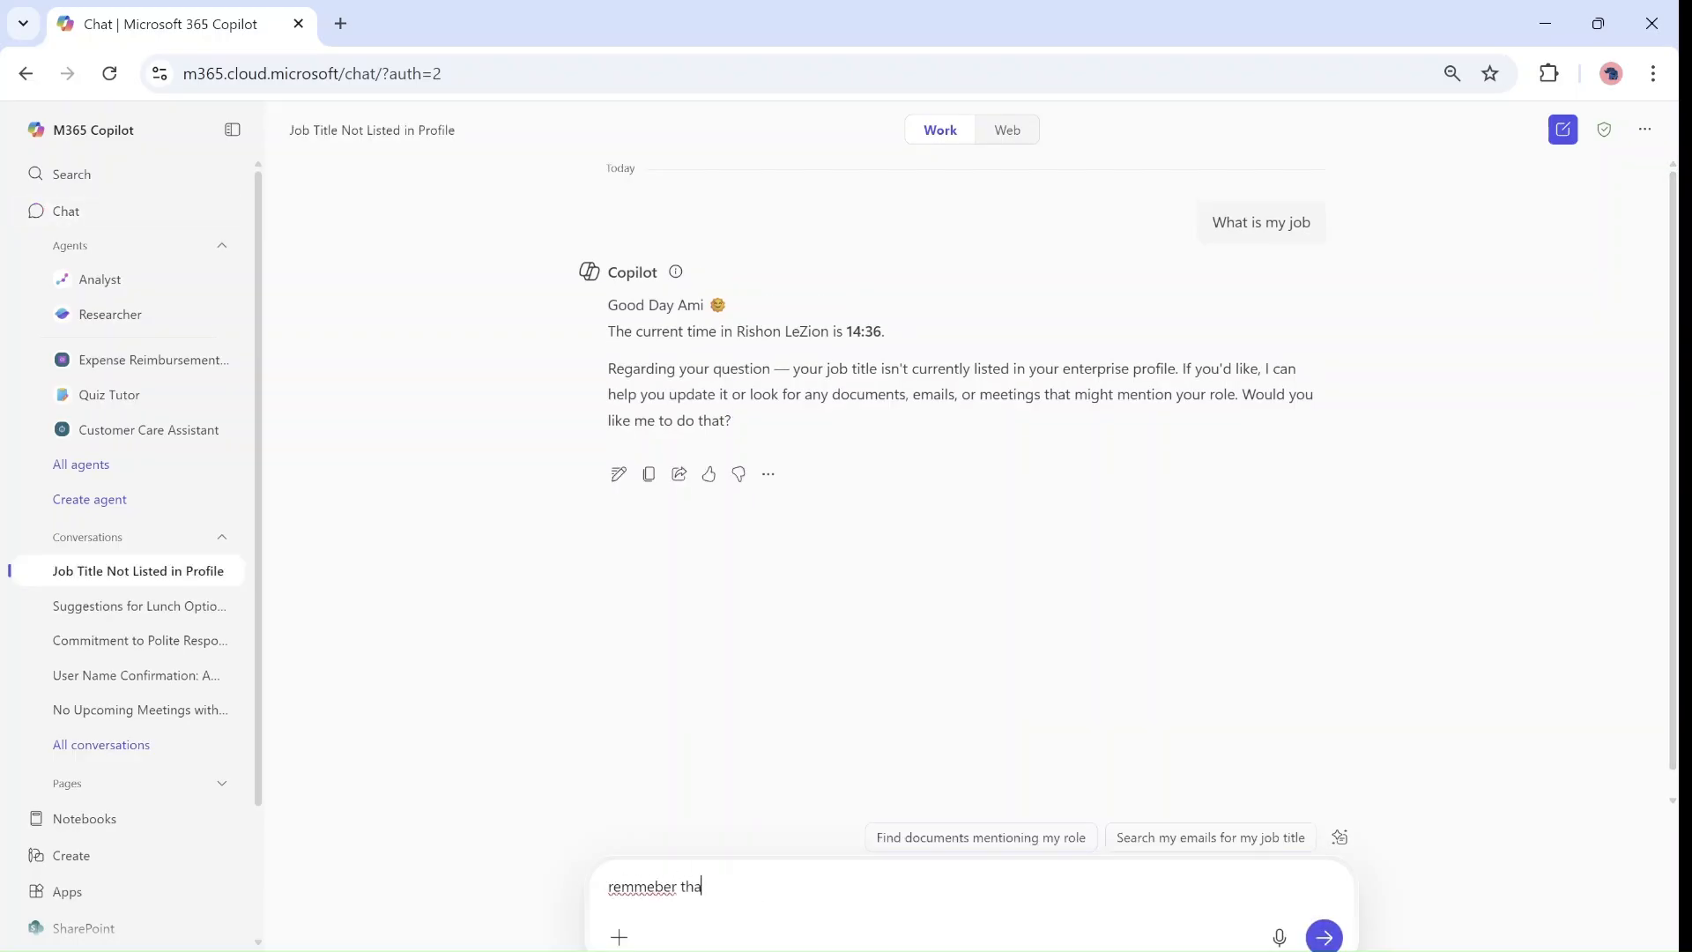
pyautogui.press('Backspace')
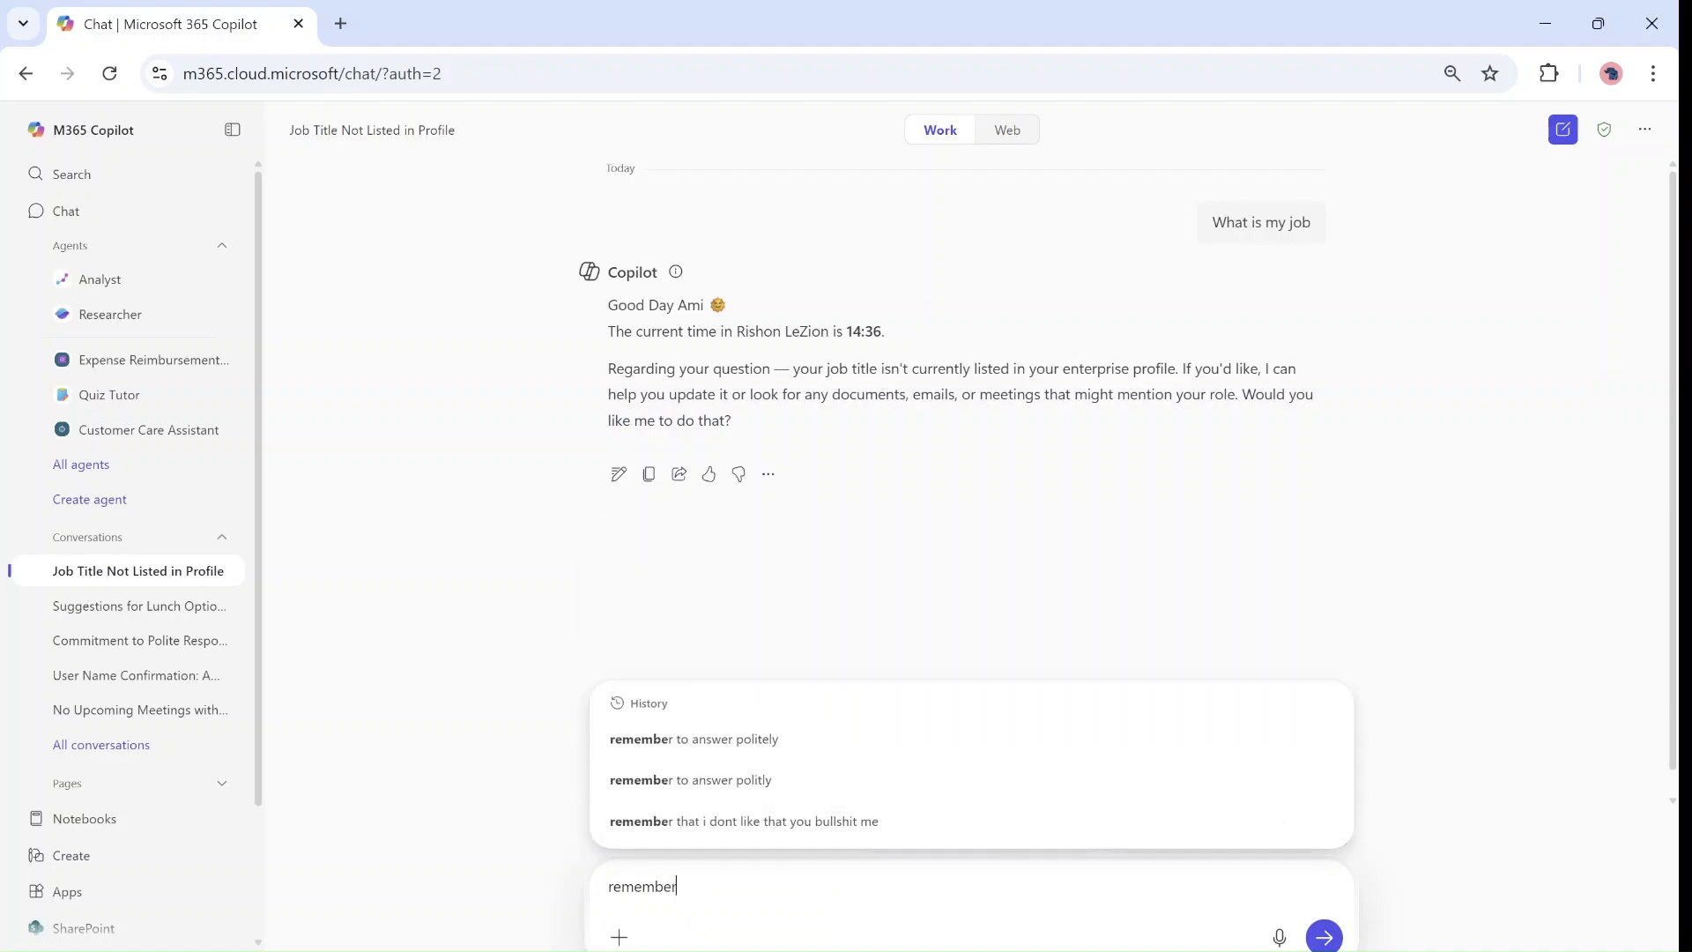
pyautogui.write('that i am')
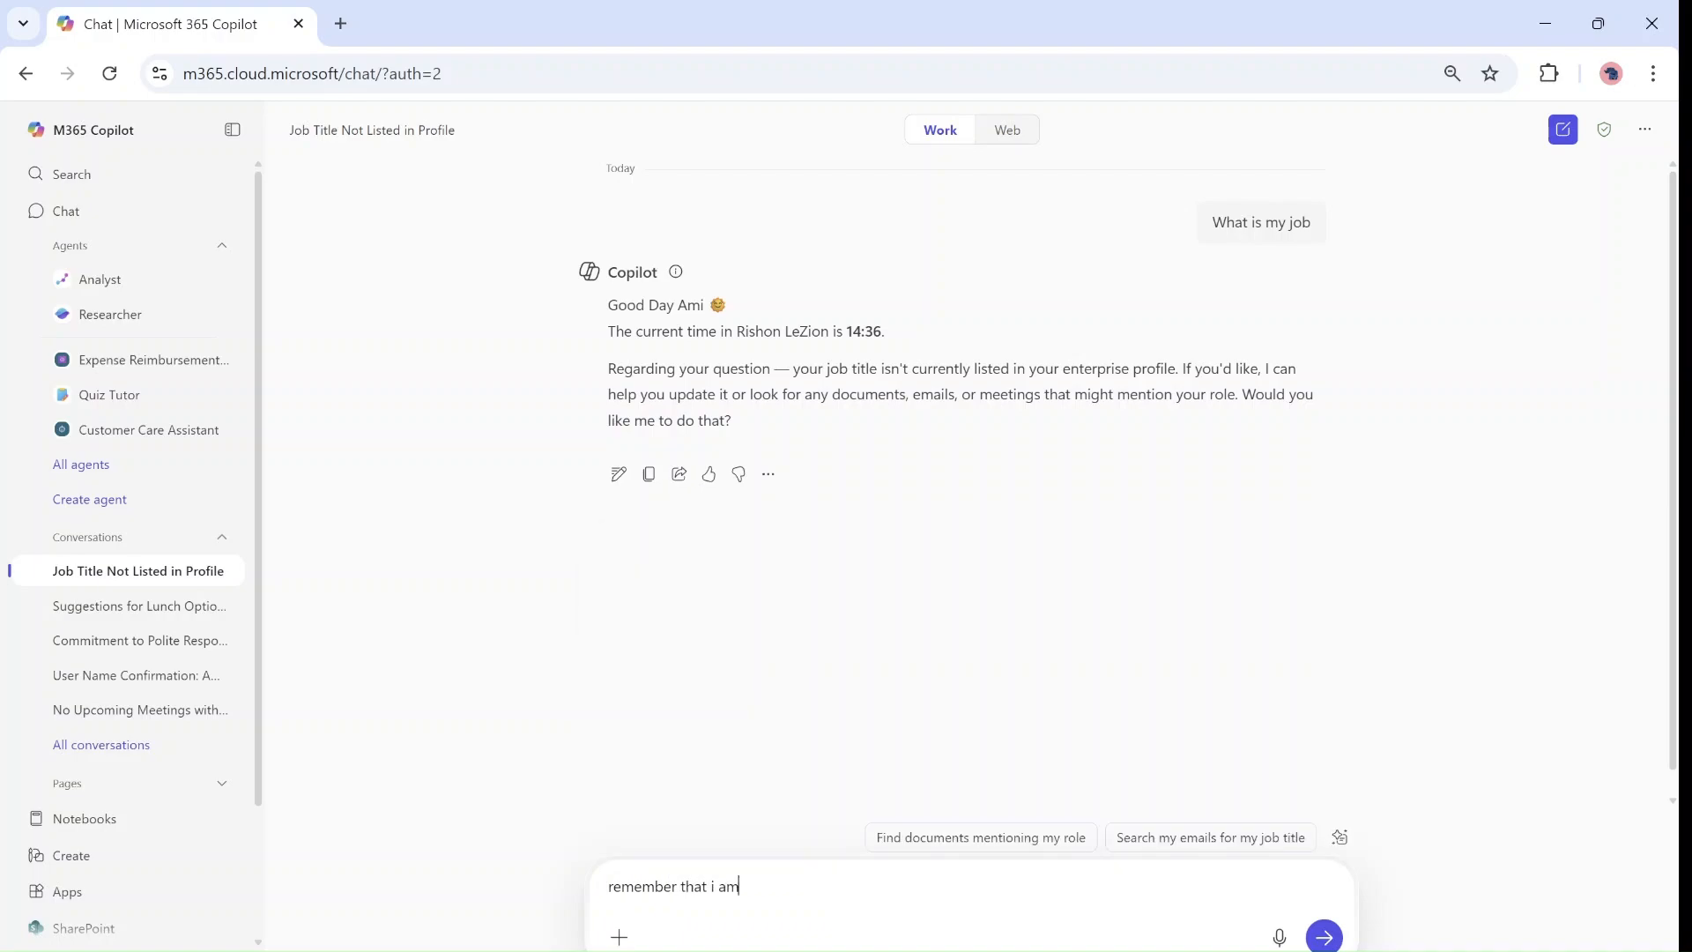
pyautogui.write('a')
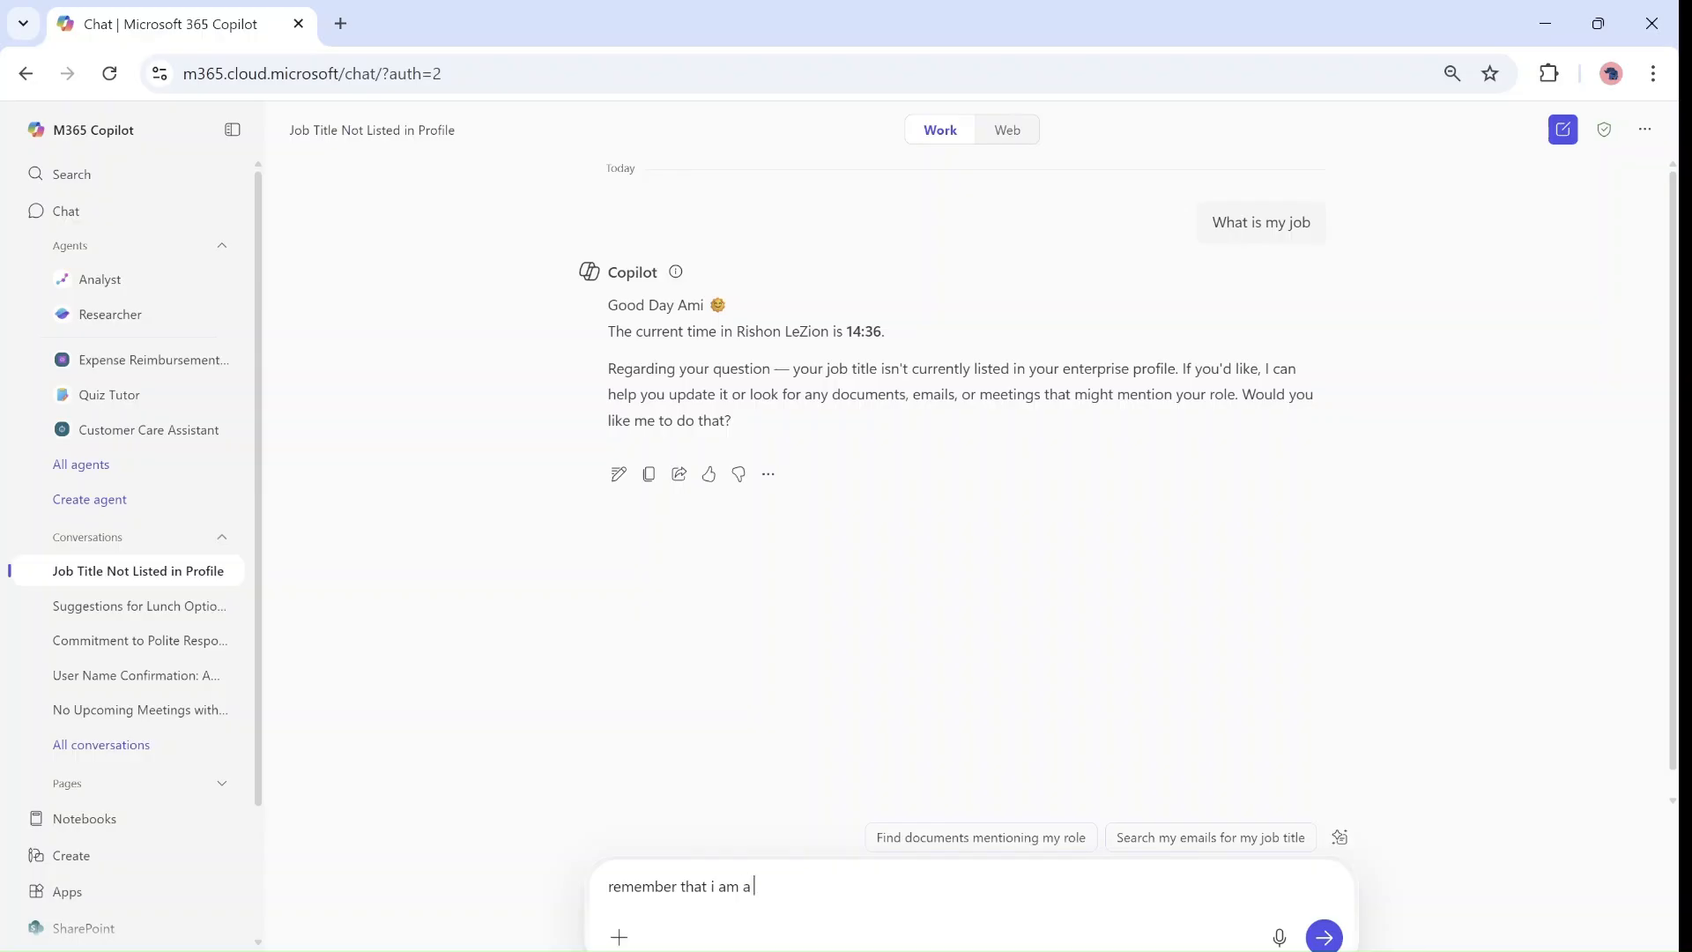
pyautogui.write('M365')
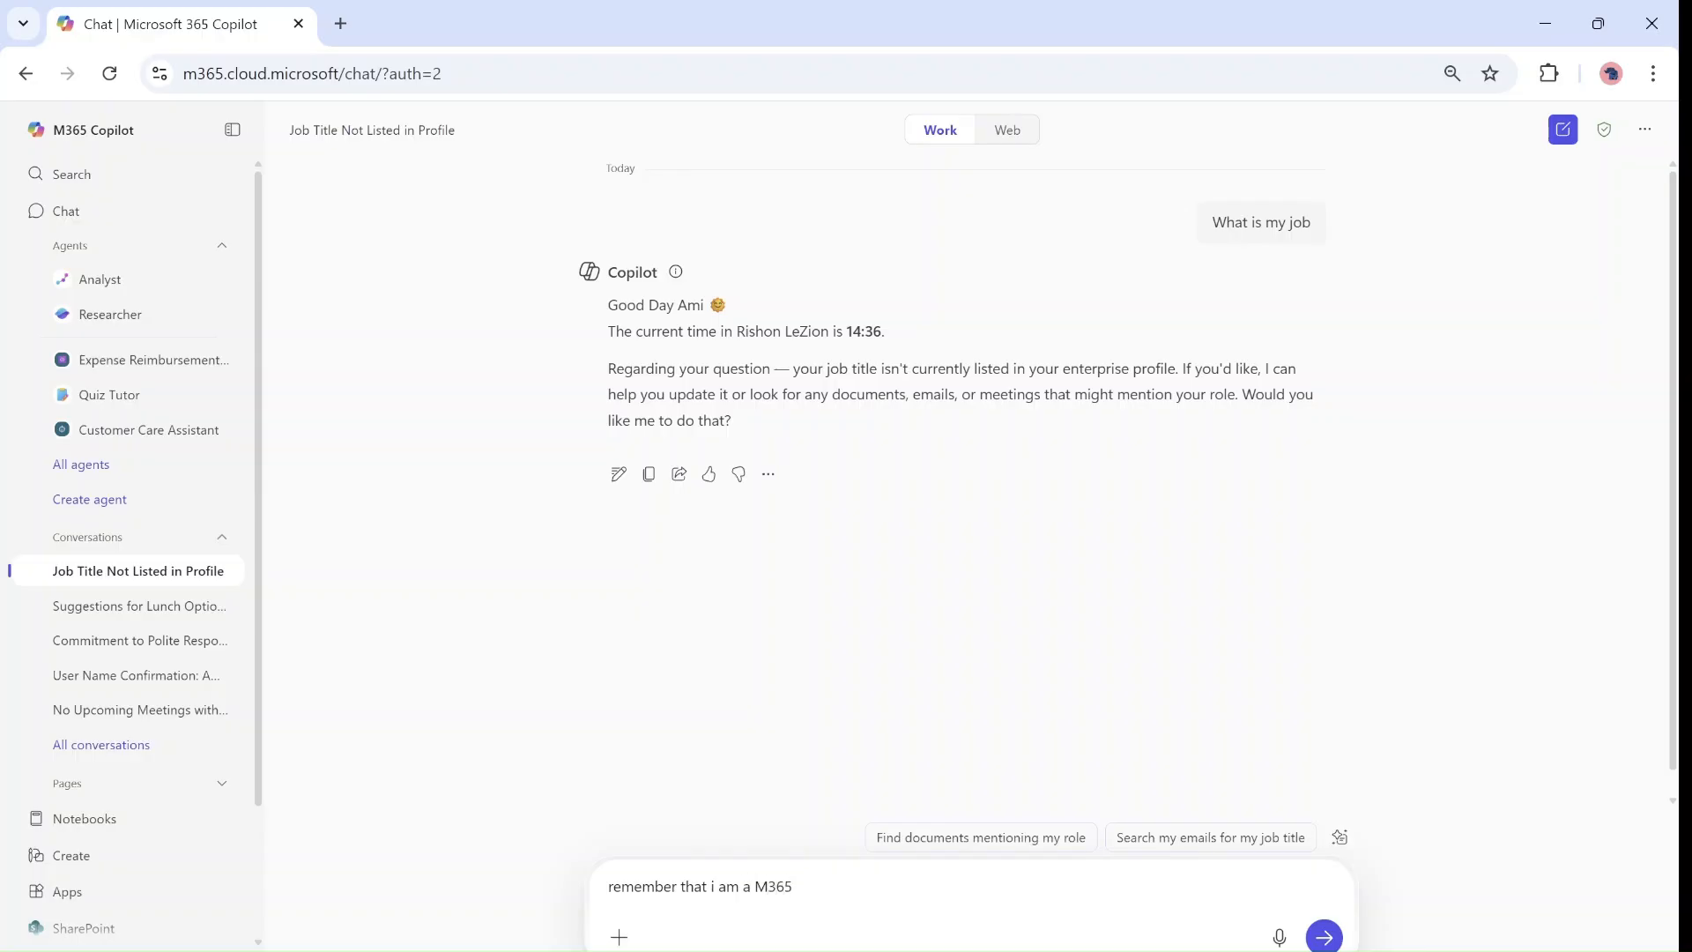
pyautogui.write('Adopt')
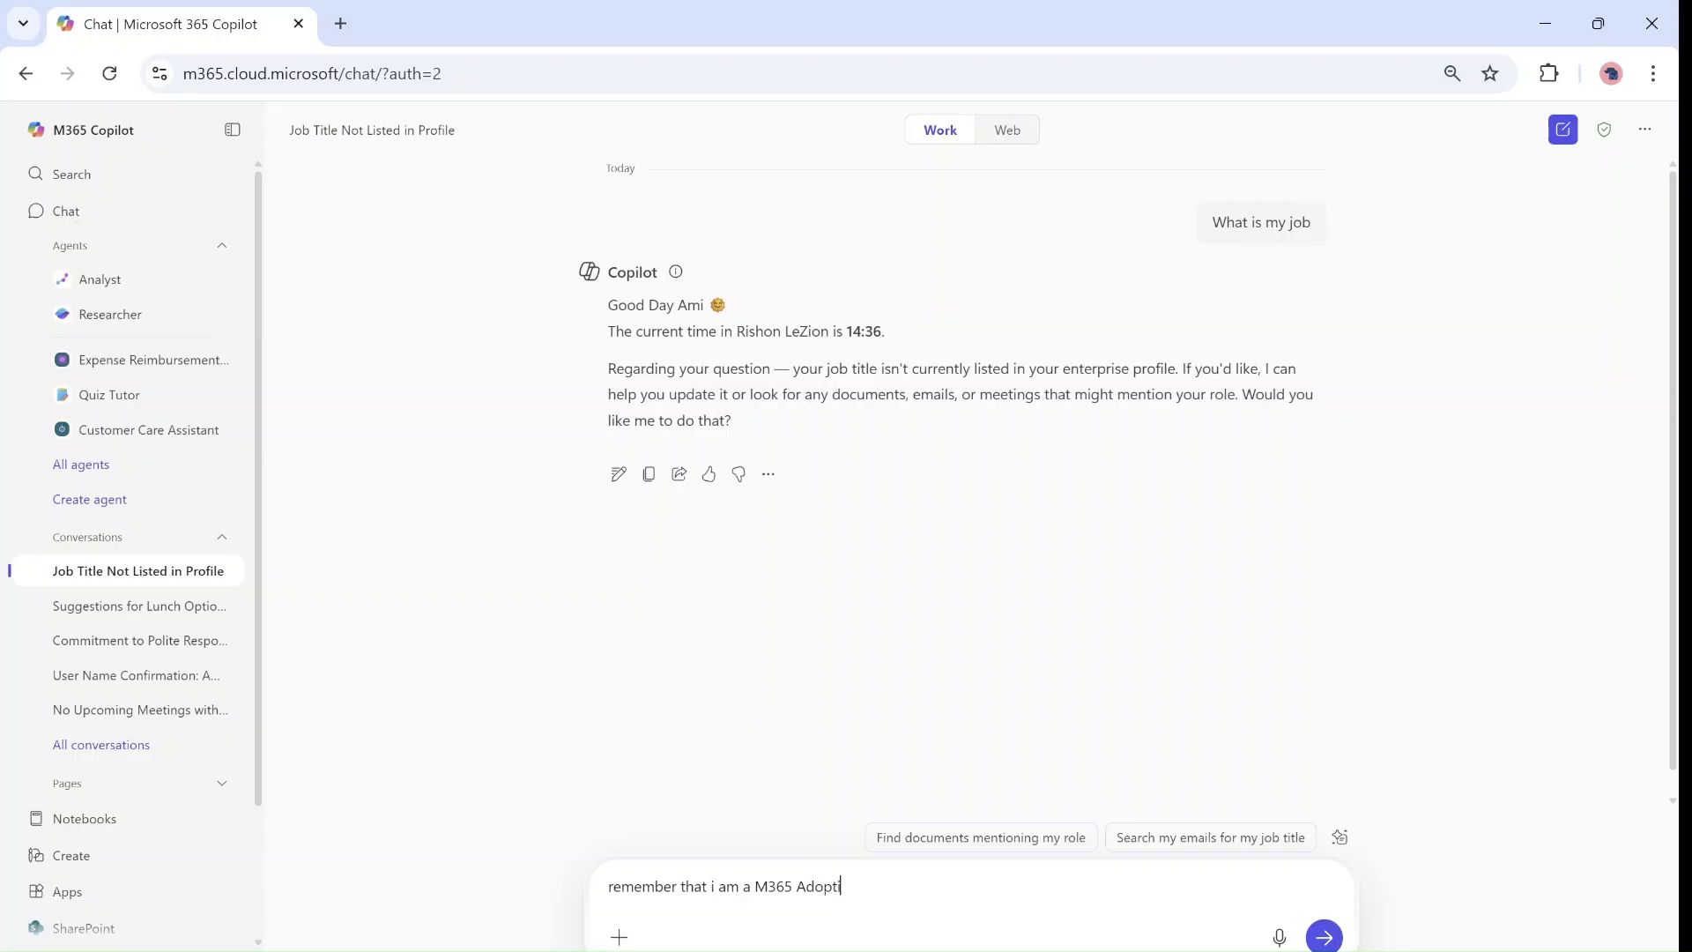
pyautogui.write('ion Lea')
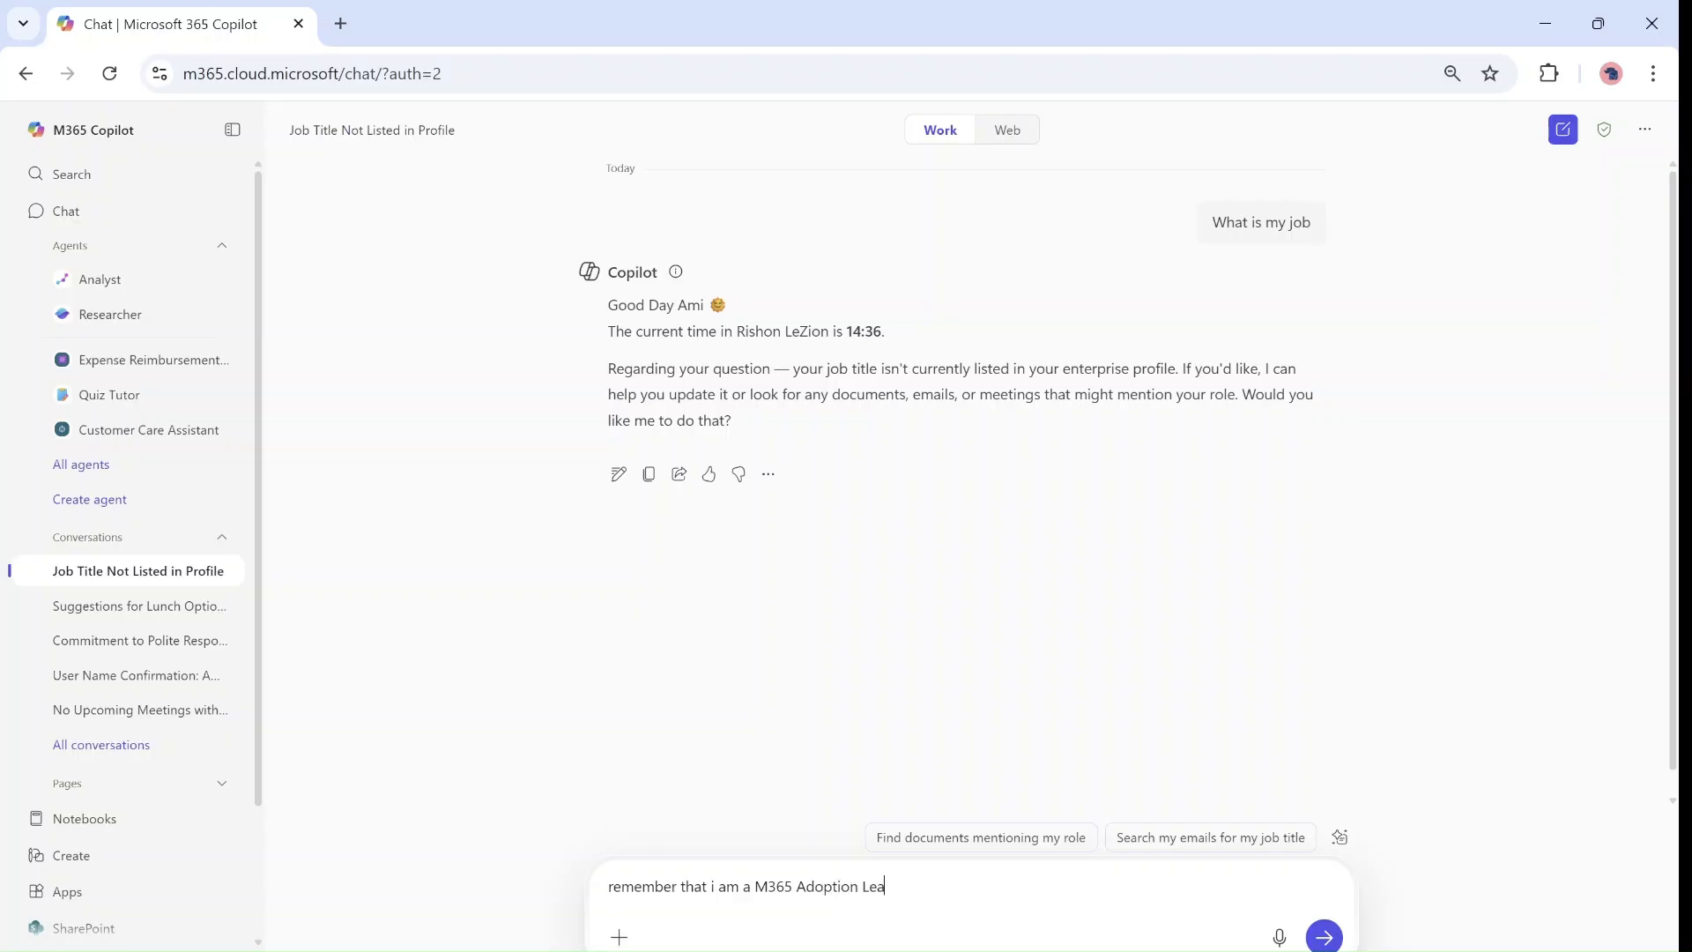
pyautogui.write('d in Cl')
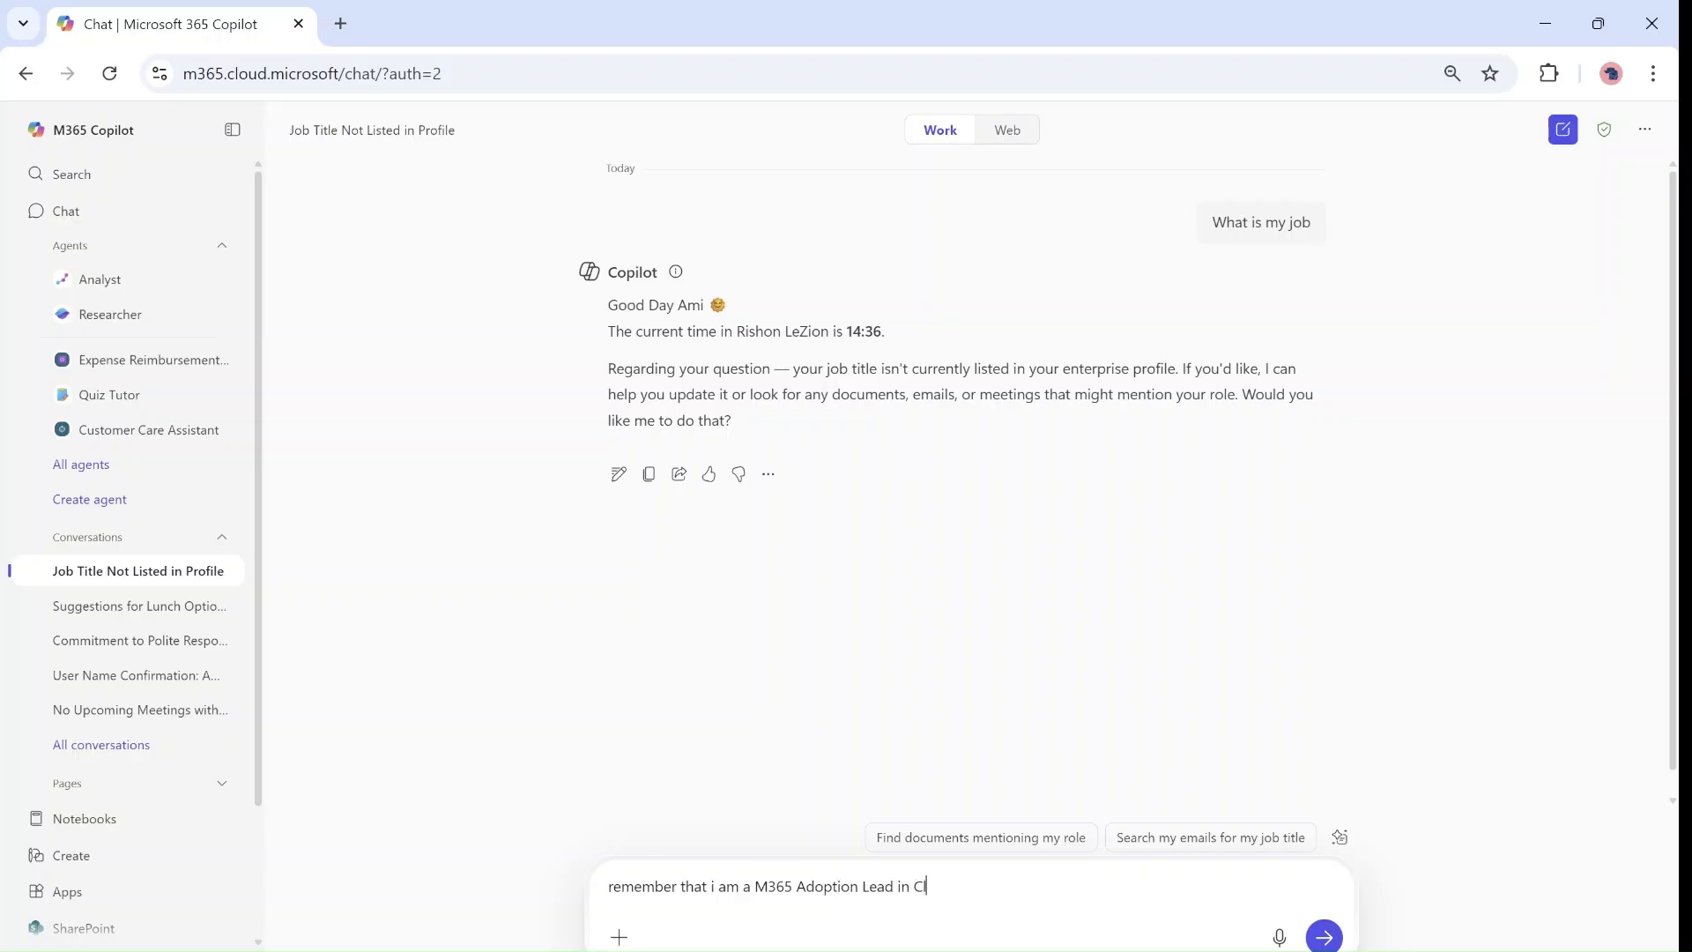
pyautogui.write('oudedge')
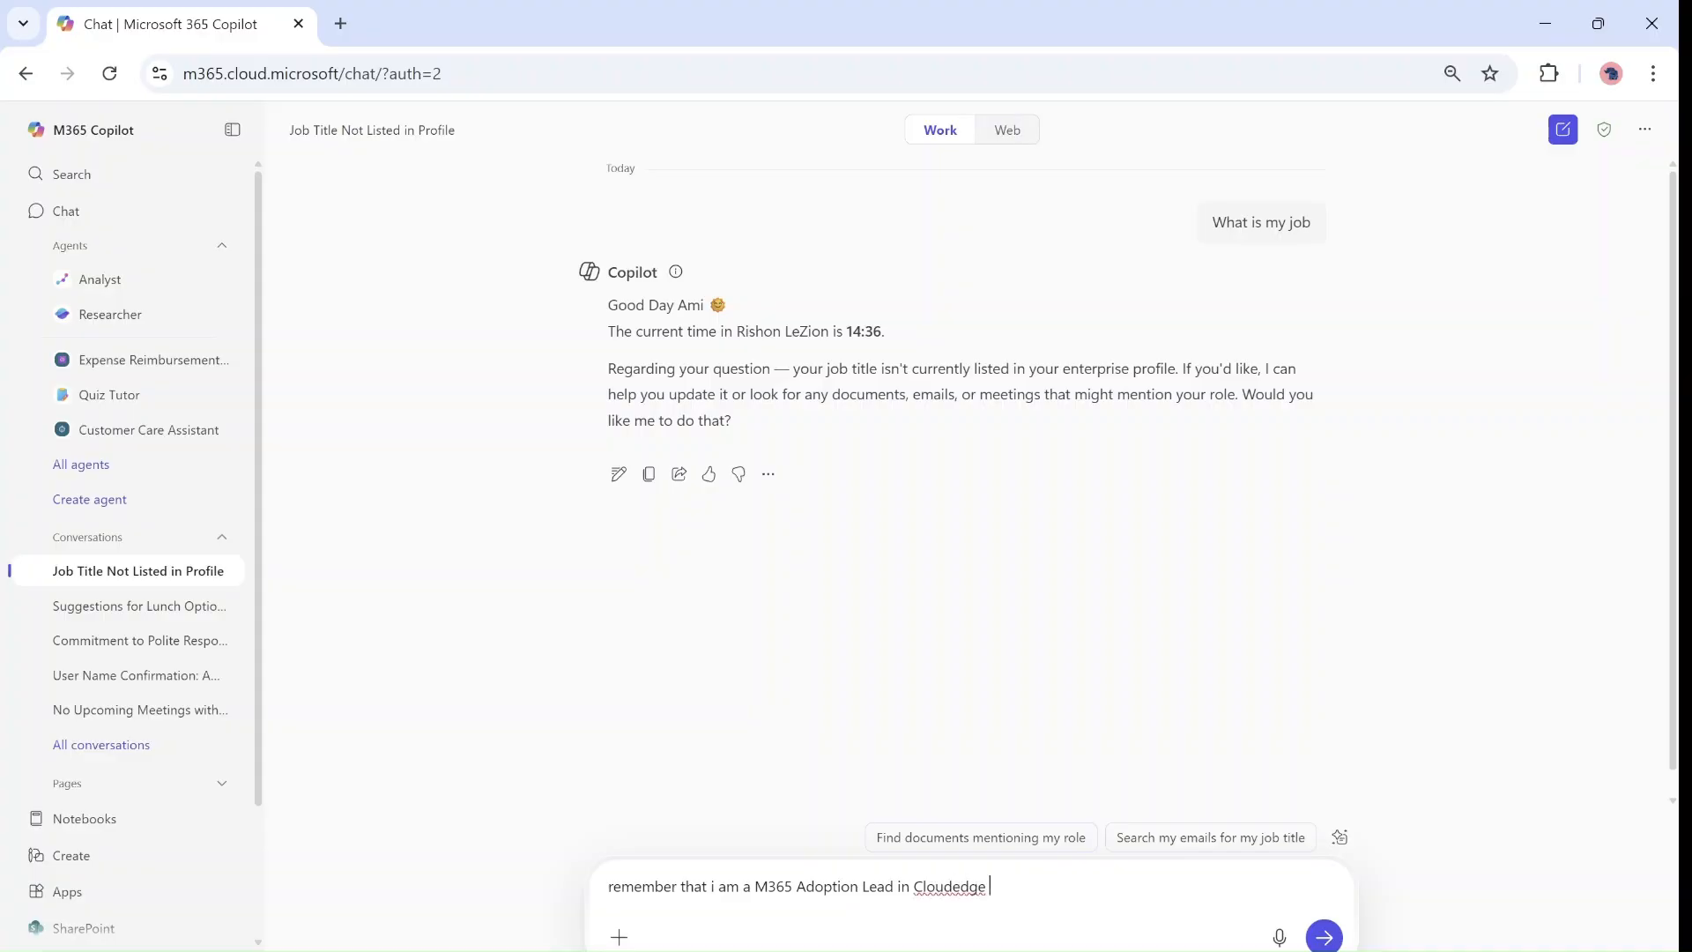
pyautogui.click(1324, 936)
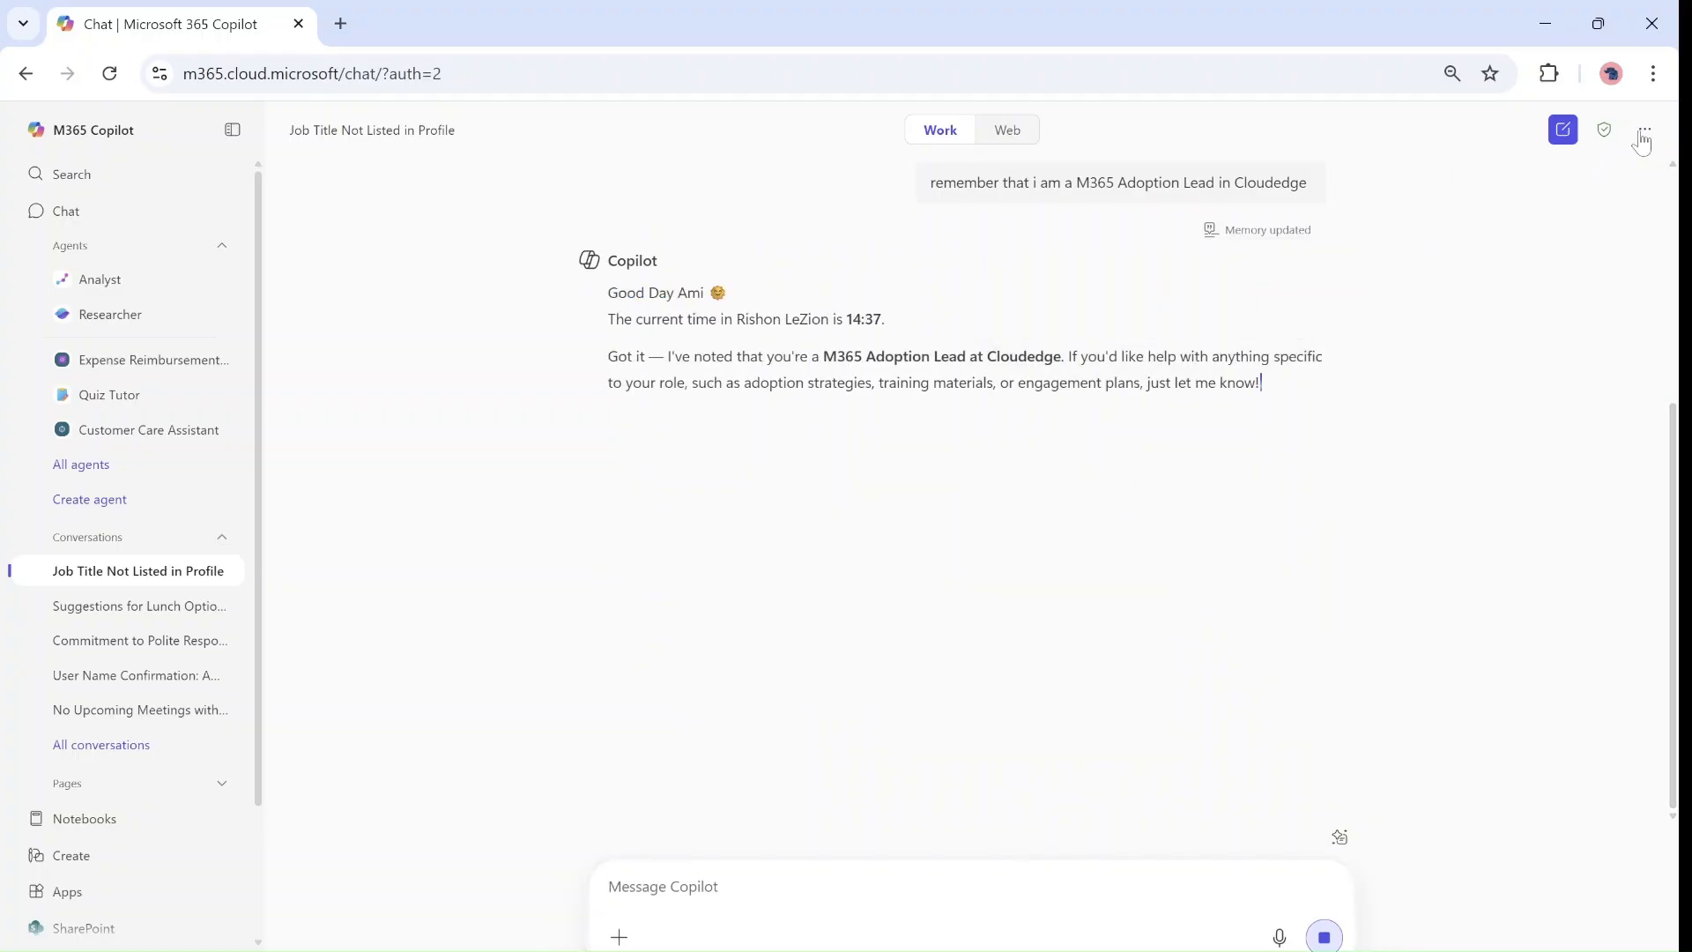
# Step: Review the three saved Copilot memories in settings and switch to the Work Profile section
pyautogui.click(1643, 129)
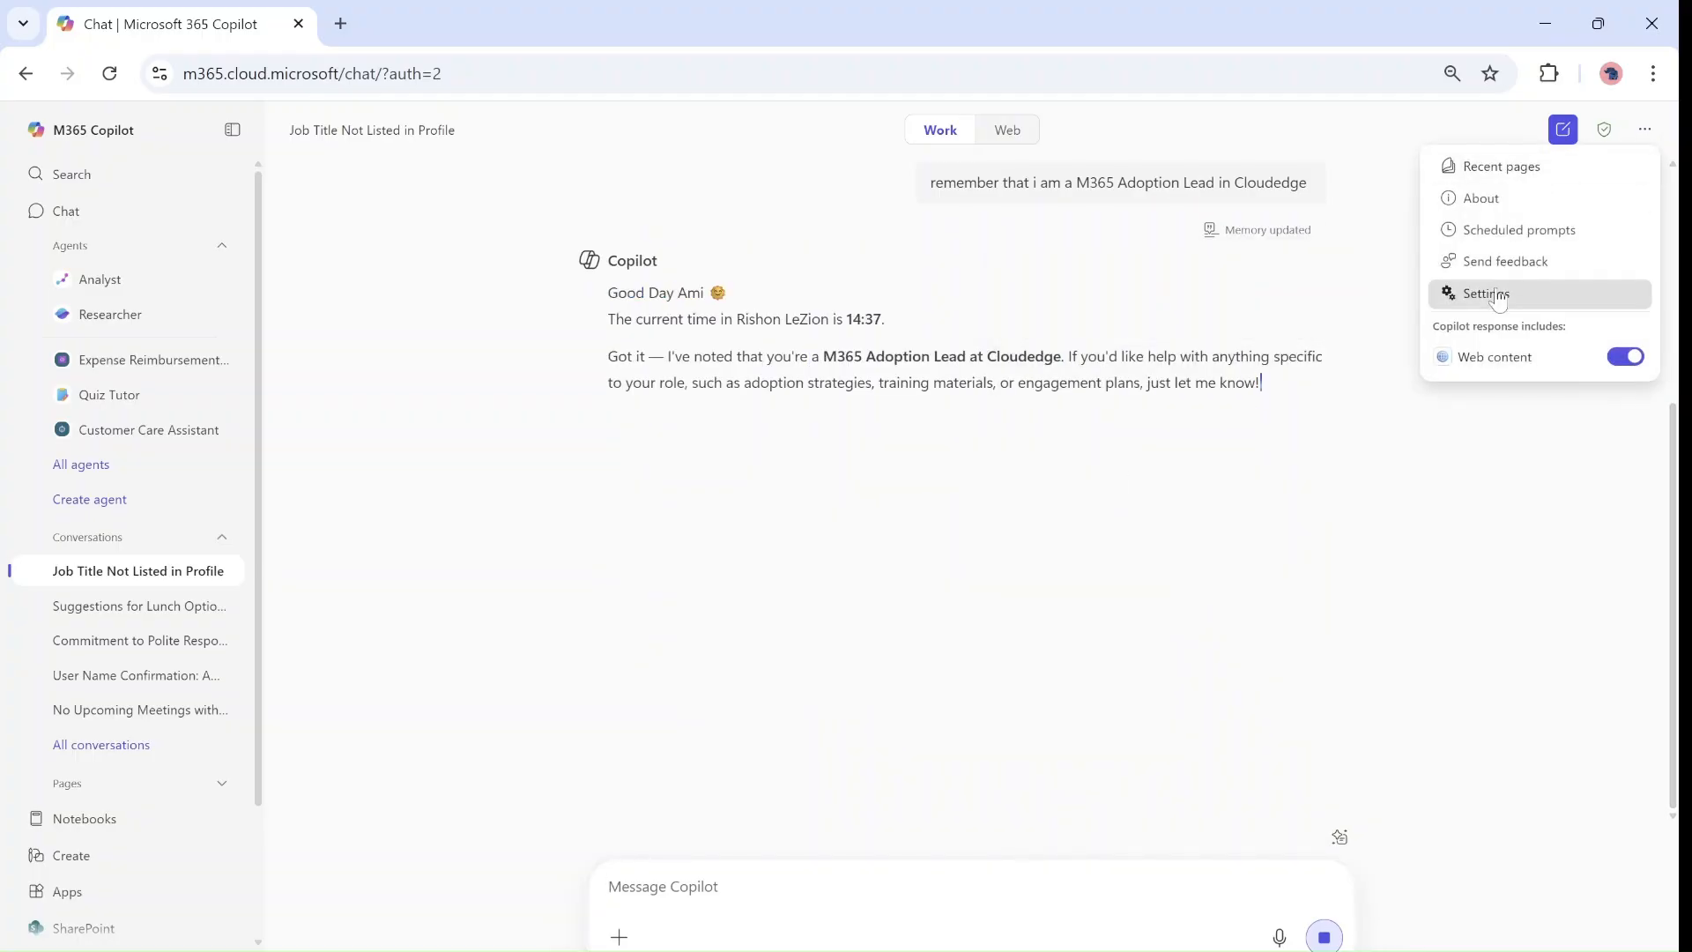
pyautogui.click(1486, 293)
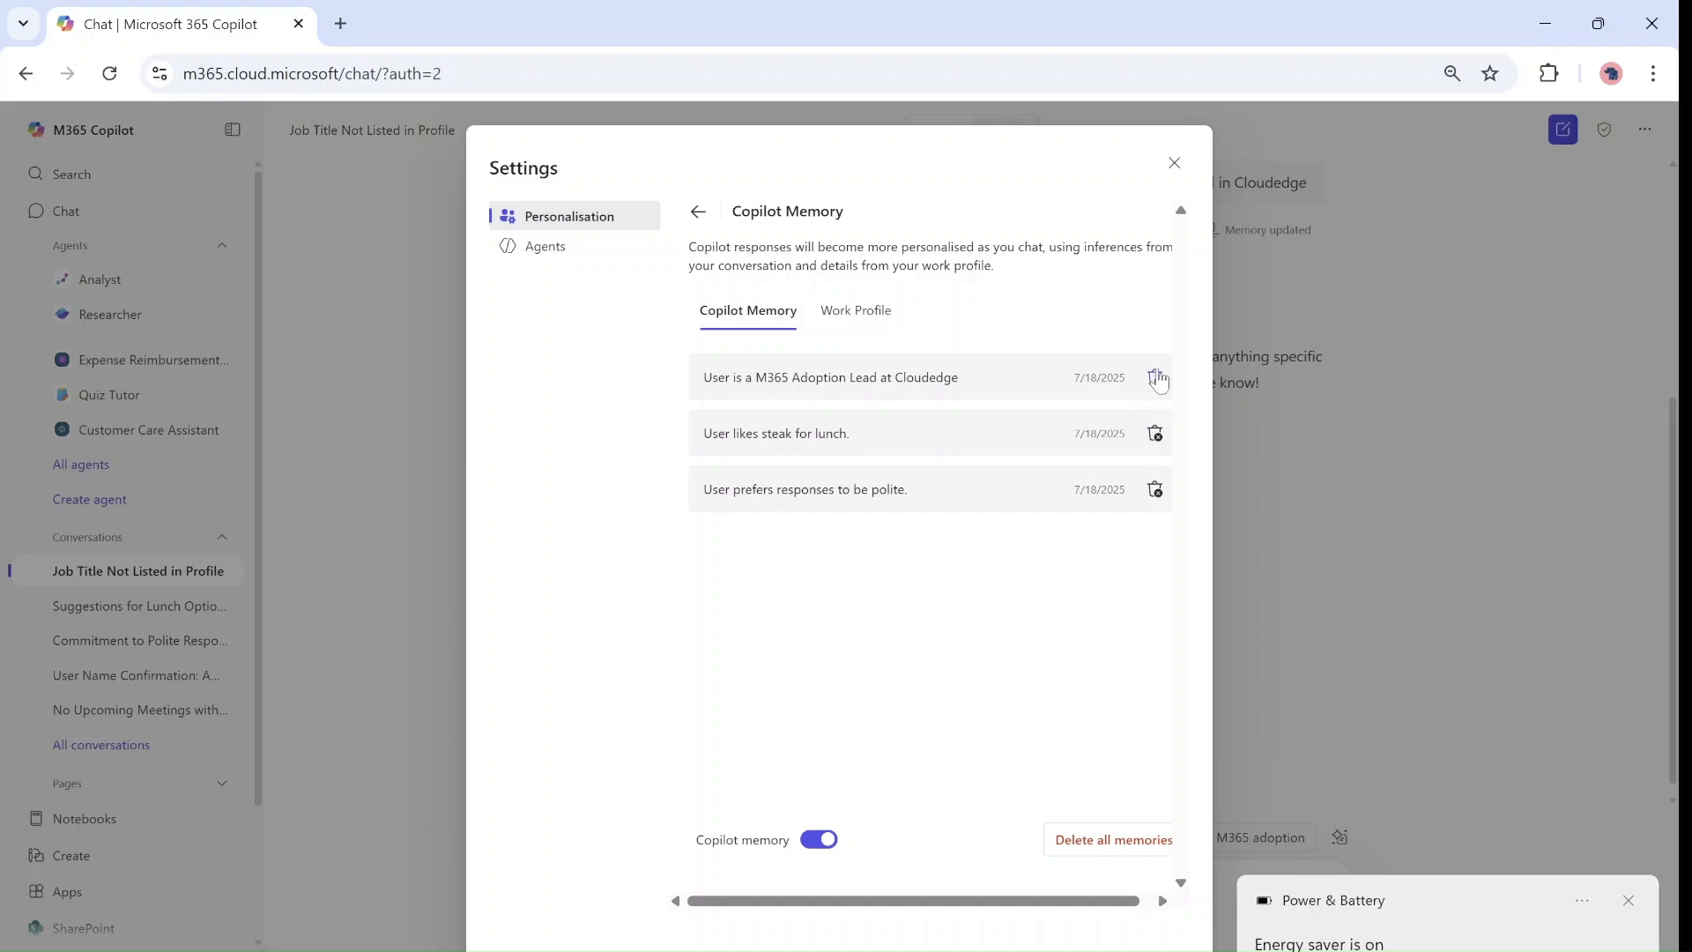
pyautogui.moveTo(915, 632)
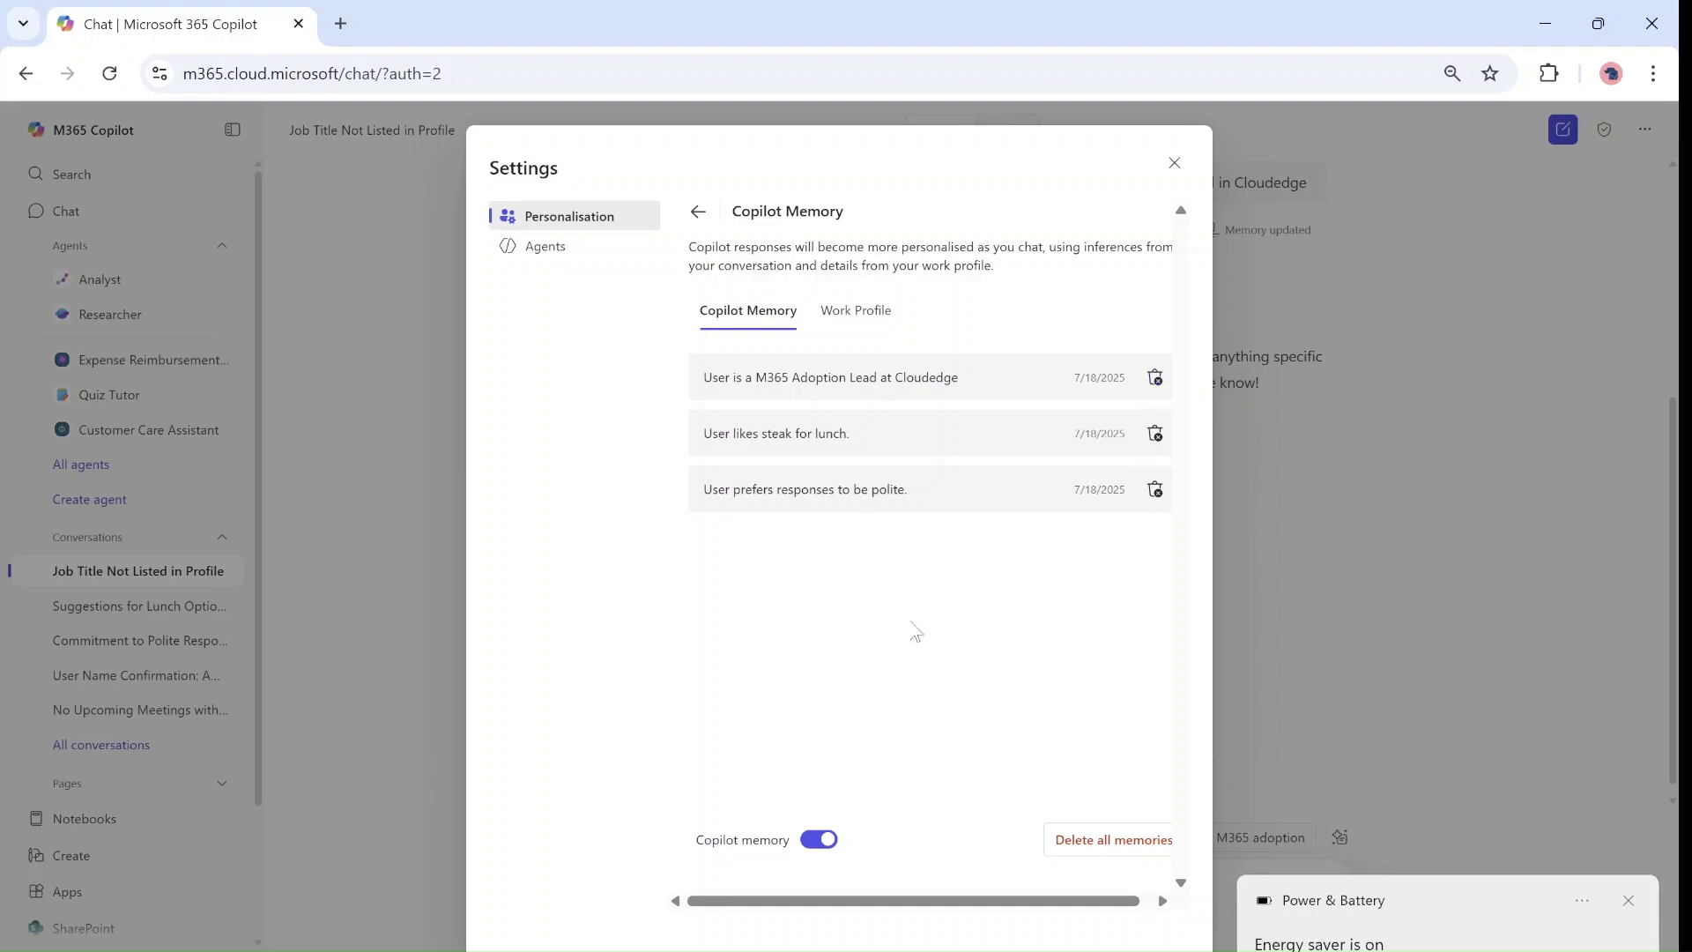
pyautogui.click(856, 310)
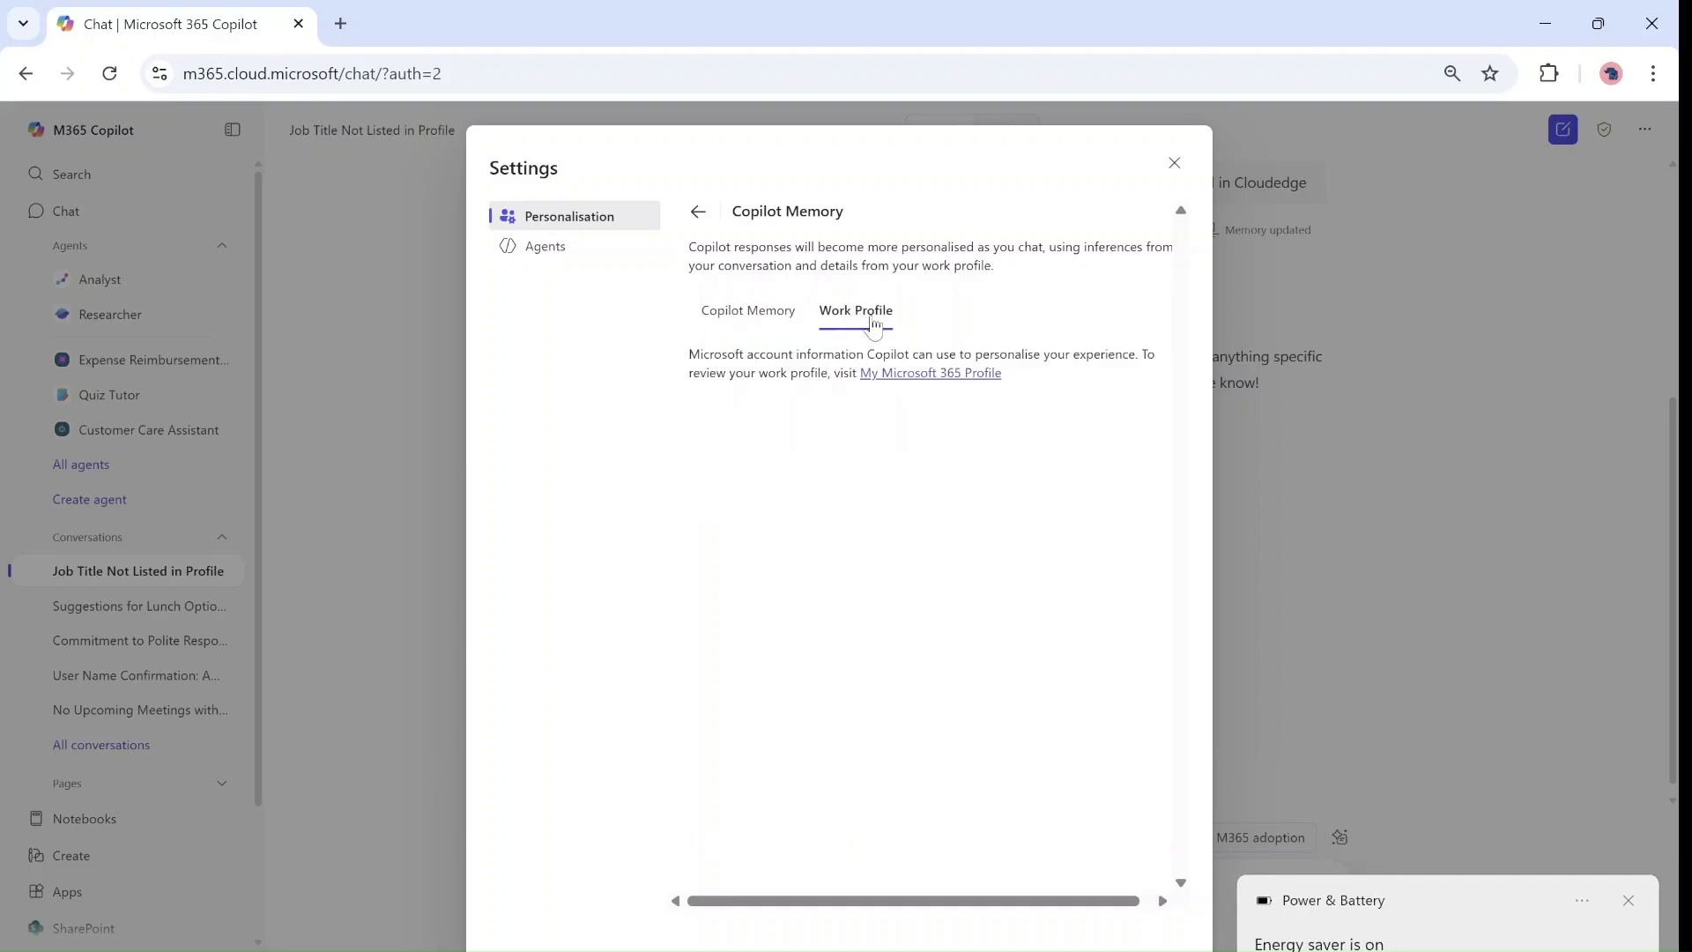
pyautogui.moveTo(858, 514)
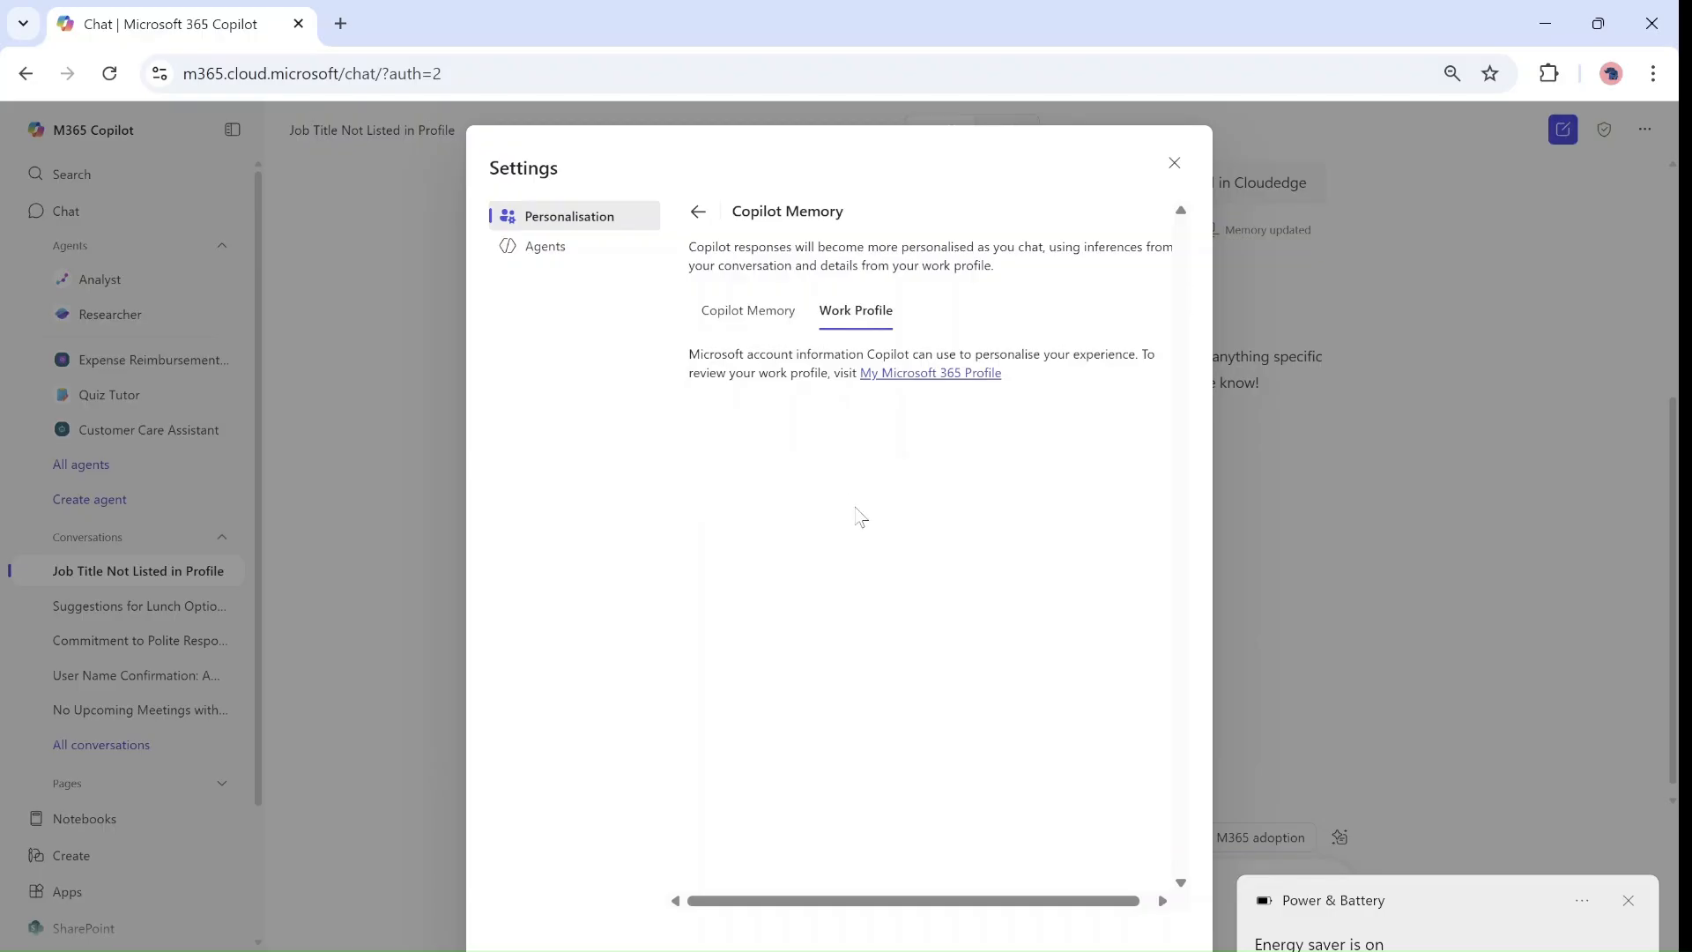